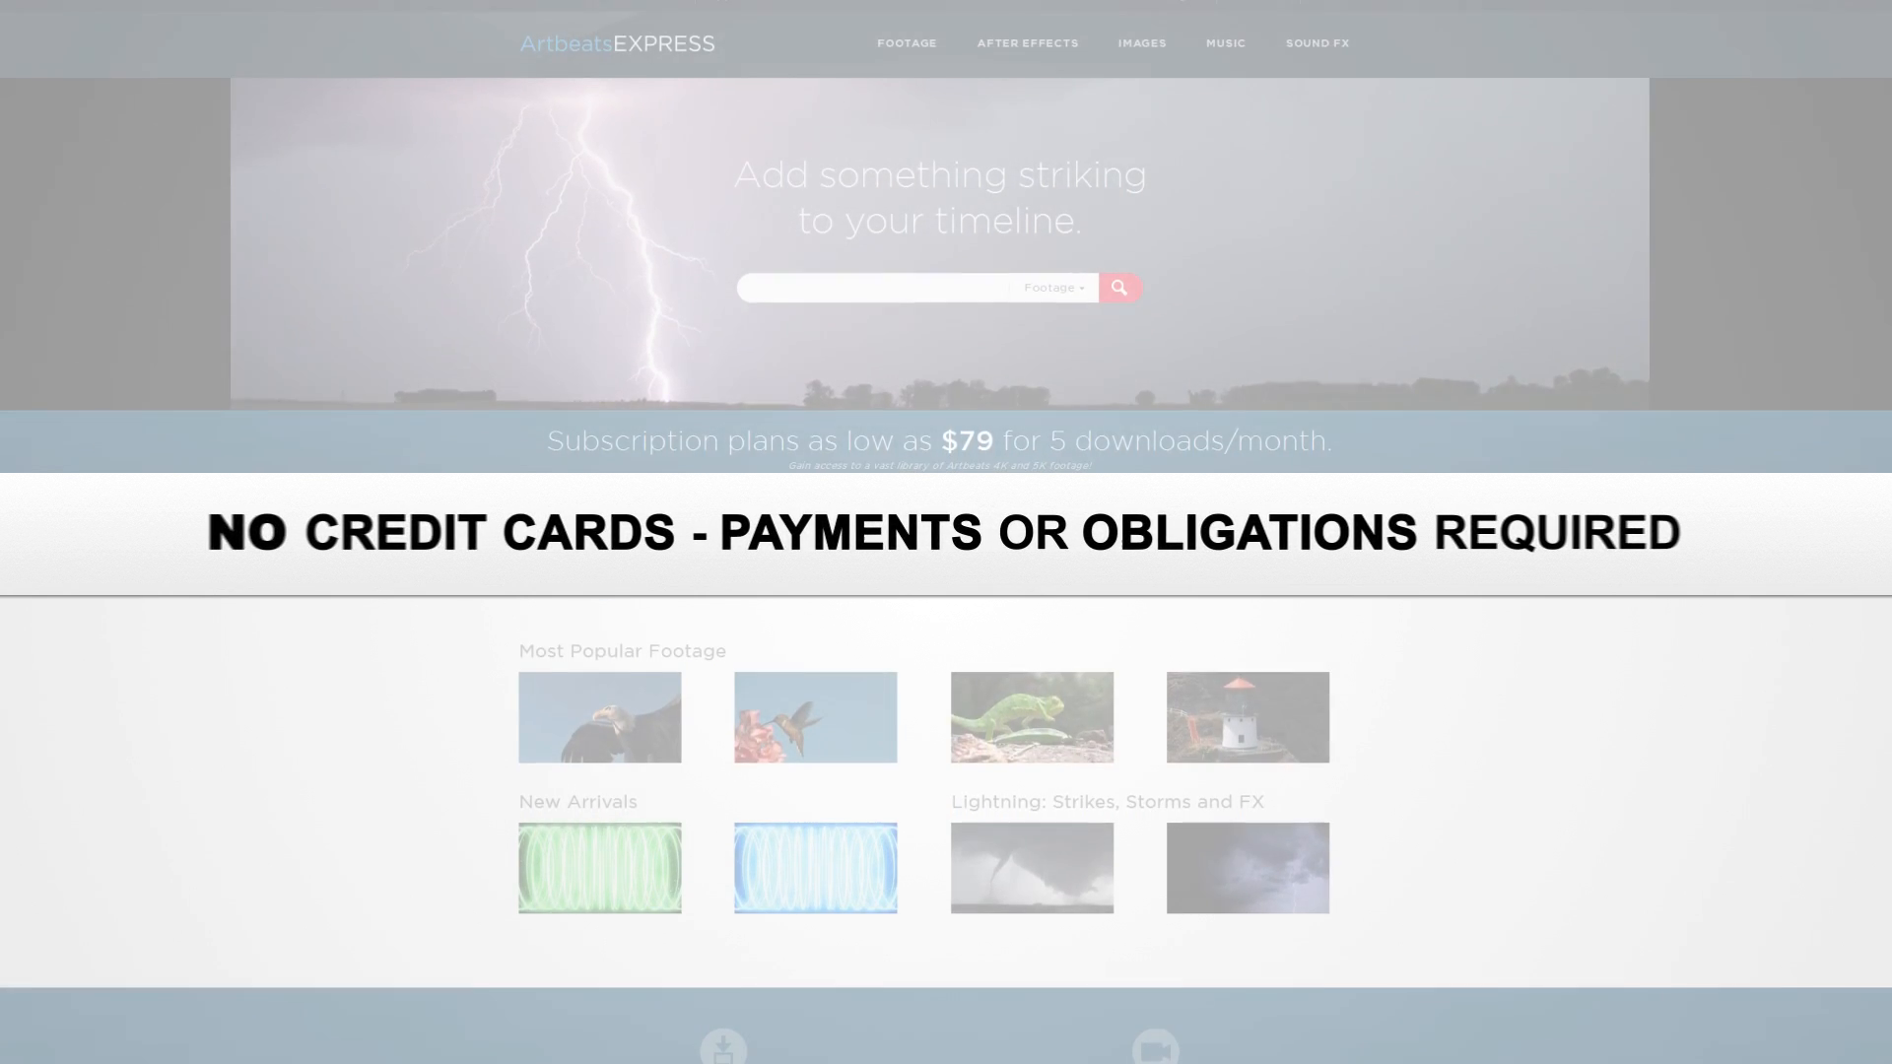
# Scroll the Project panel and open the orange-background _Tutorial composition
pyautogui.scroll(-3)
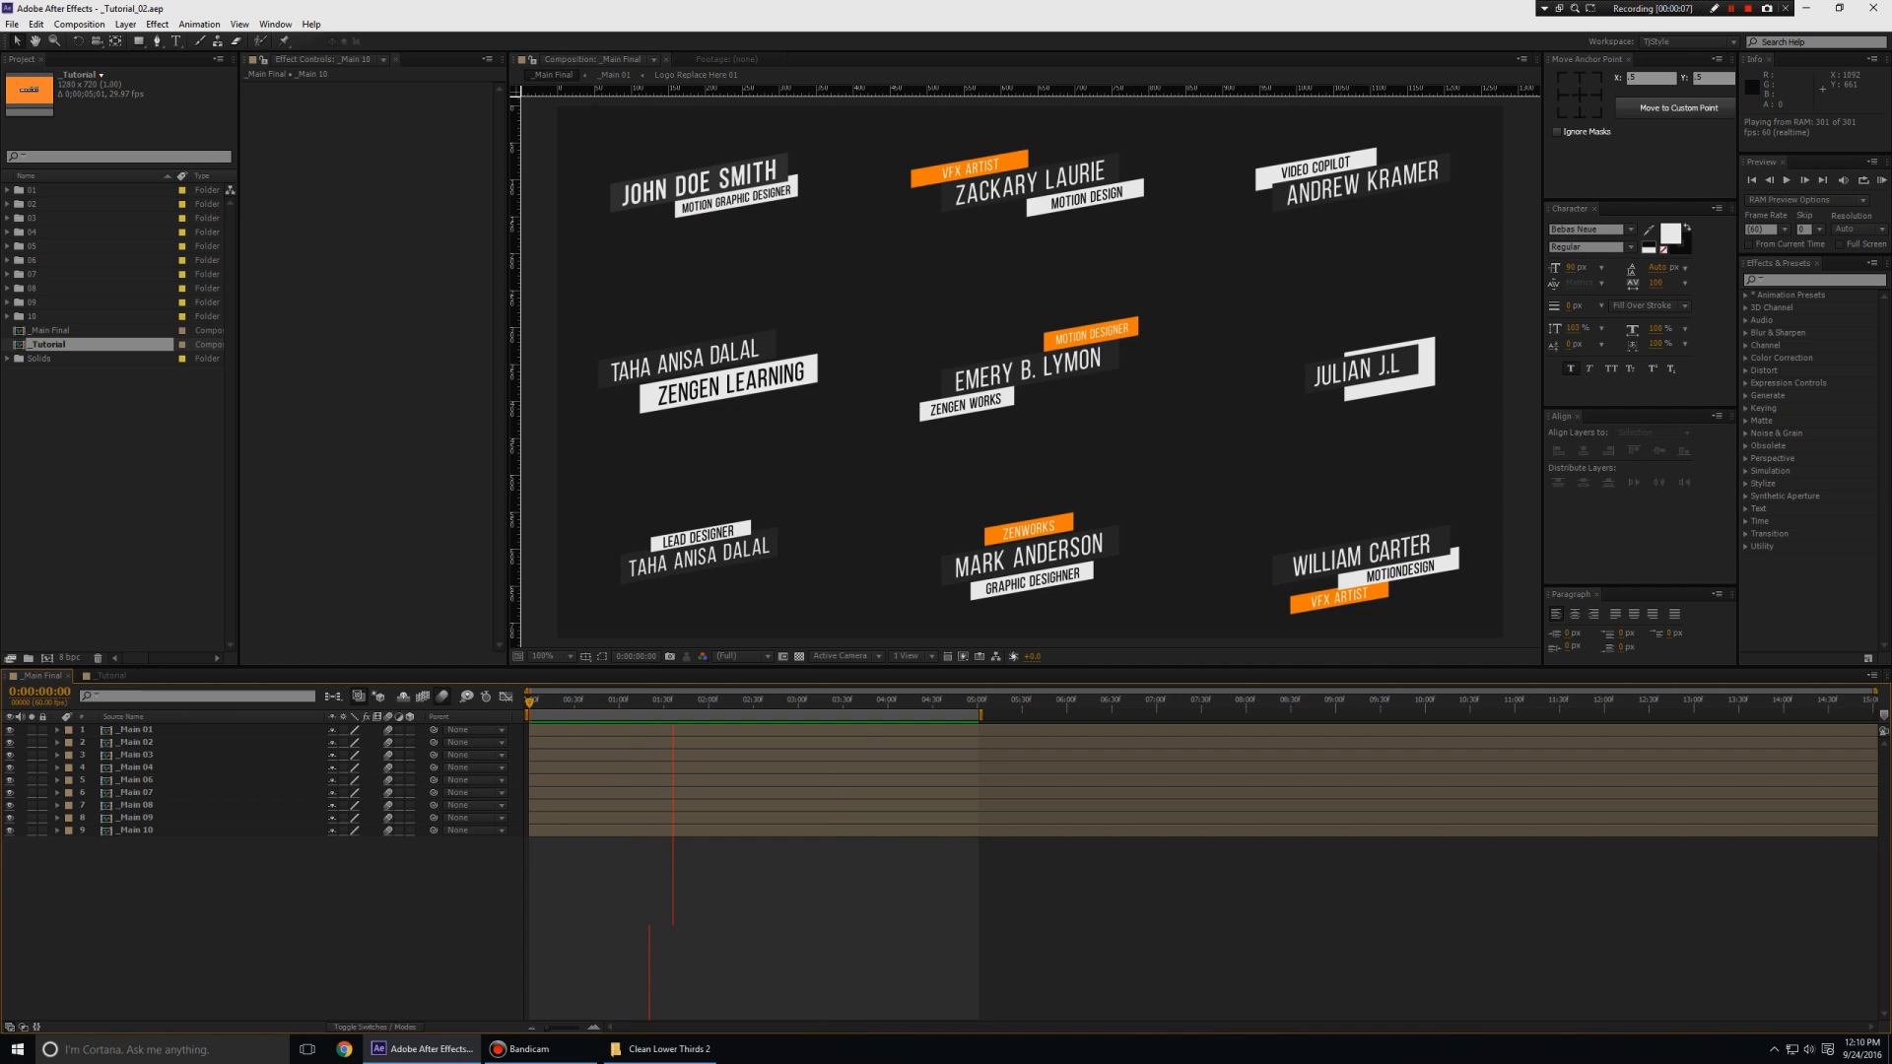
pyautogui.click(866, 700)
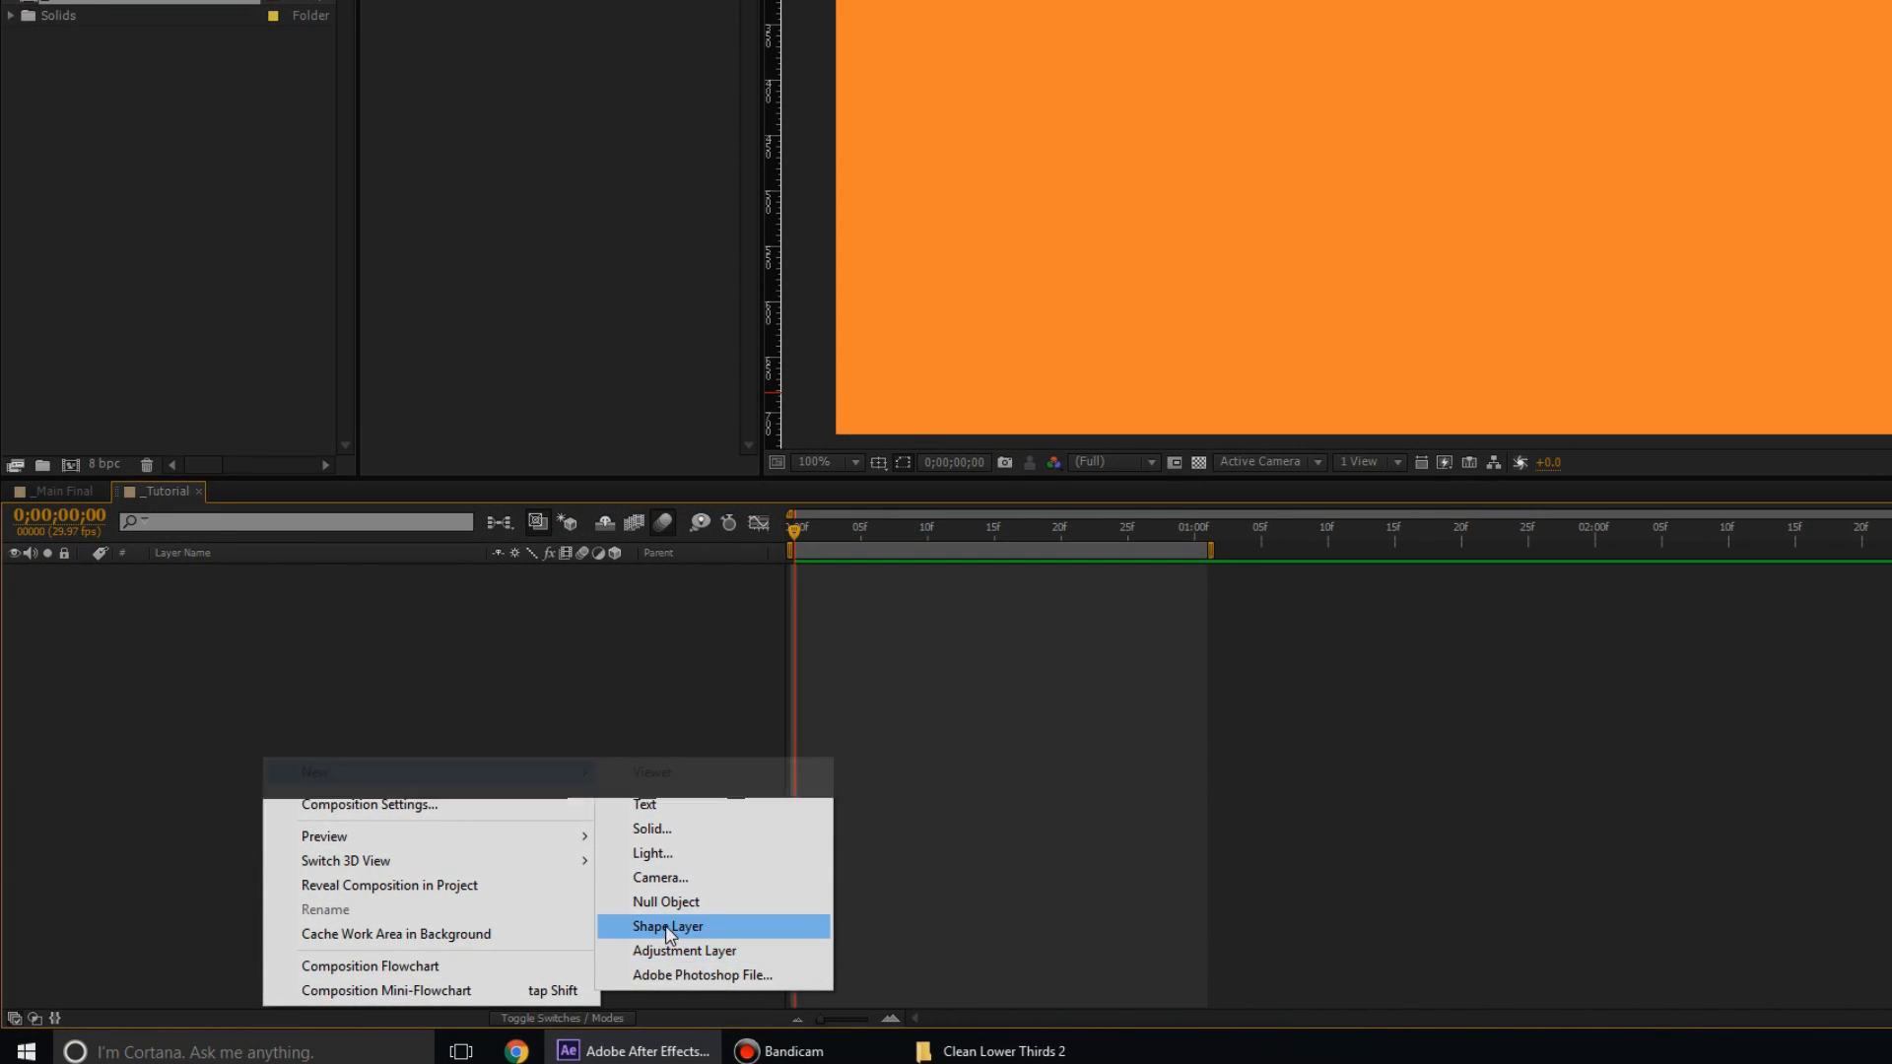
# Create shape layer Box 1 with a dark gray 500 x 90 rectangle
pyautogui.click(667, 927)
pyautogui.write('Box 1')
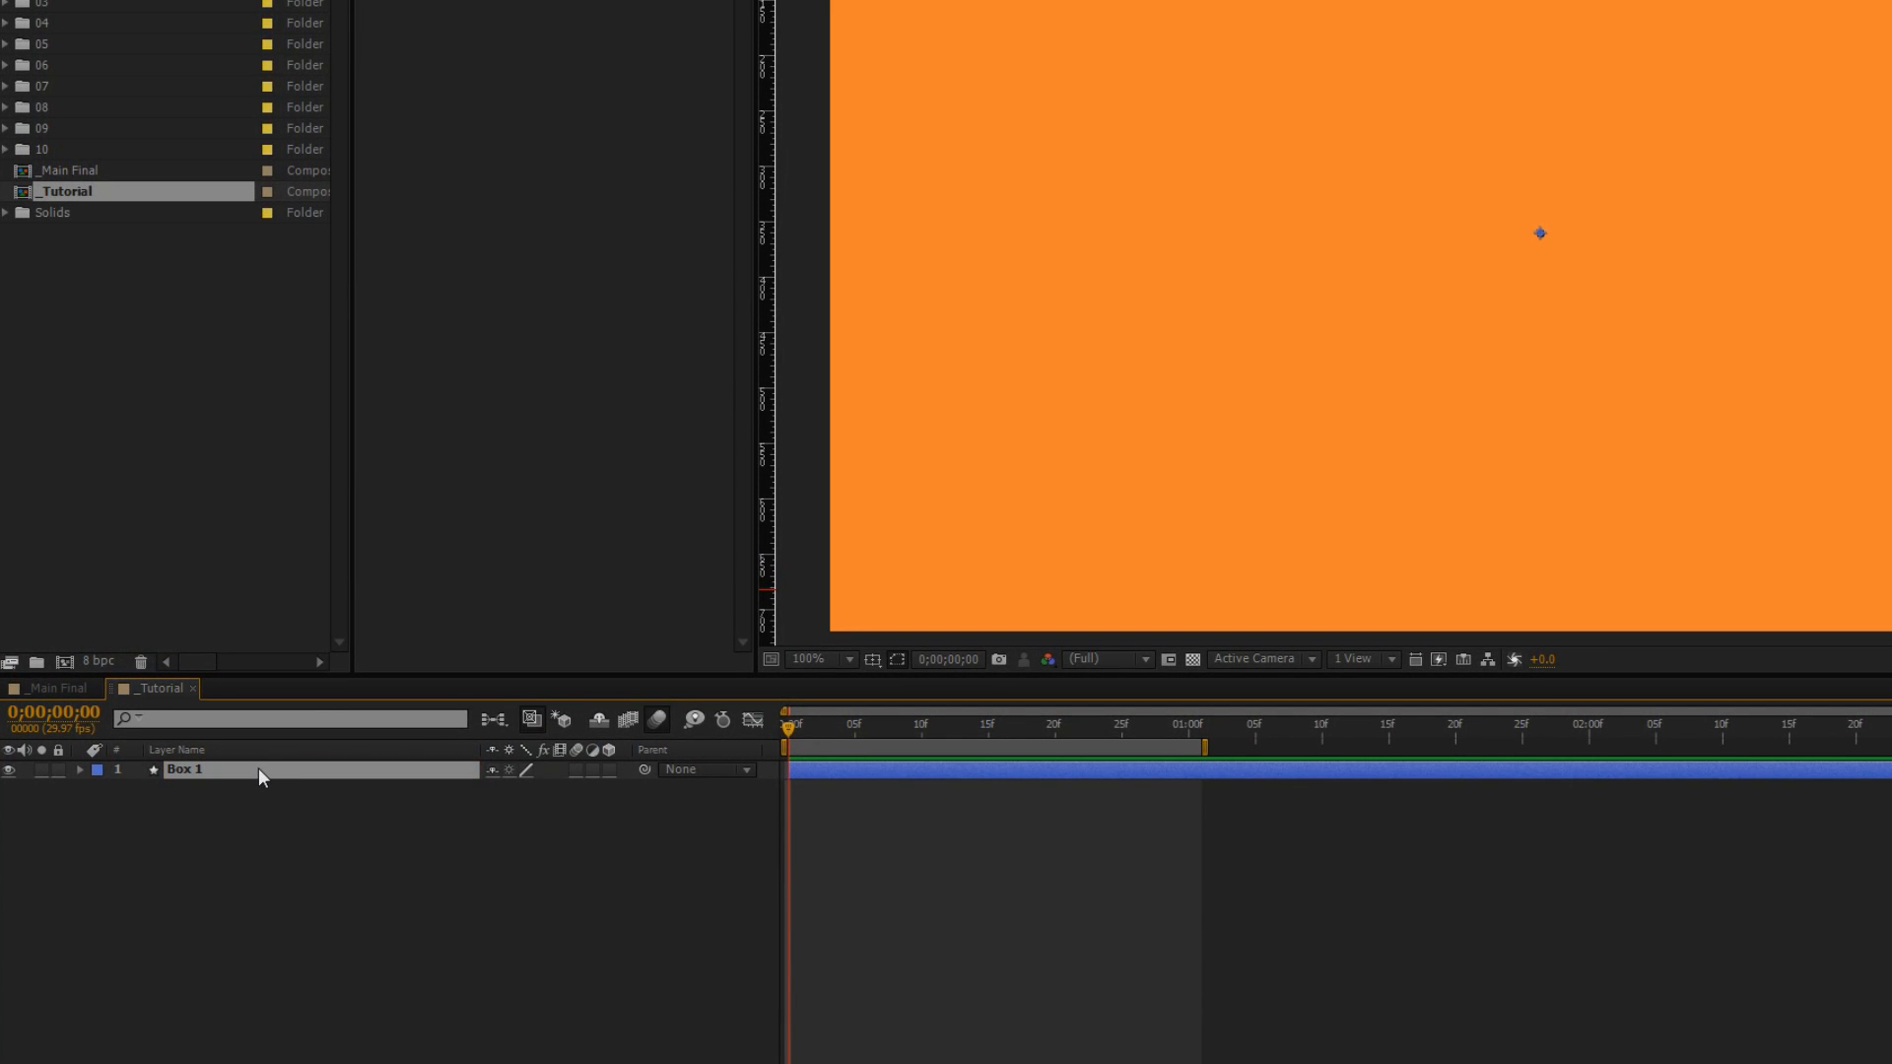
pyautogui.moveTo(76, 775)
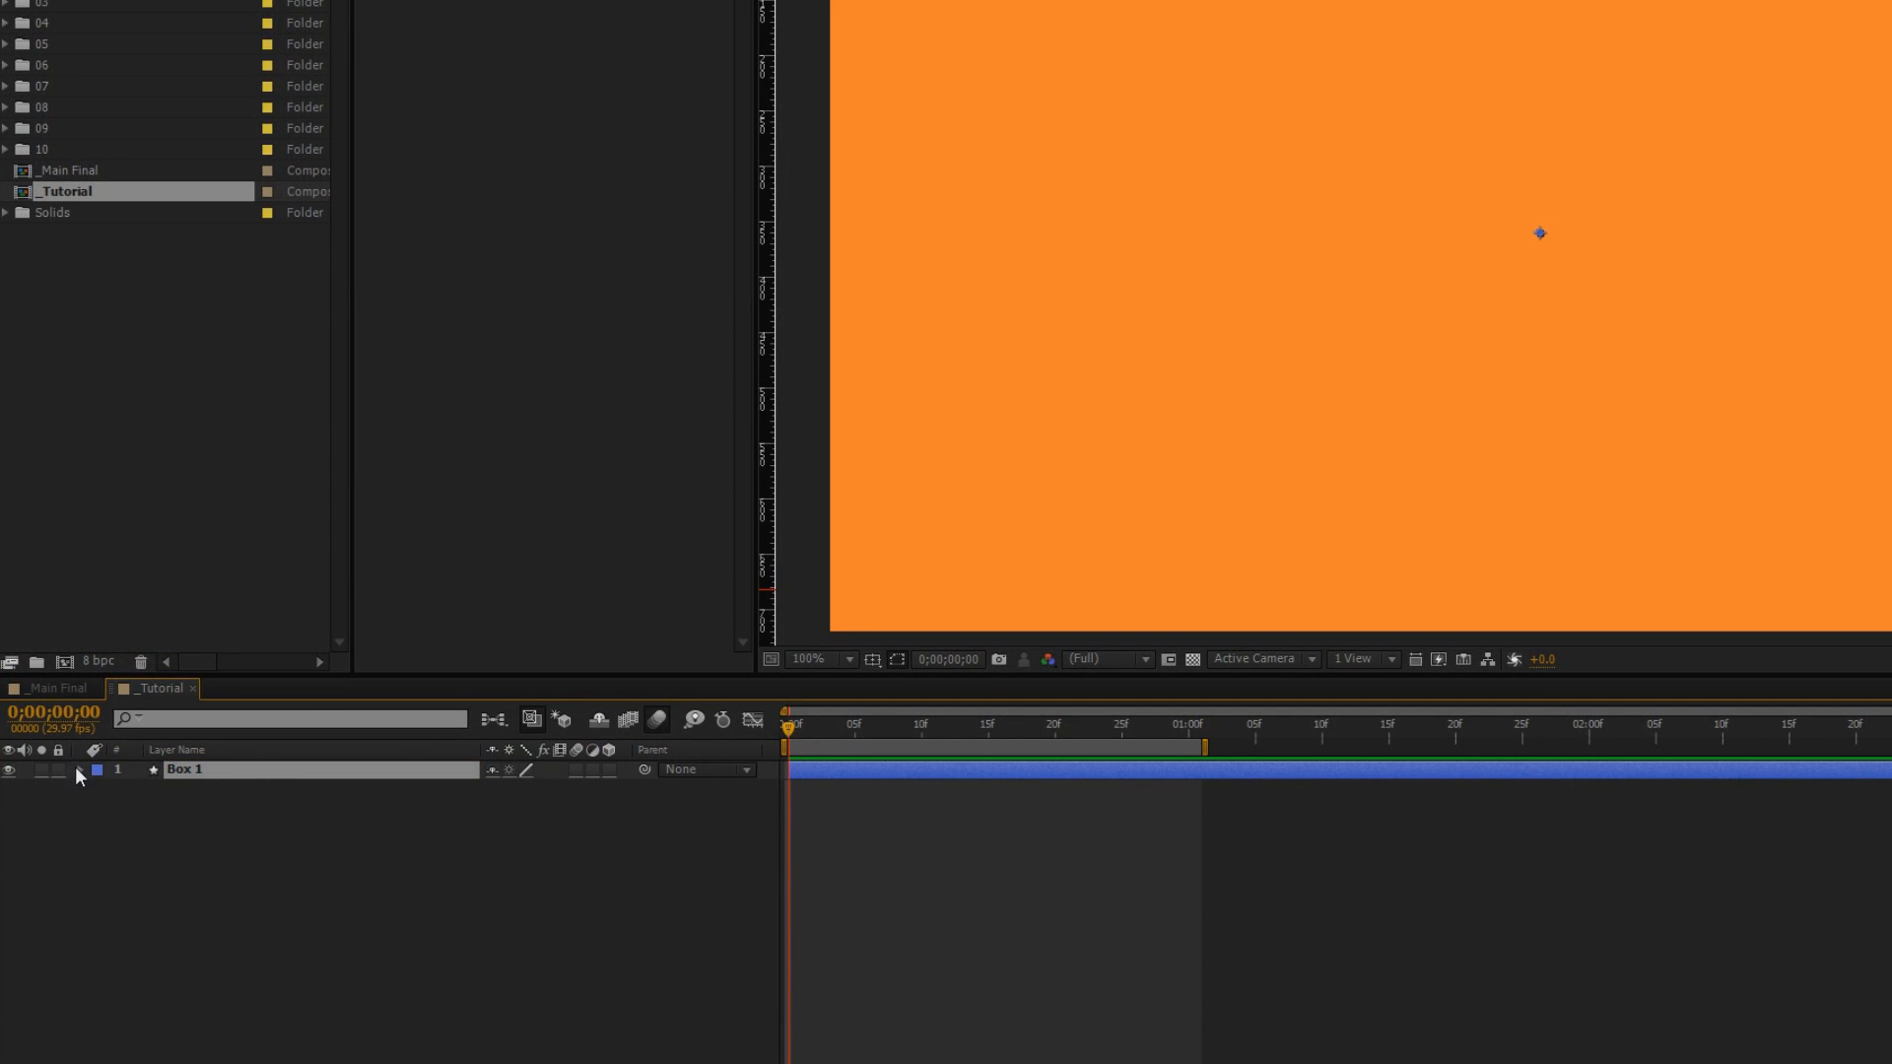
pyautogui.click(81, 770)
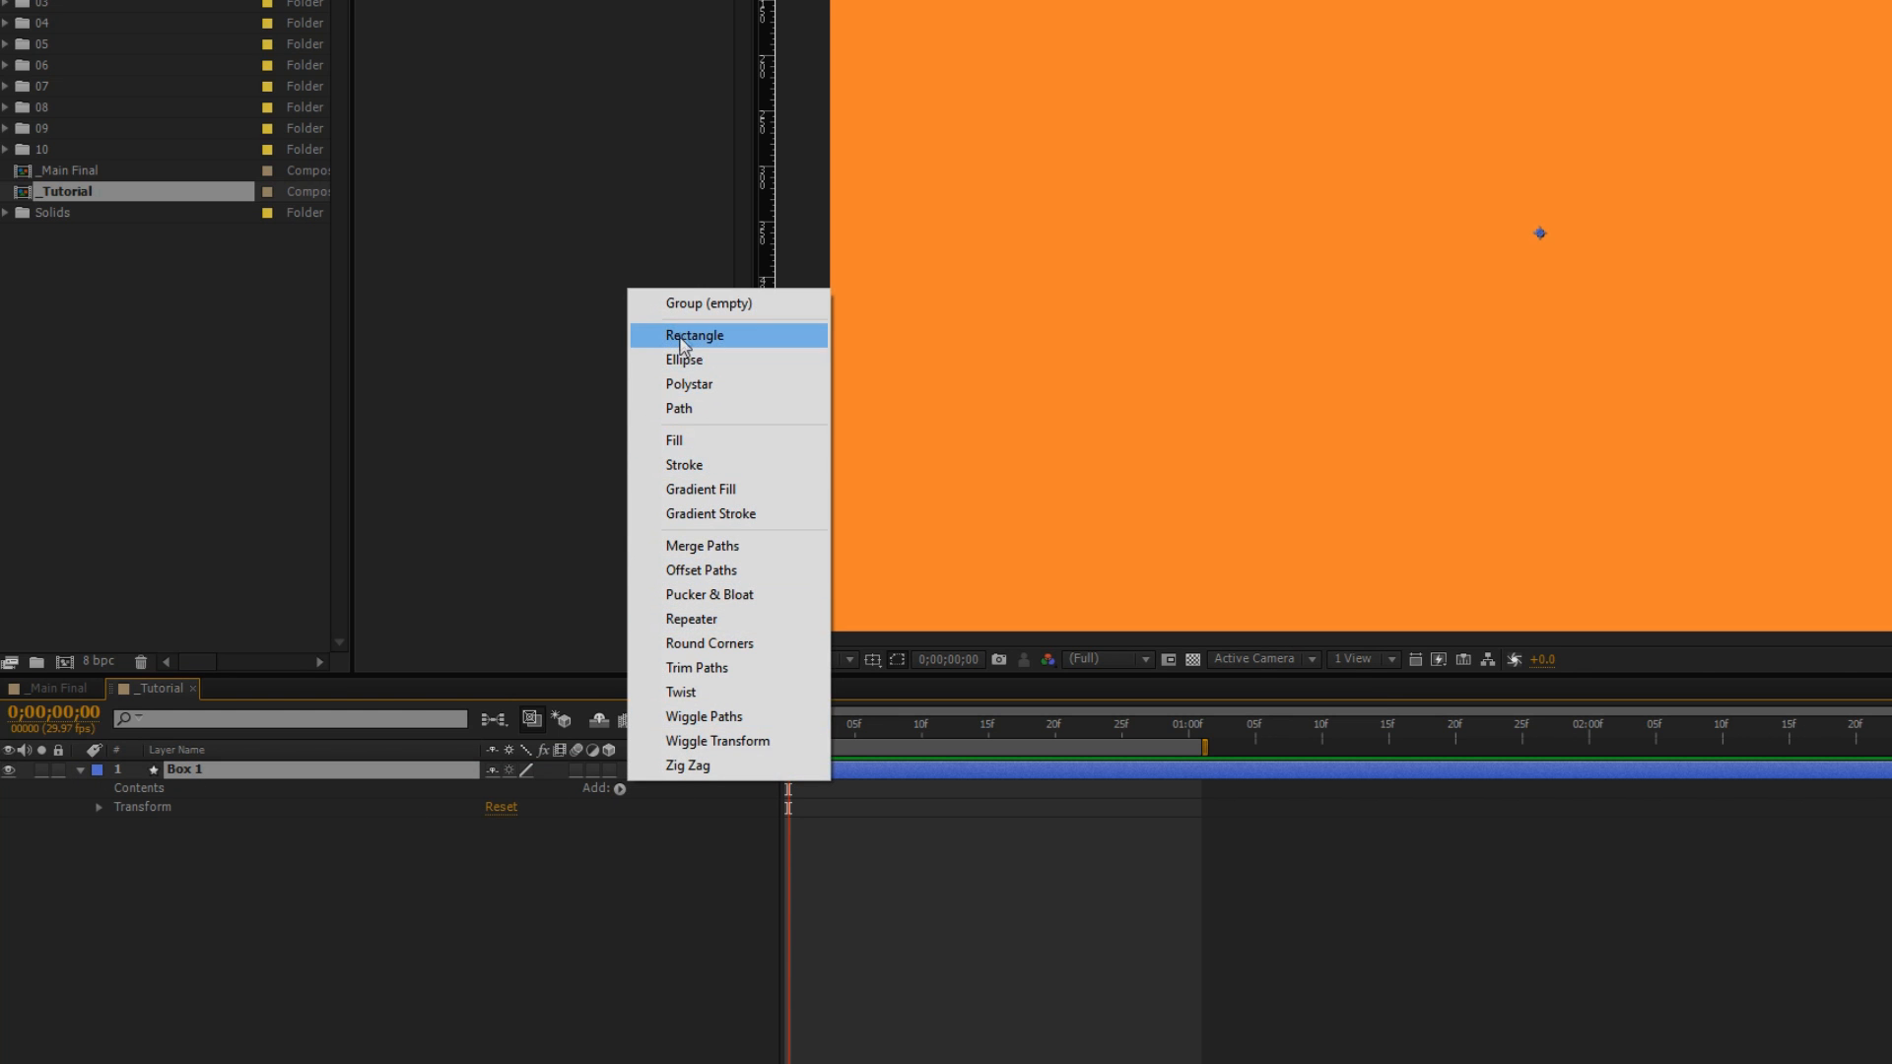
pyautogui.click(694, 335)
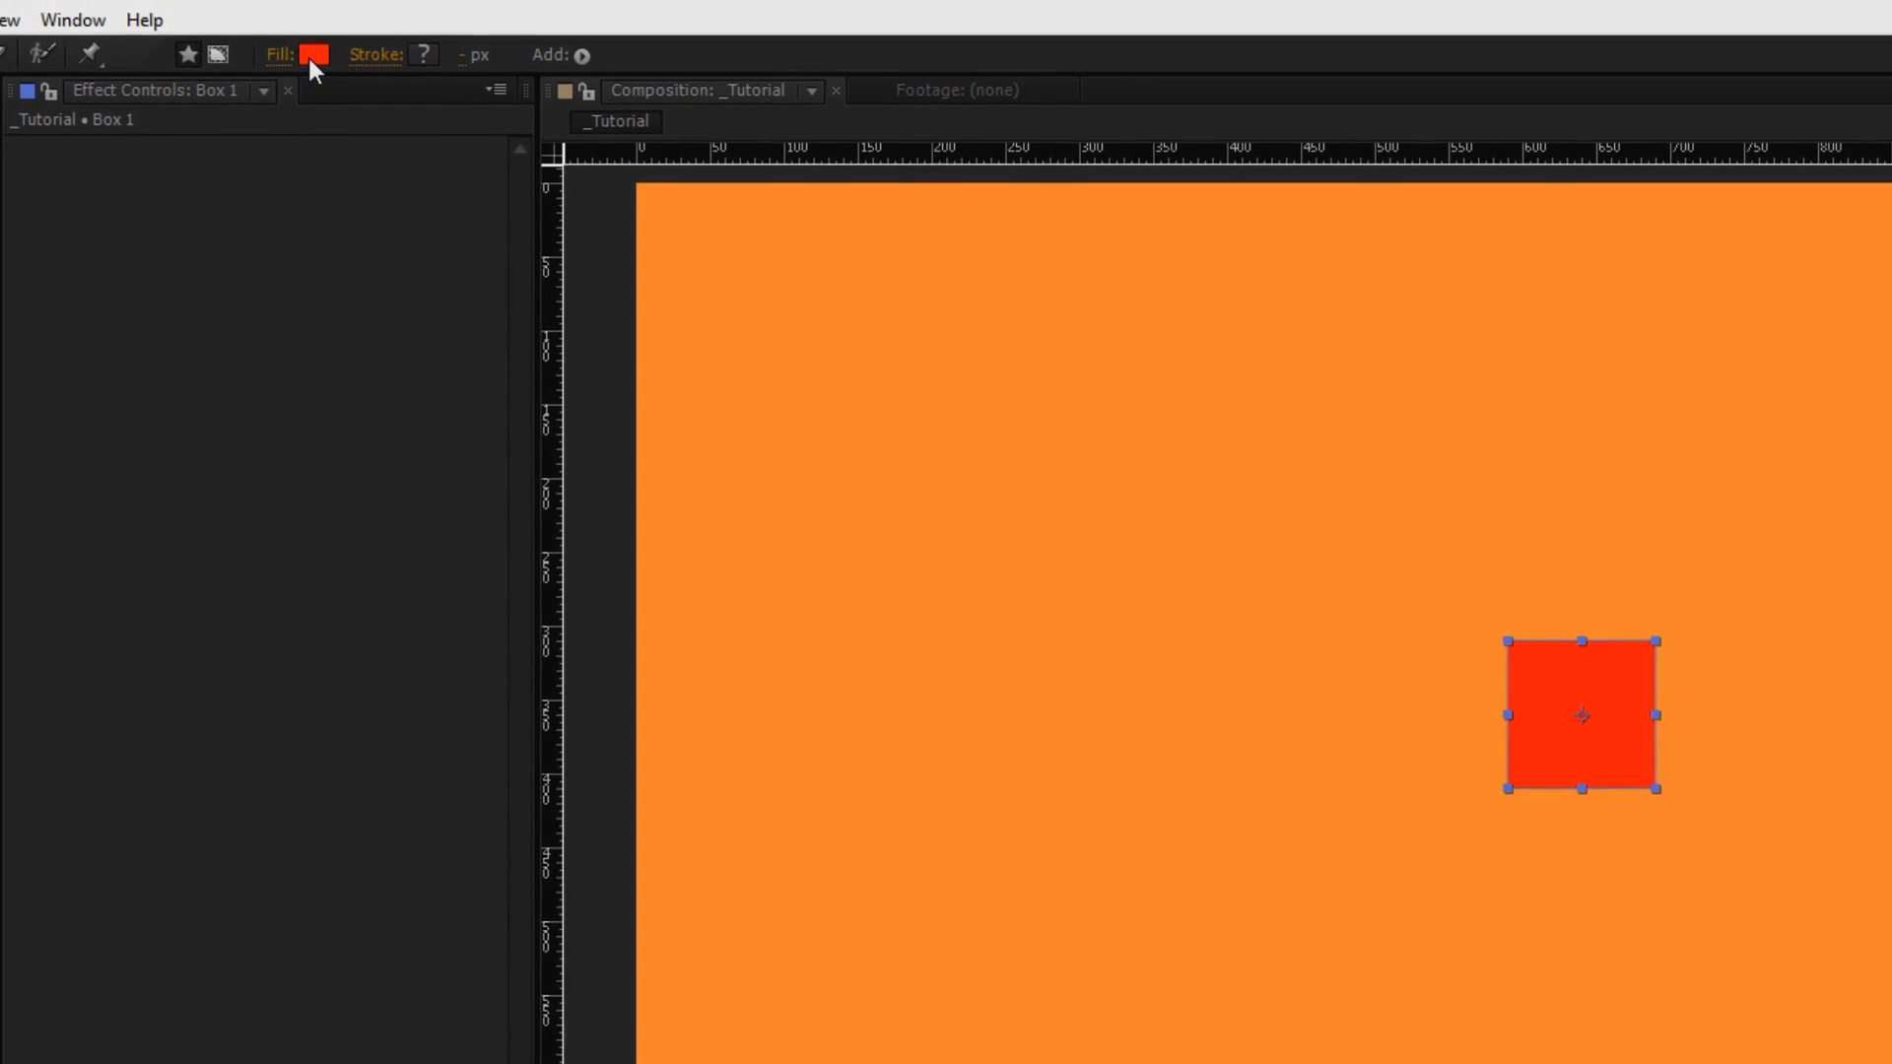
pyautogui.click(316, 55)
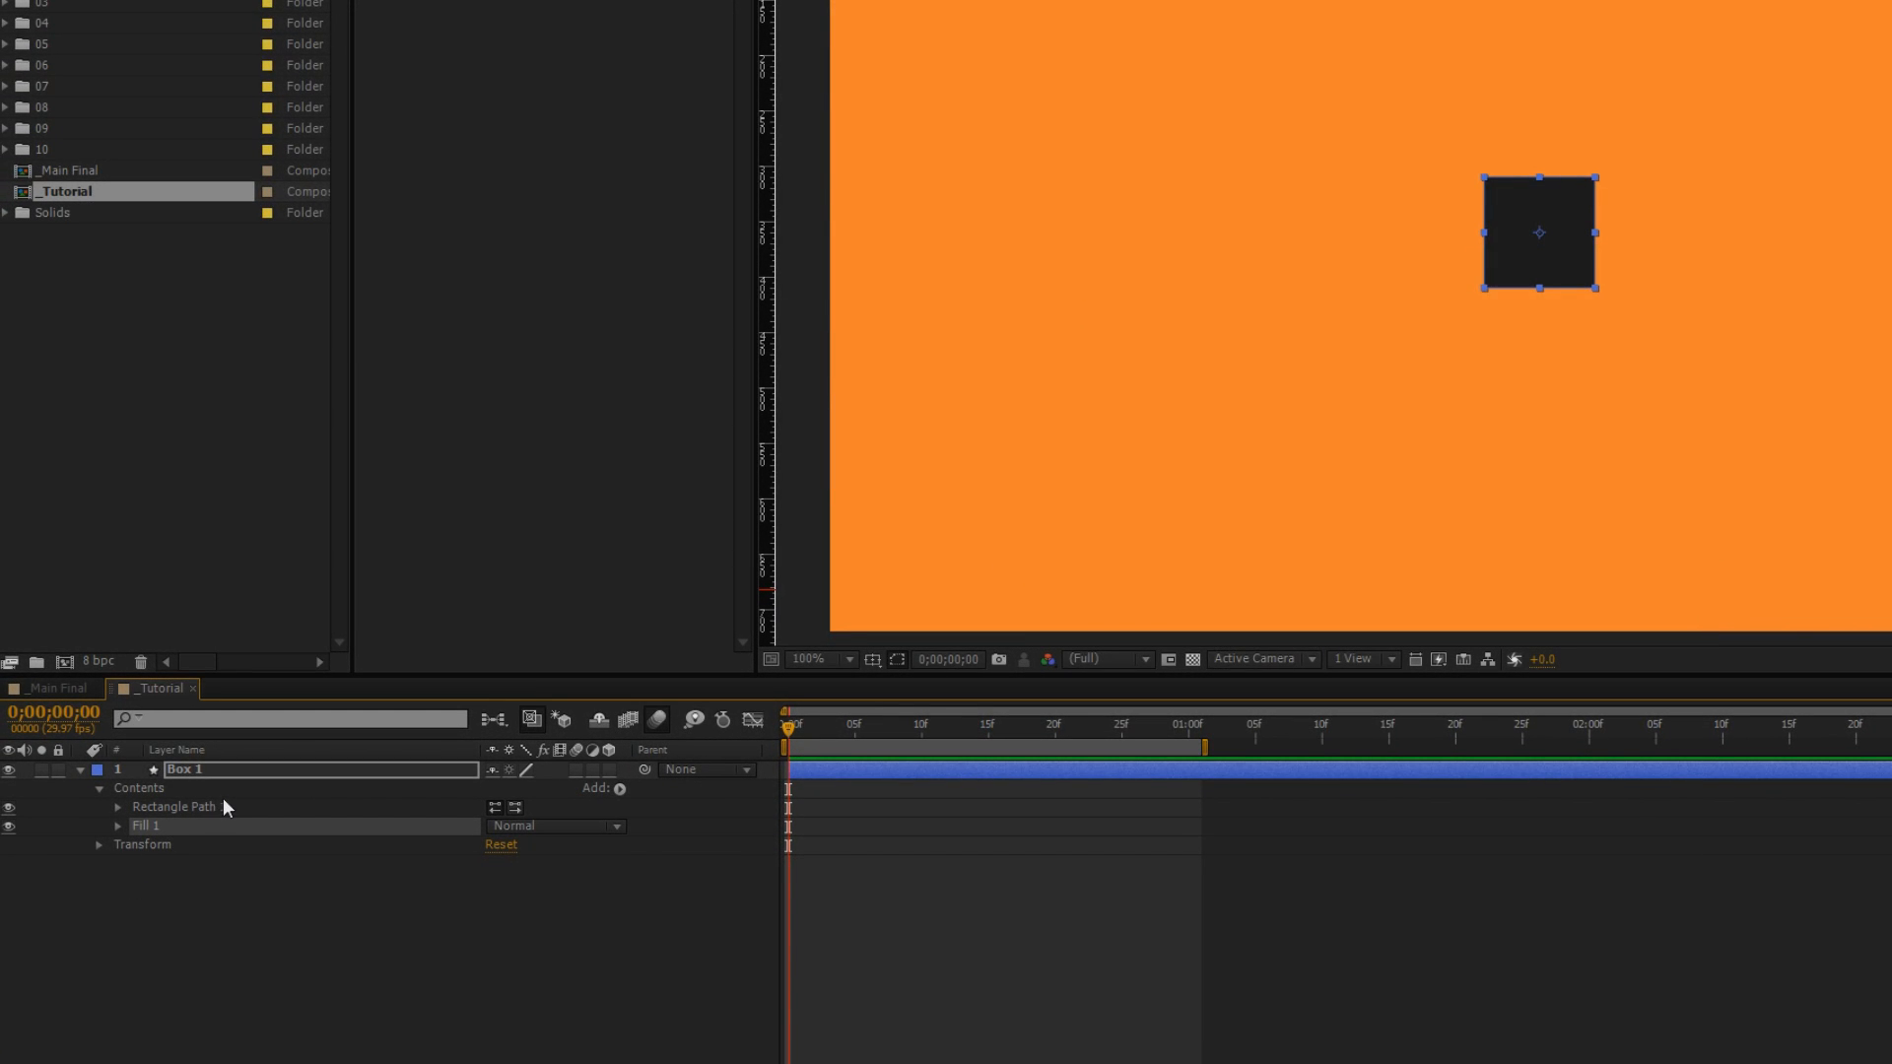
pyautogui.click(118, 806)
pyautogui.write('90')
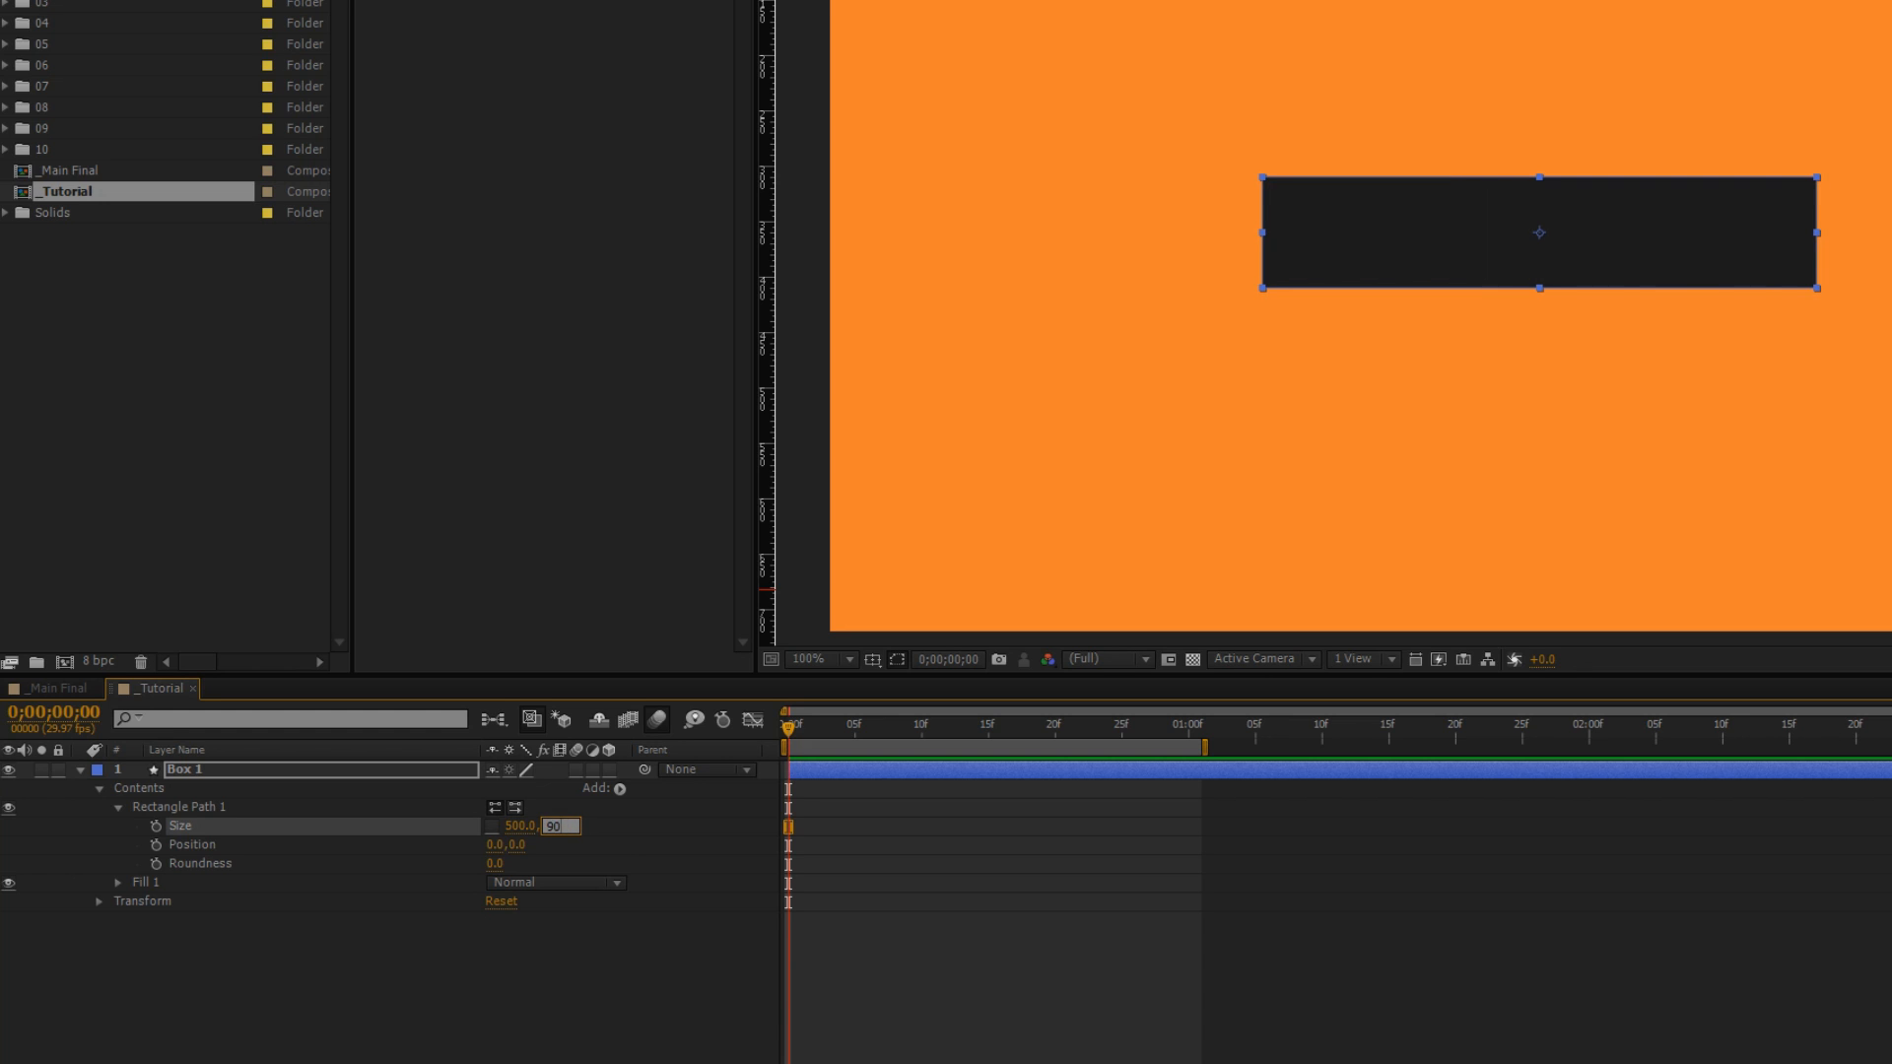
pyautogui.press('Enter')
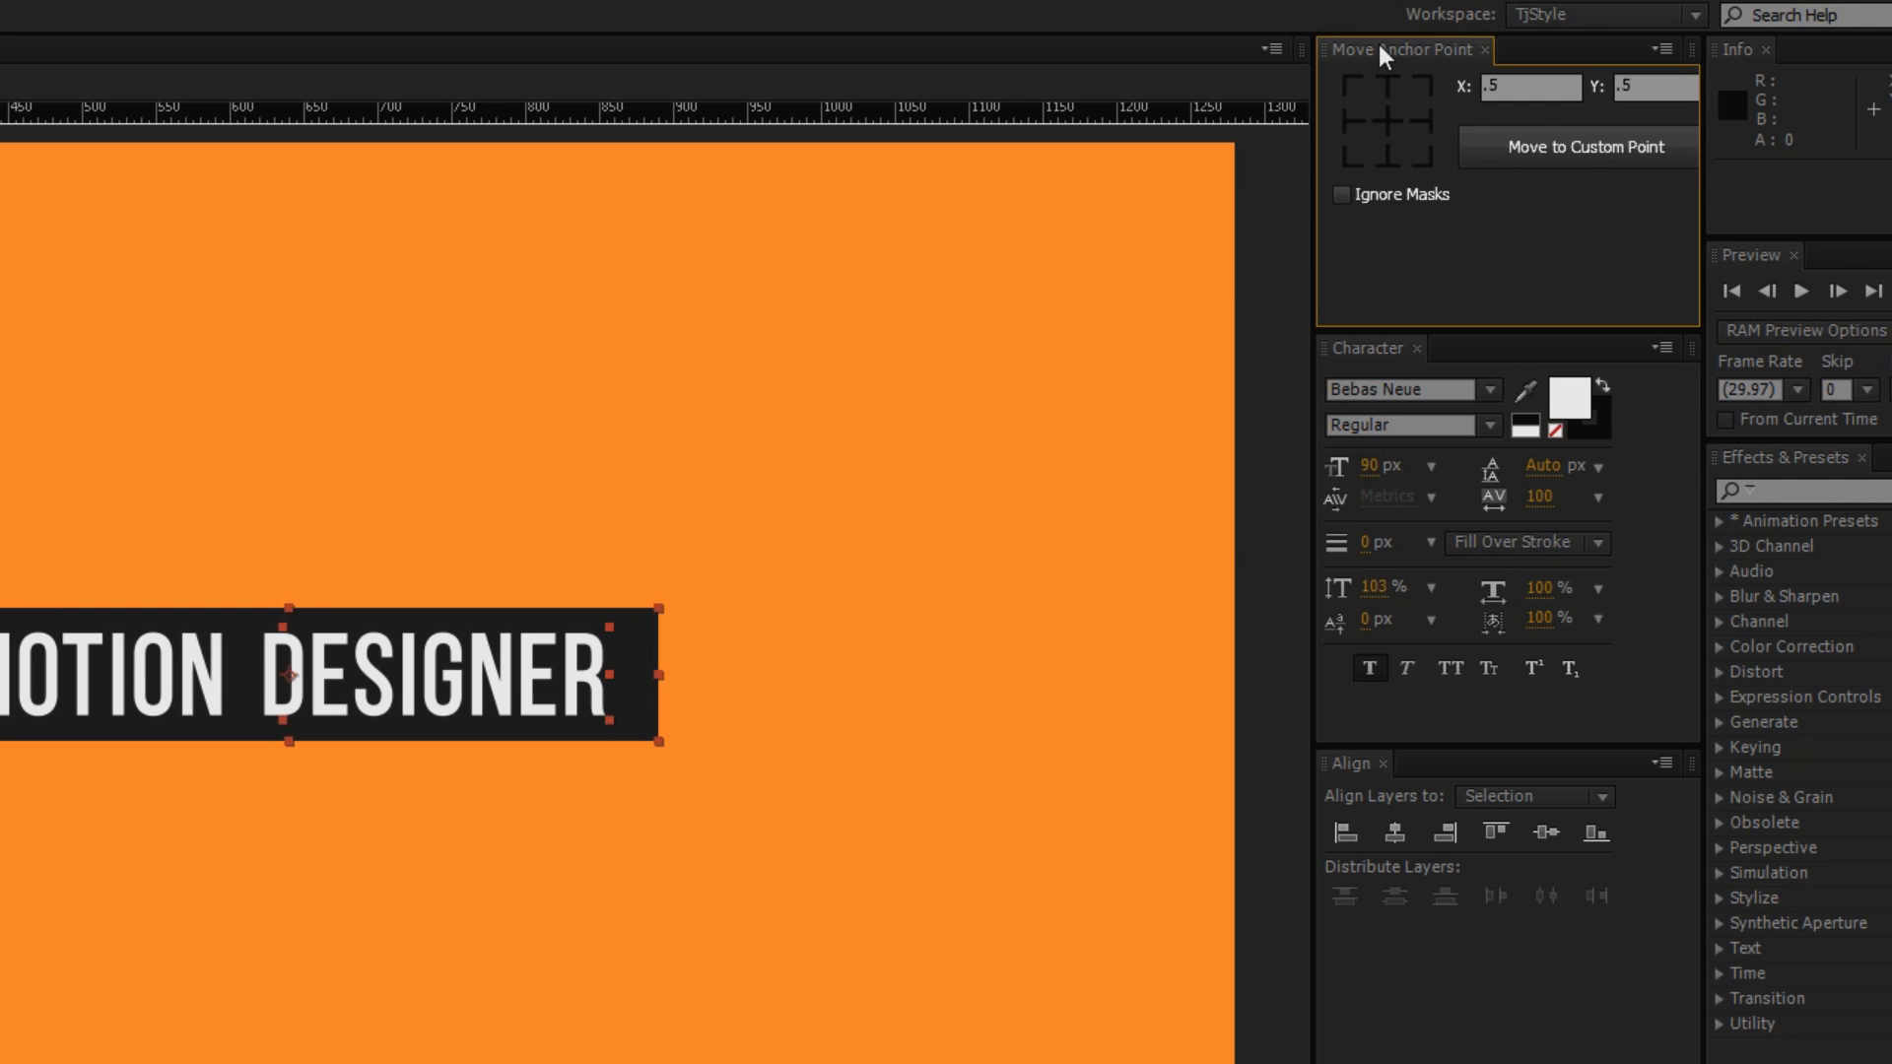
pyautogui.moveTo(1381, 63)
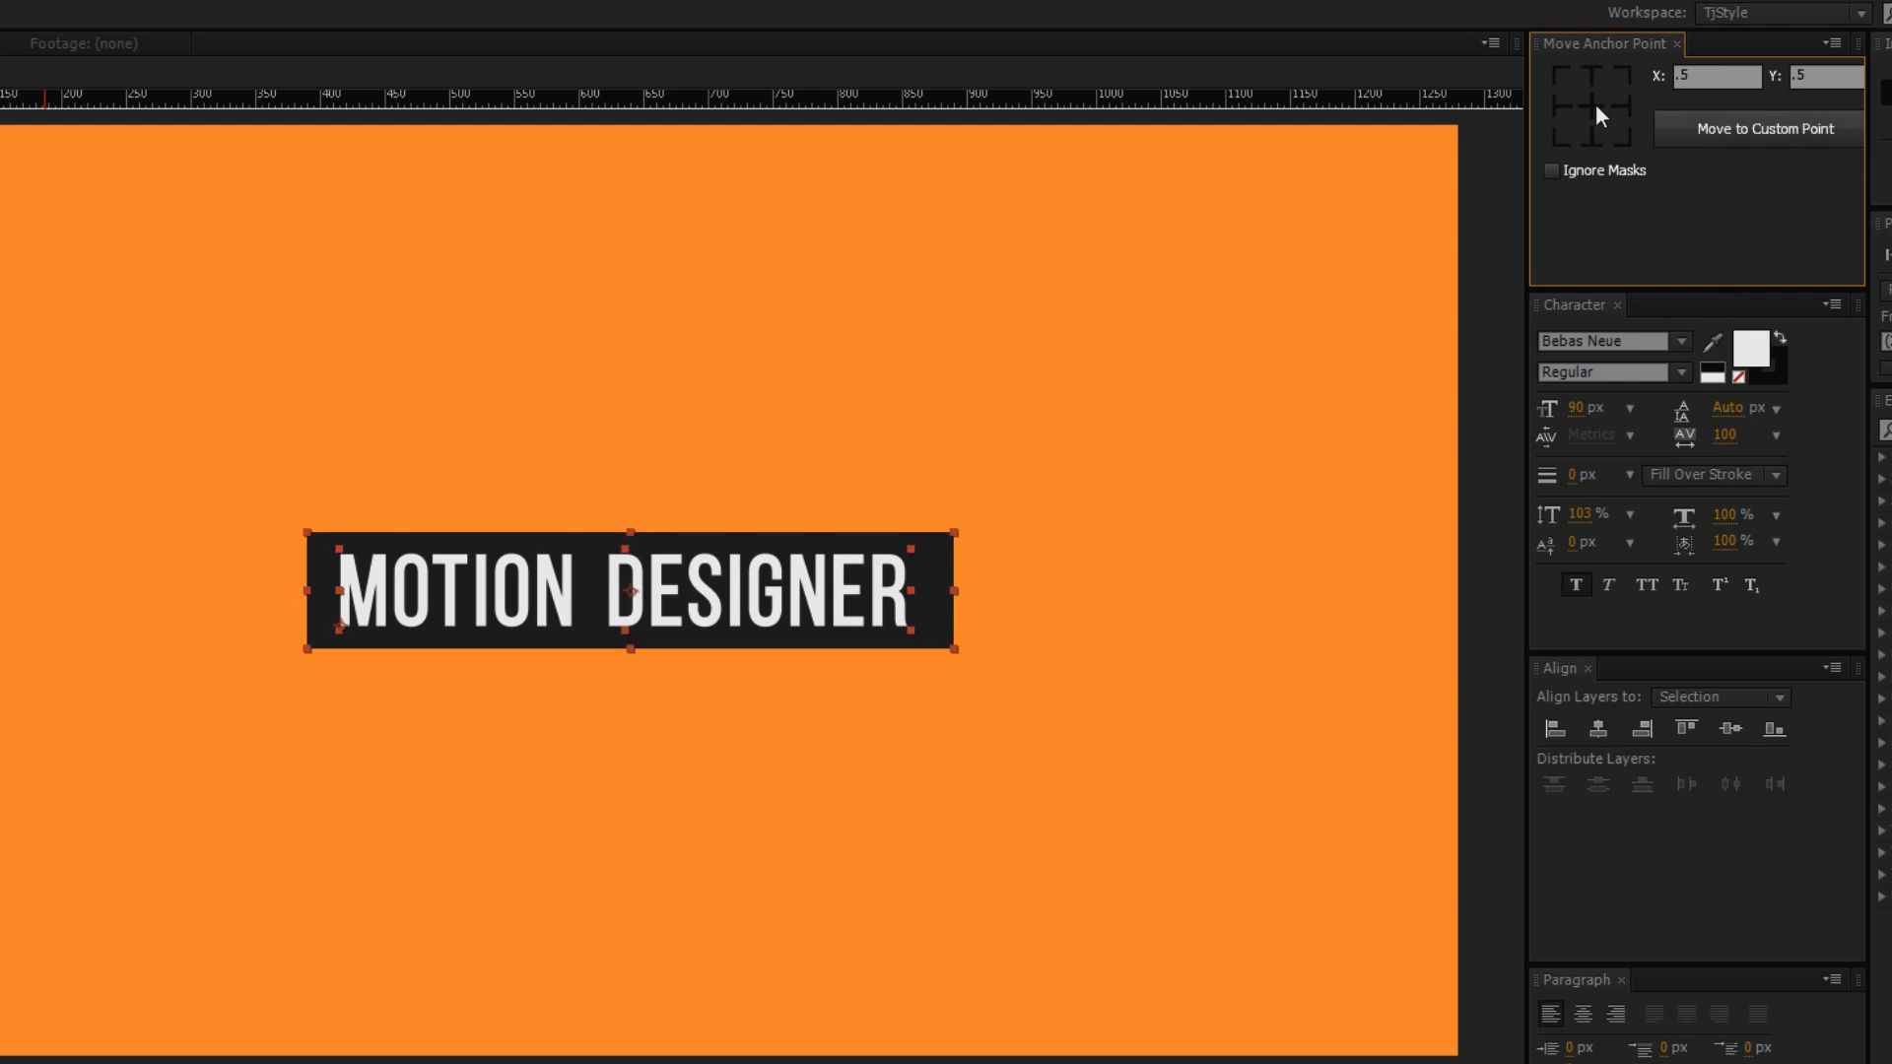
pyautogui.moveTo(649, 593)
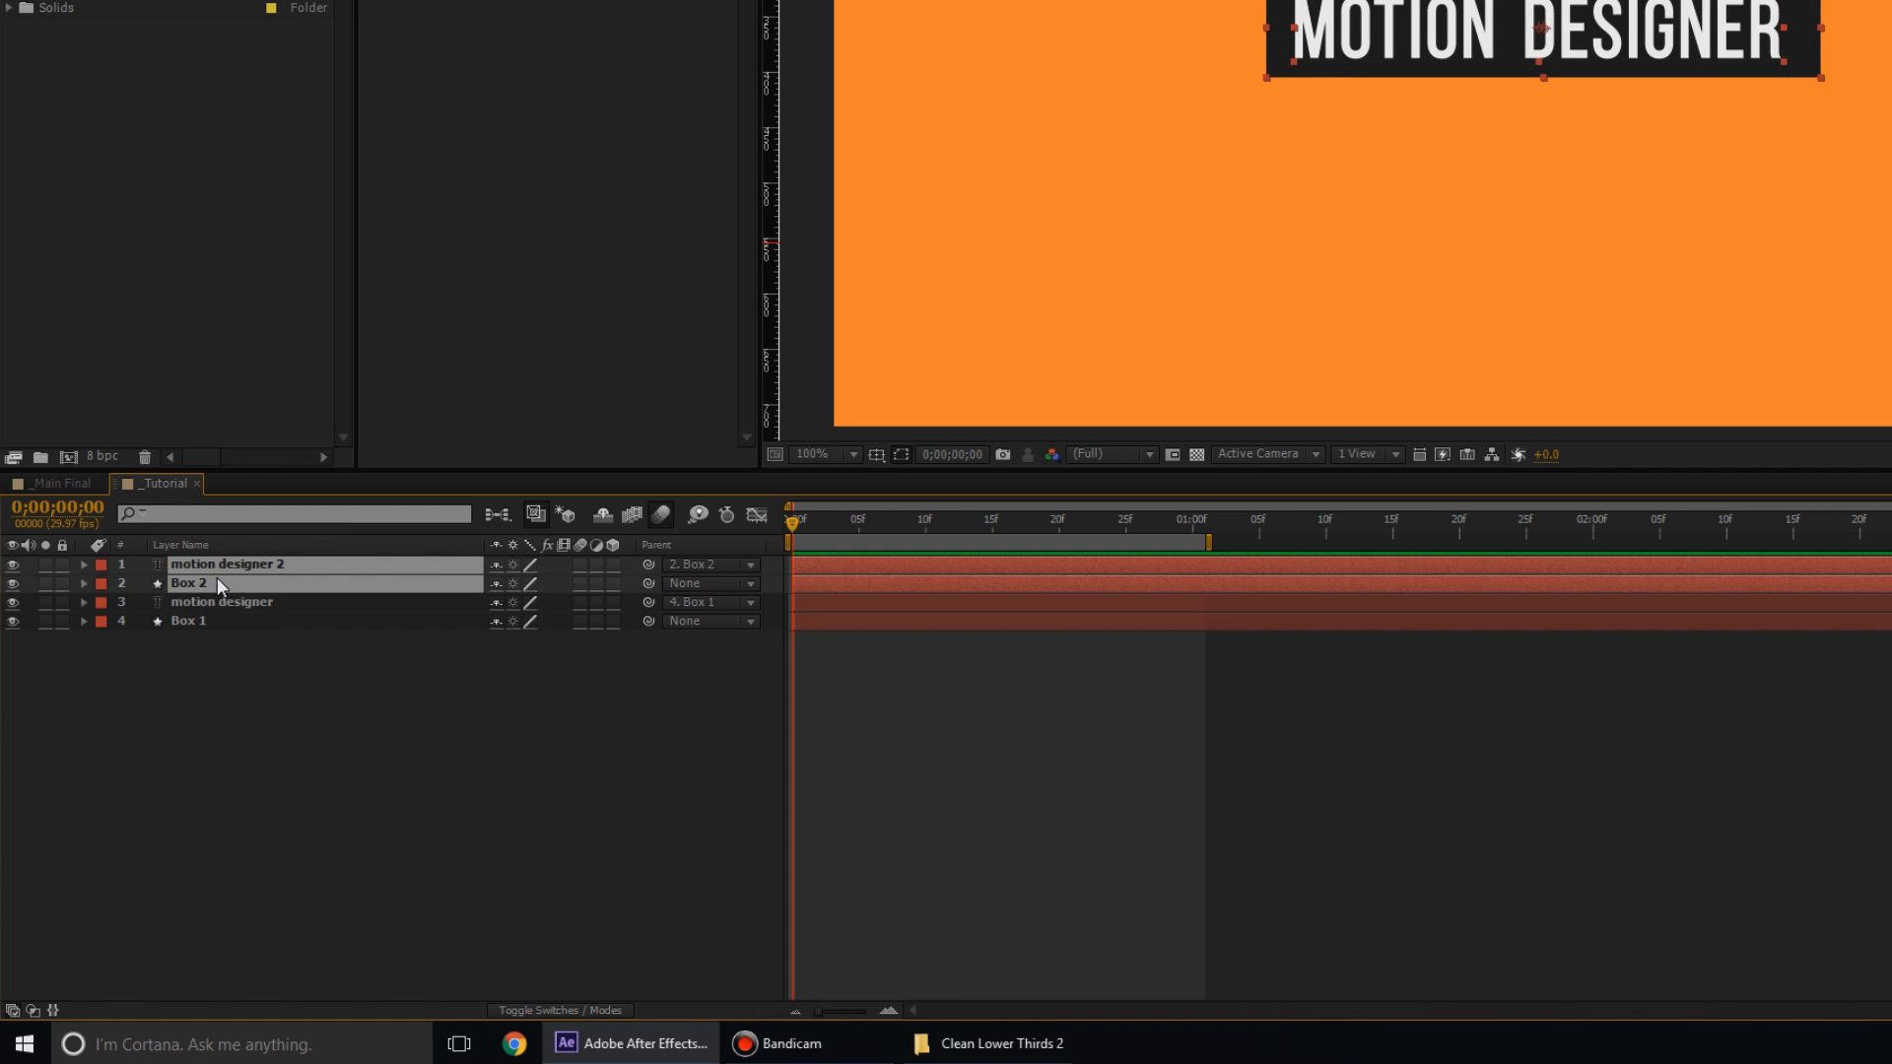
# Give the duplicated box and title layers a Yellow label
pyautogui.click(102, 582)
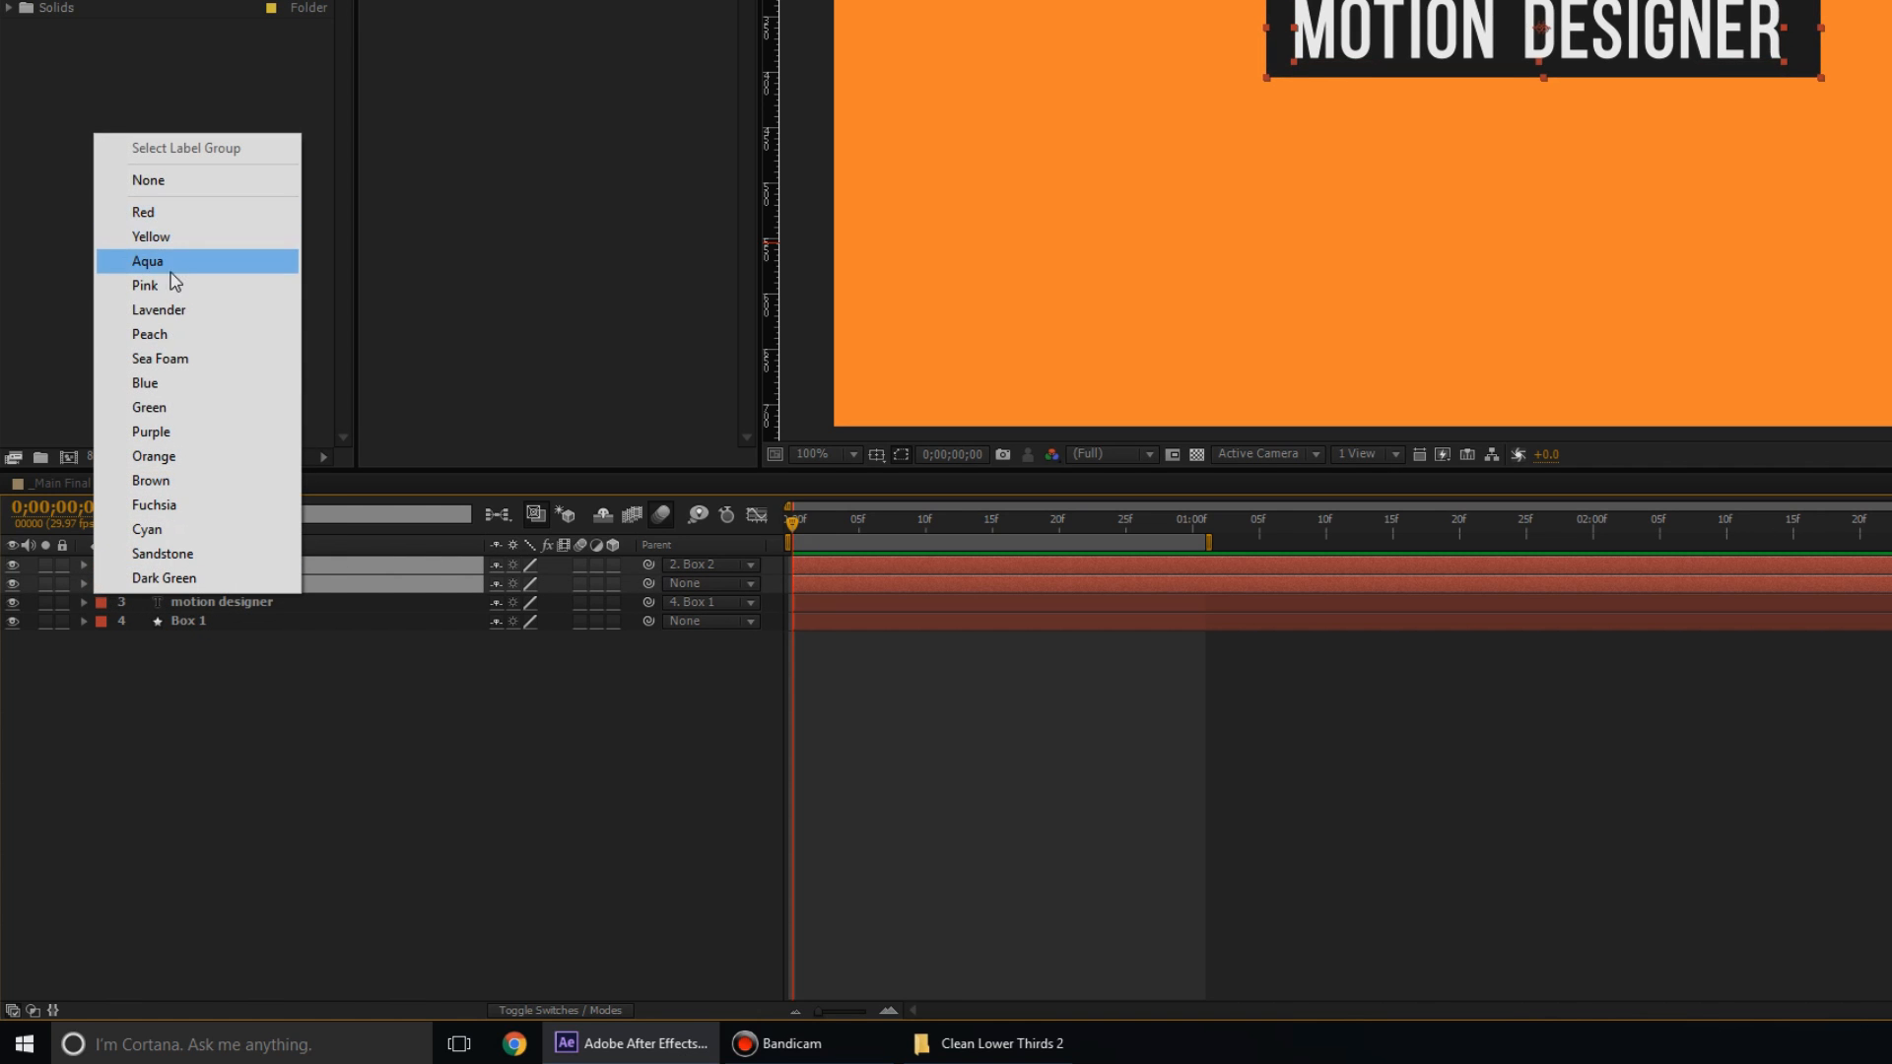
pyautogui.click(151, 236)
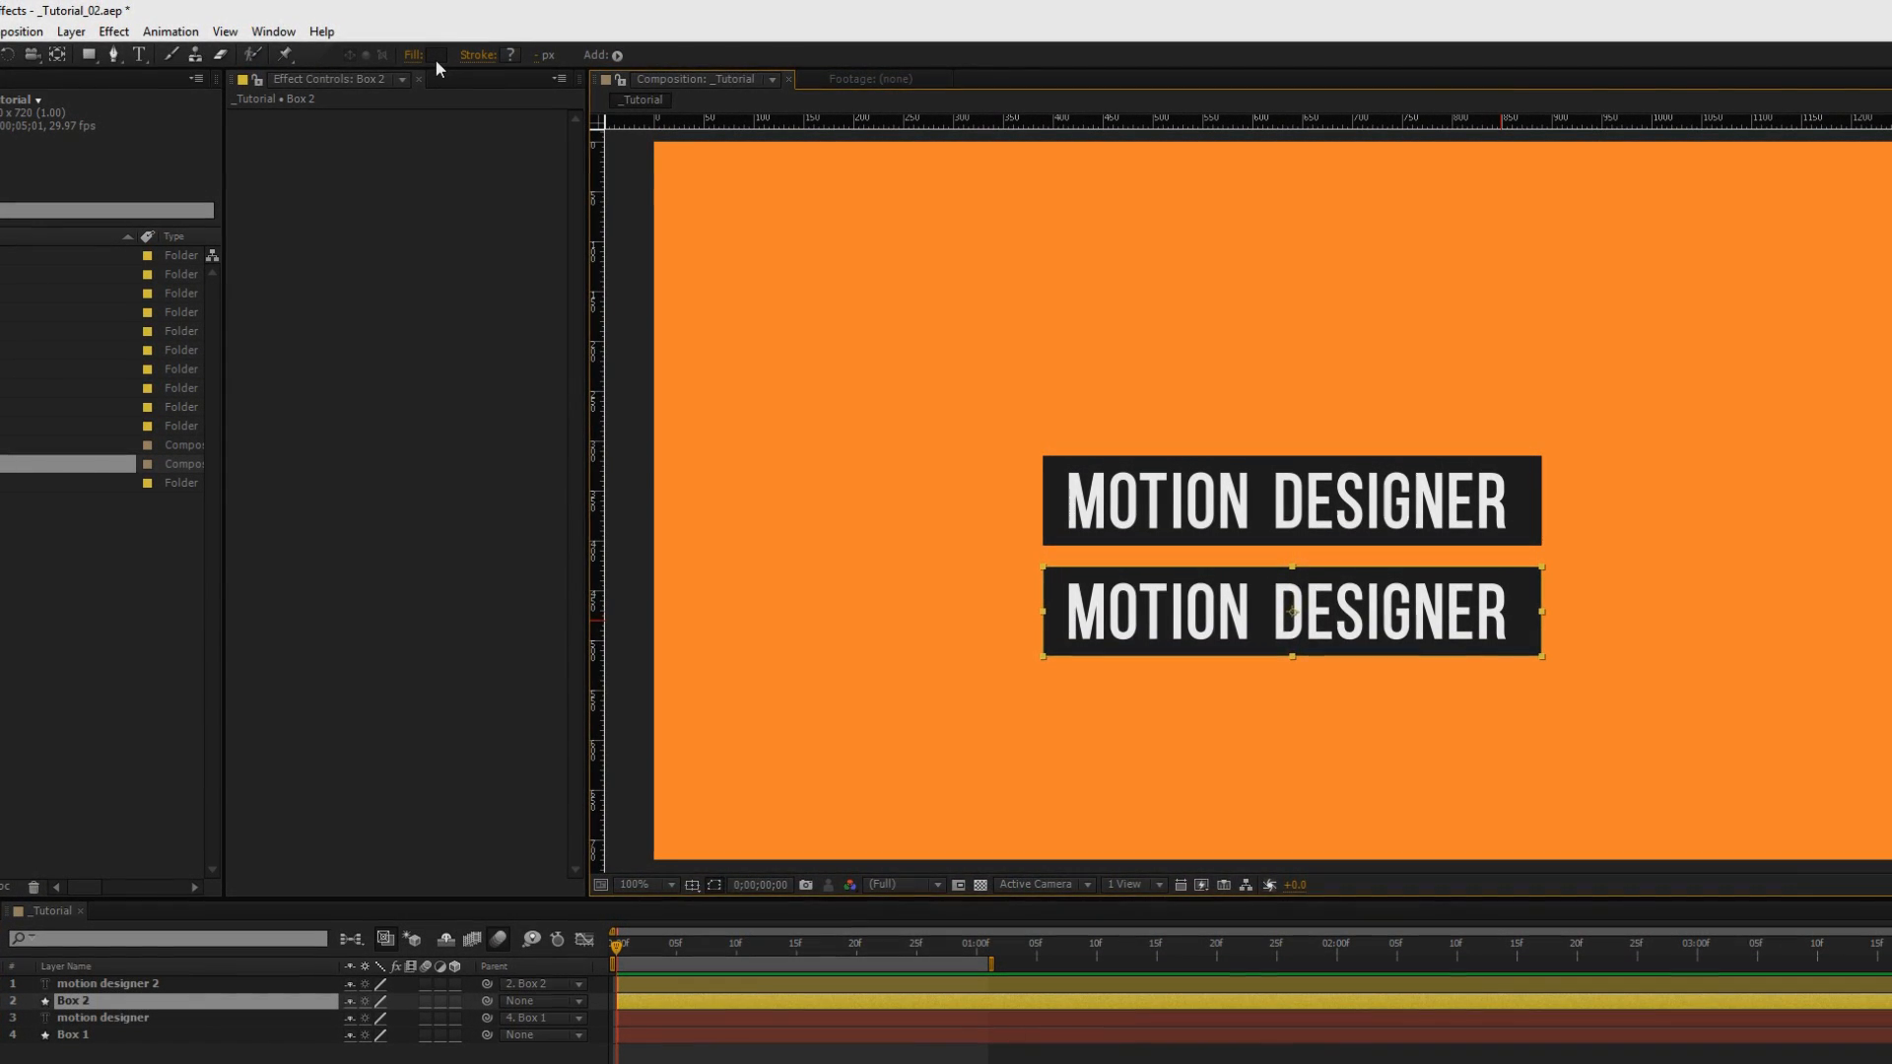
# Make Box 2's fill light gray #DADADA and its title text dark
pyautogui.click(424, 54)
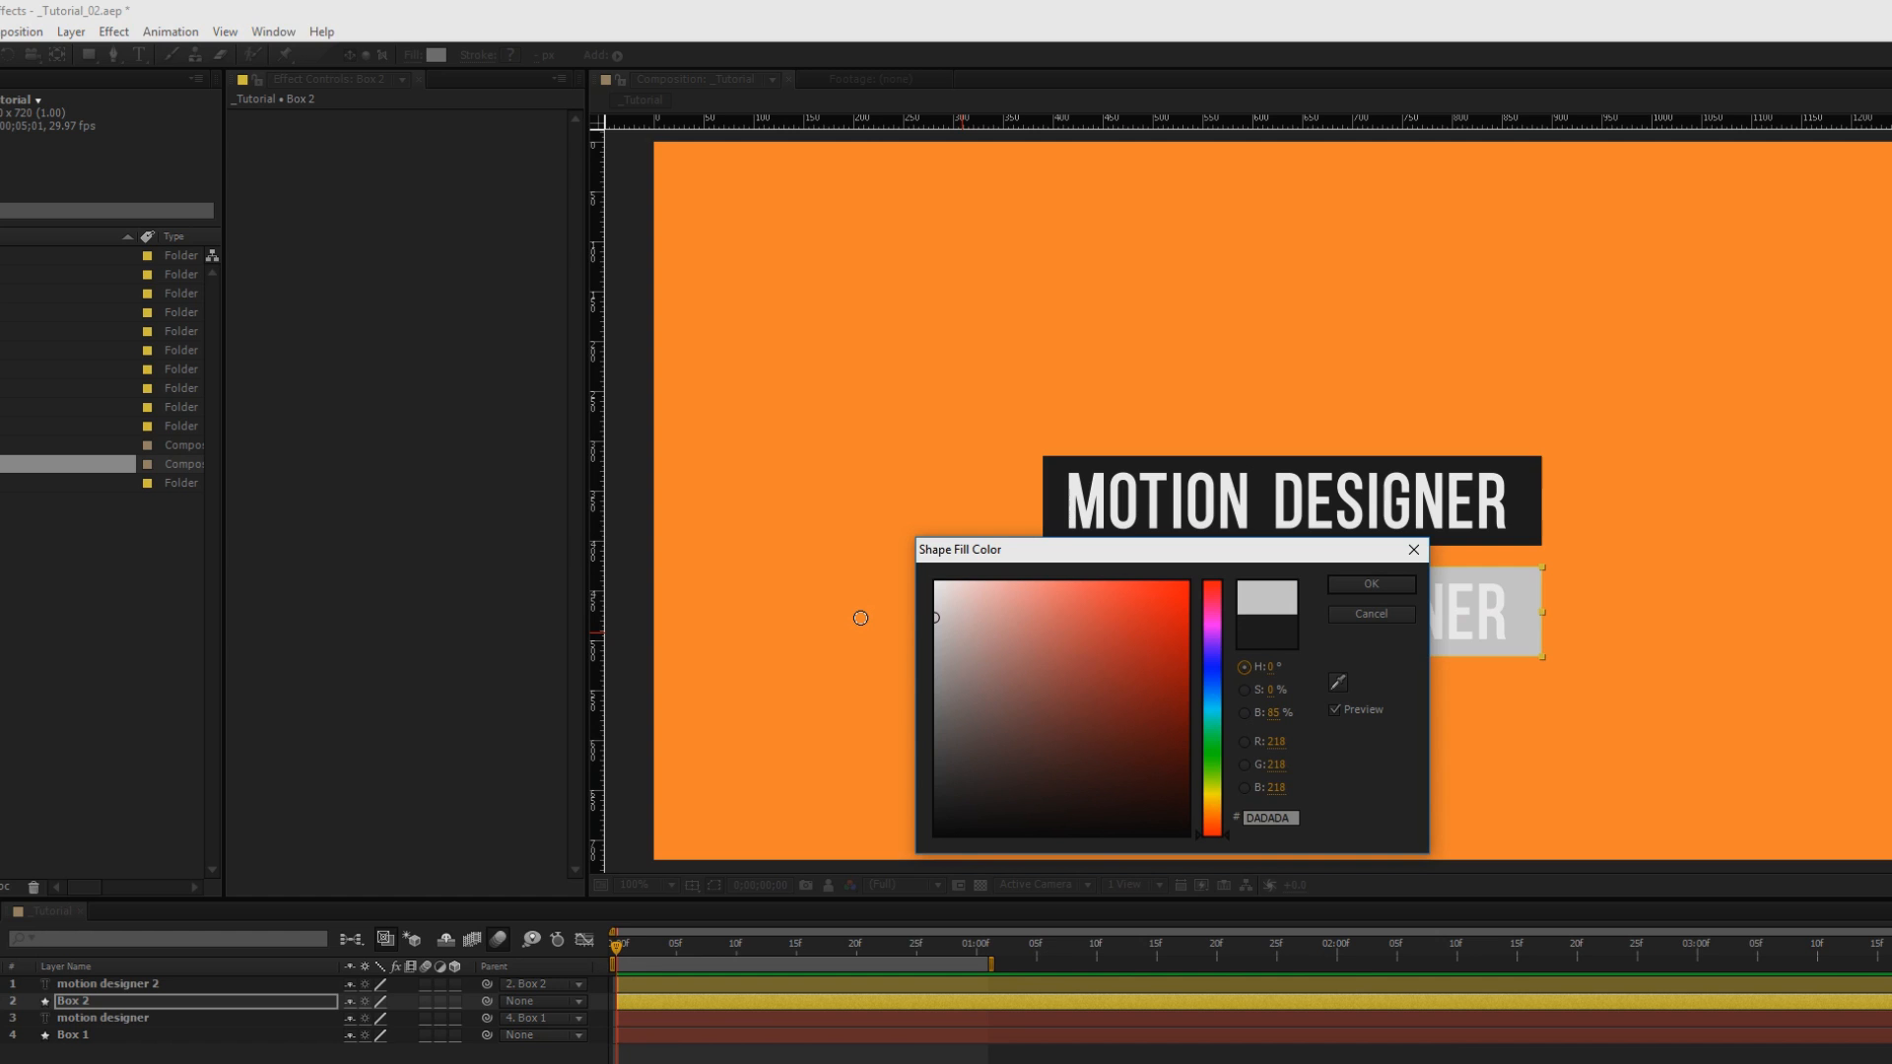
pyautogui.click(1369, 585)
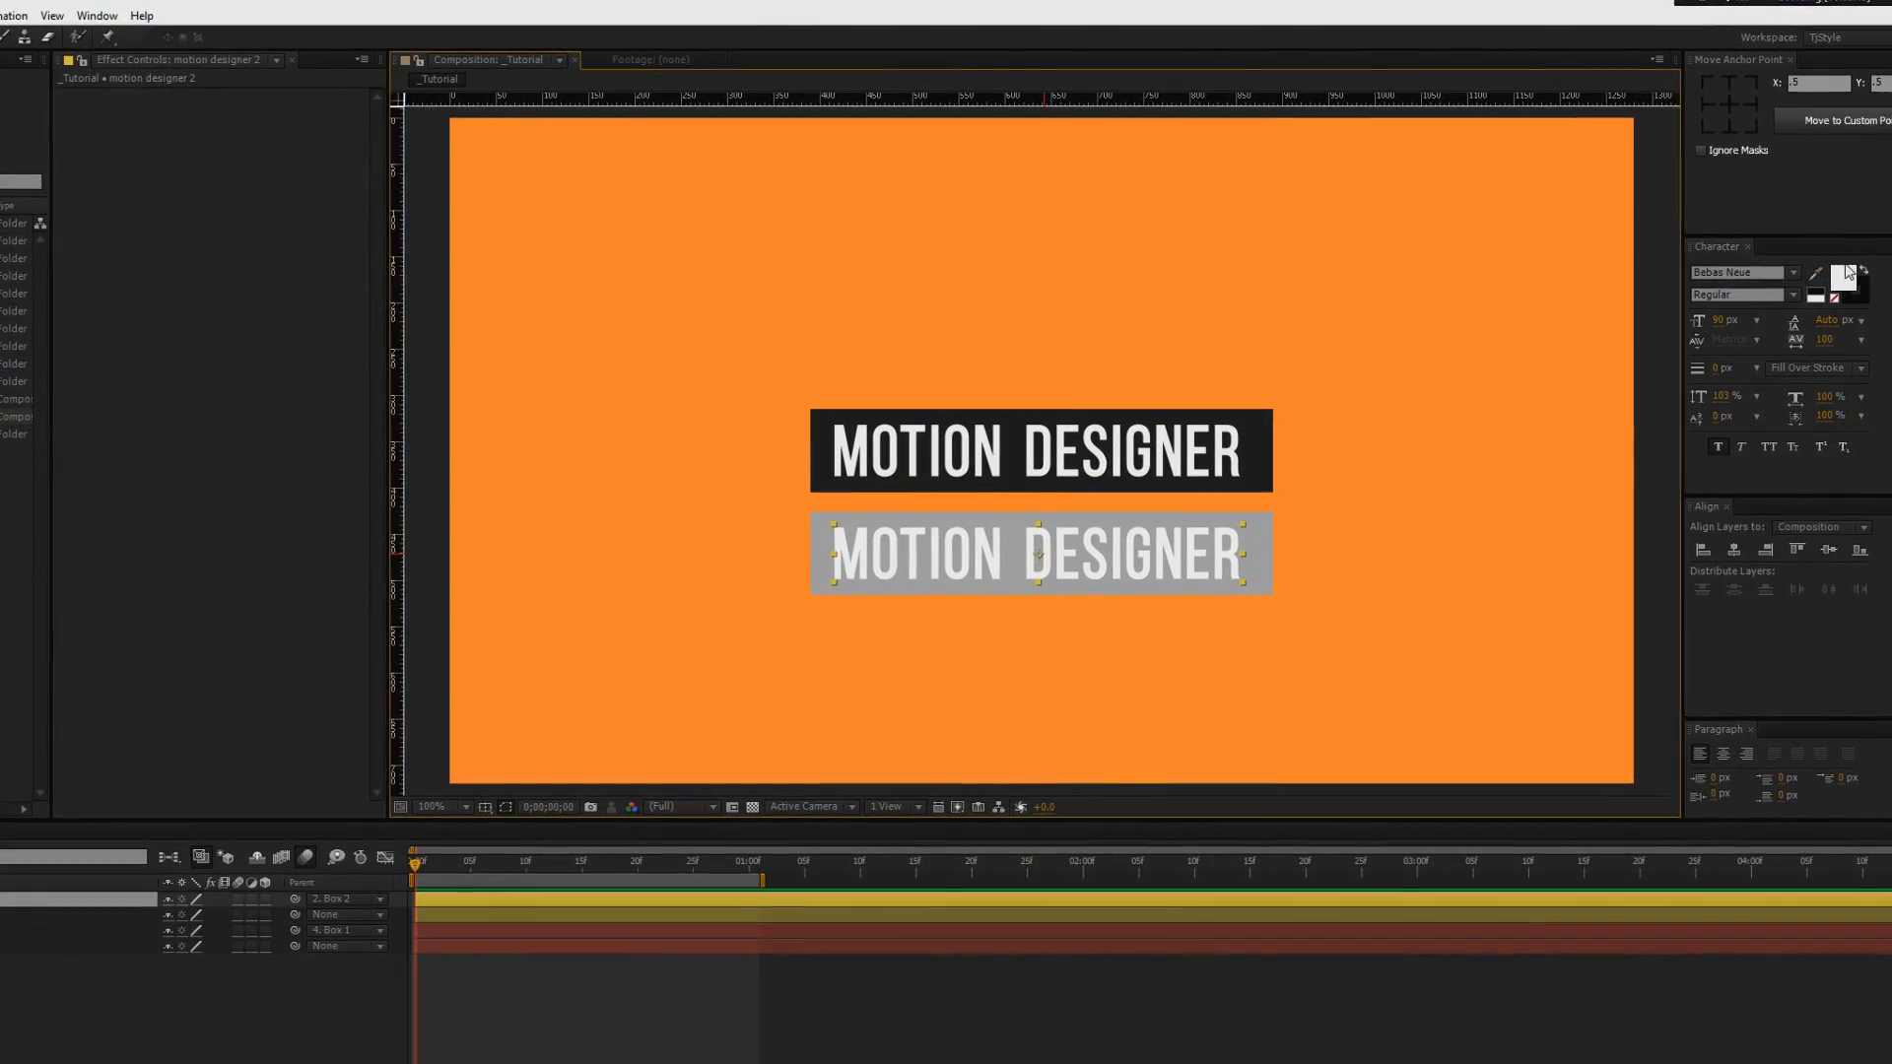
pyautogui.click(1840, 280)
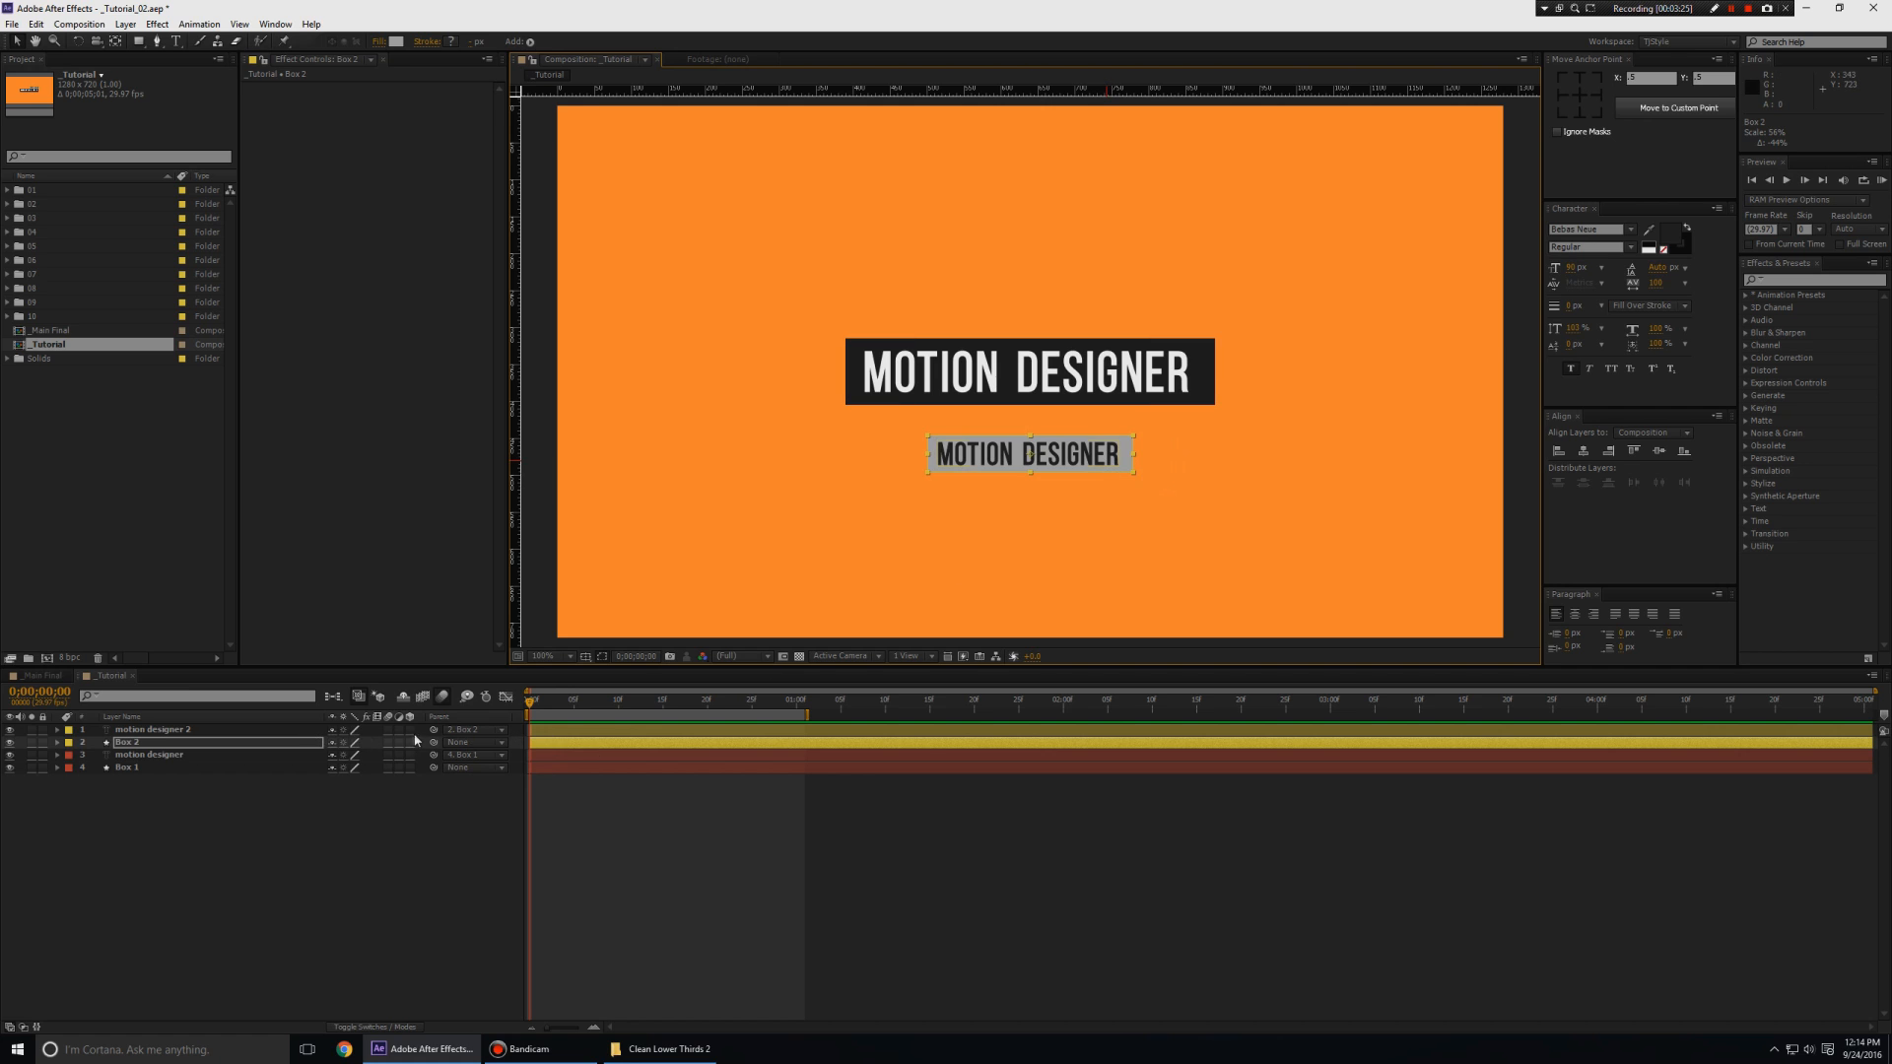
pyautogui.moveTo(1178, 477)
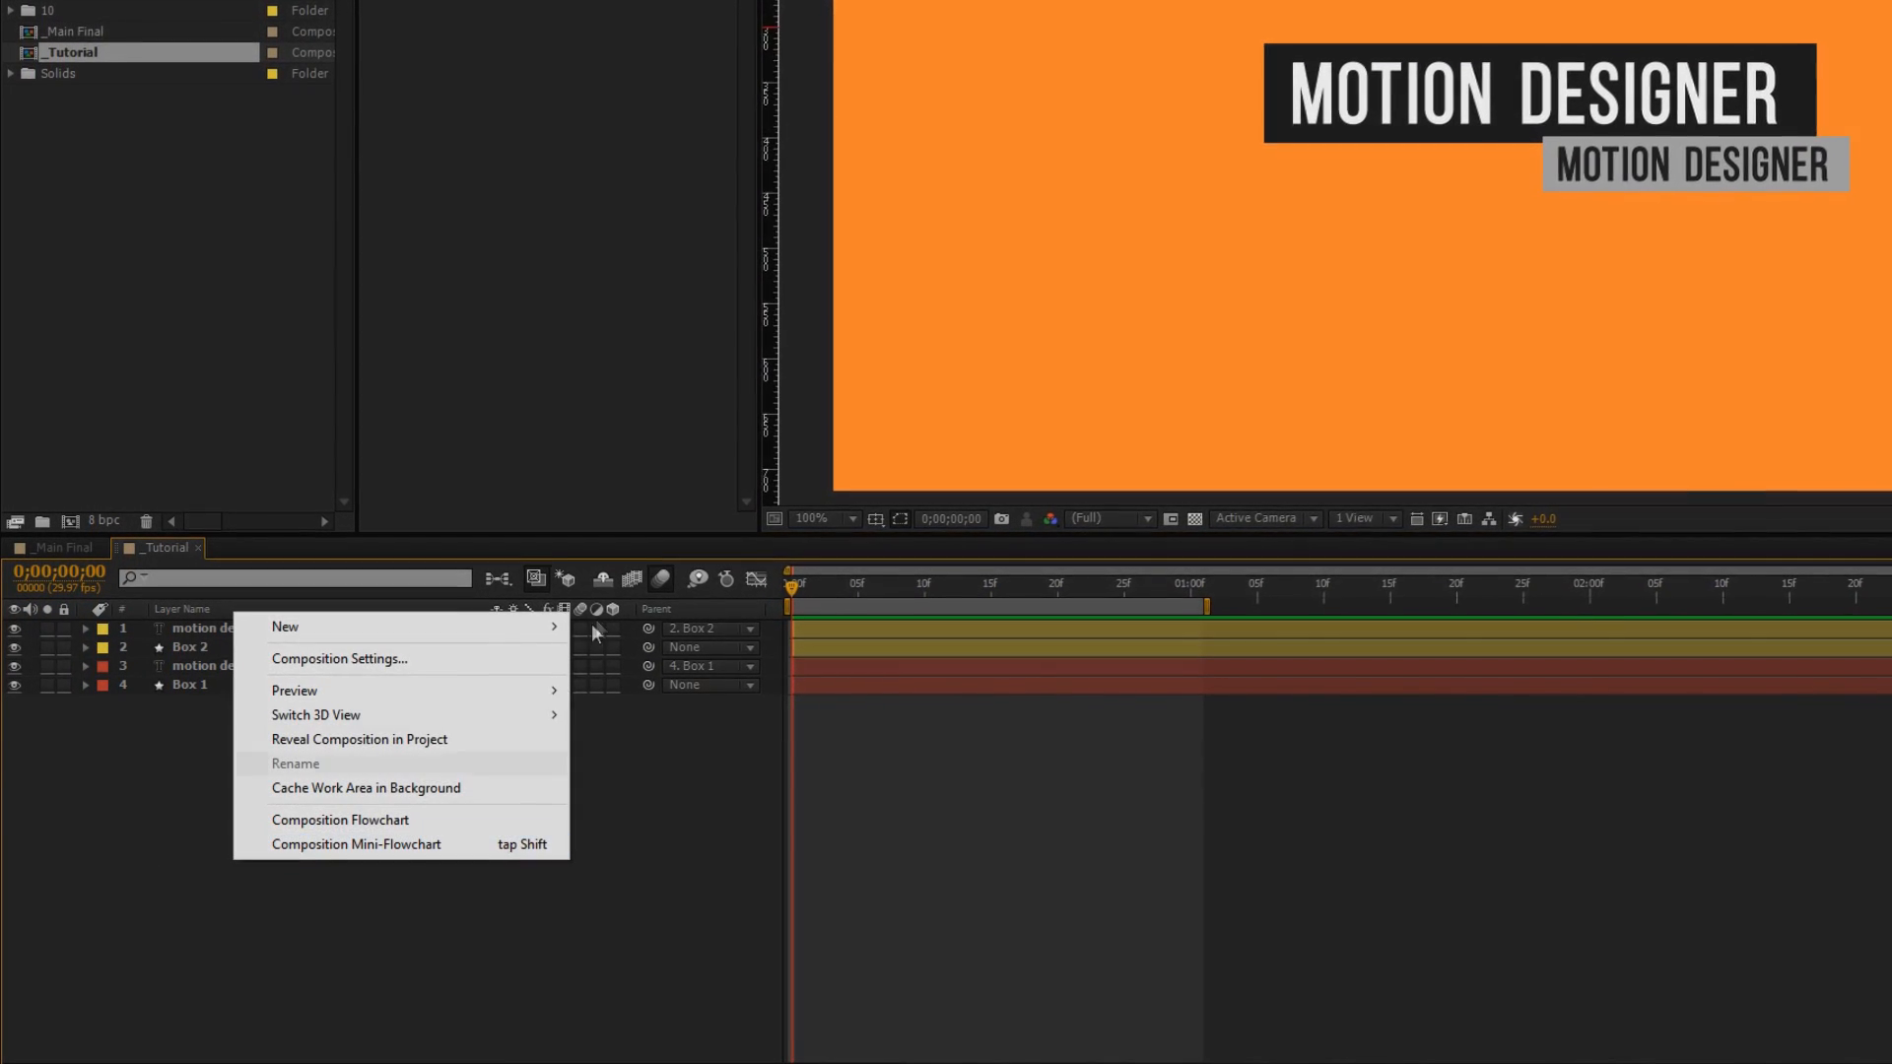
# Switch to the Main Final composition tab to view finished lower thirds
pyautogui.click(285, 627)
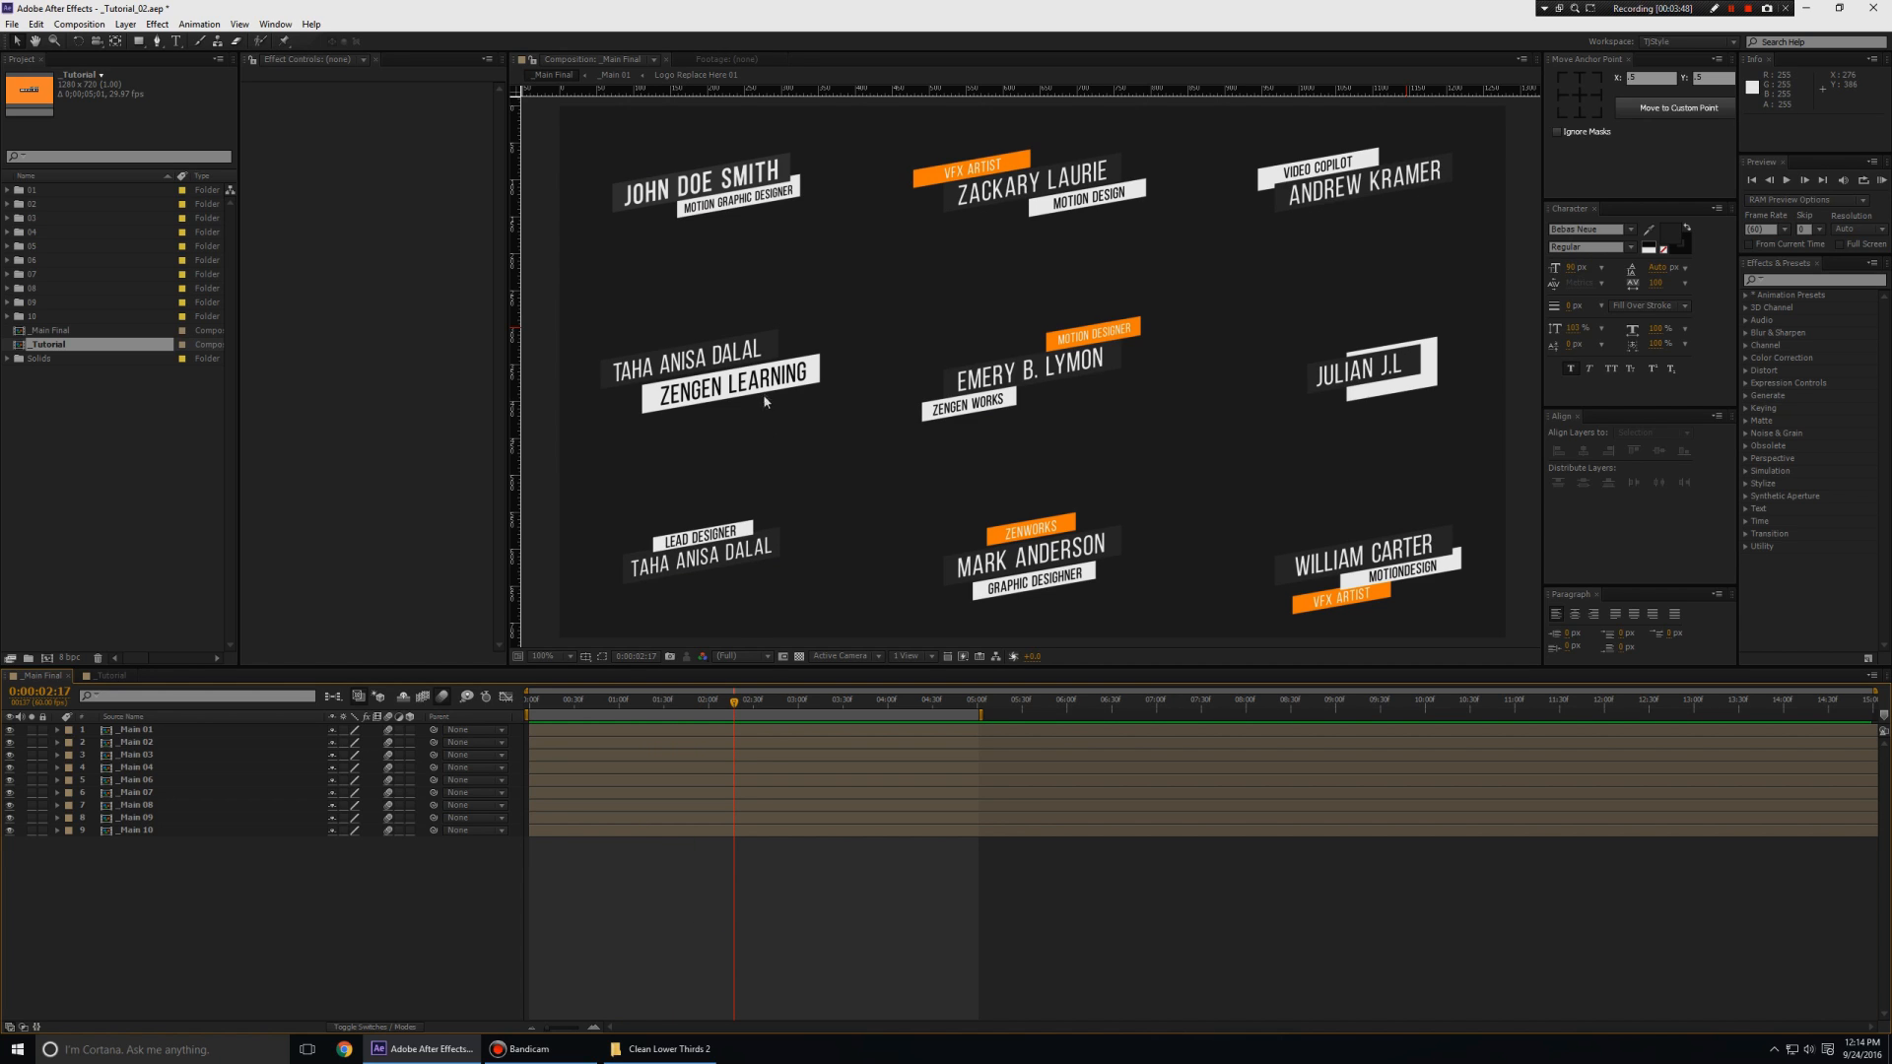
pyautogui.moveTo(1150, 590)
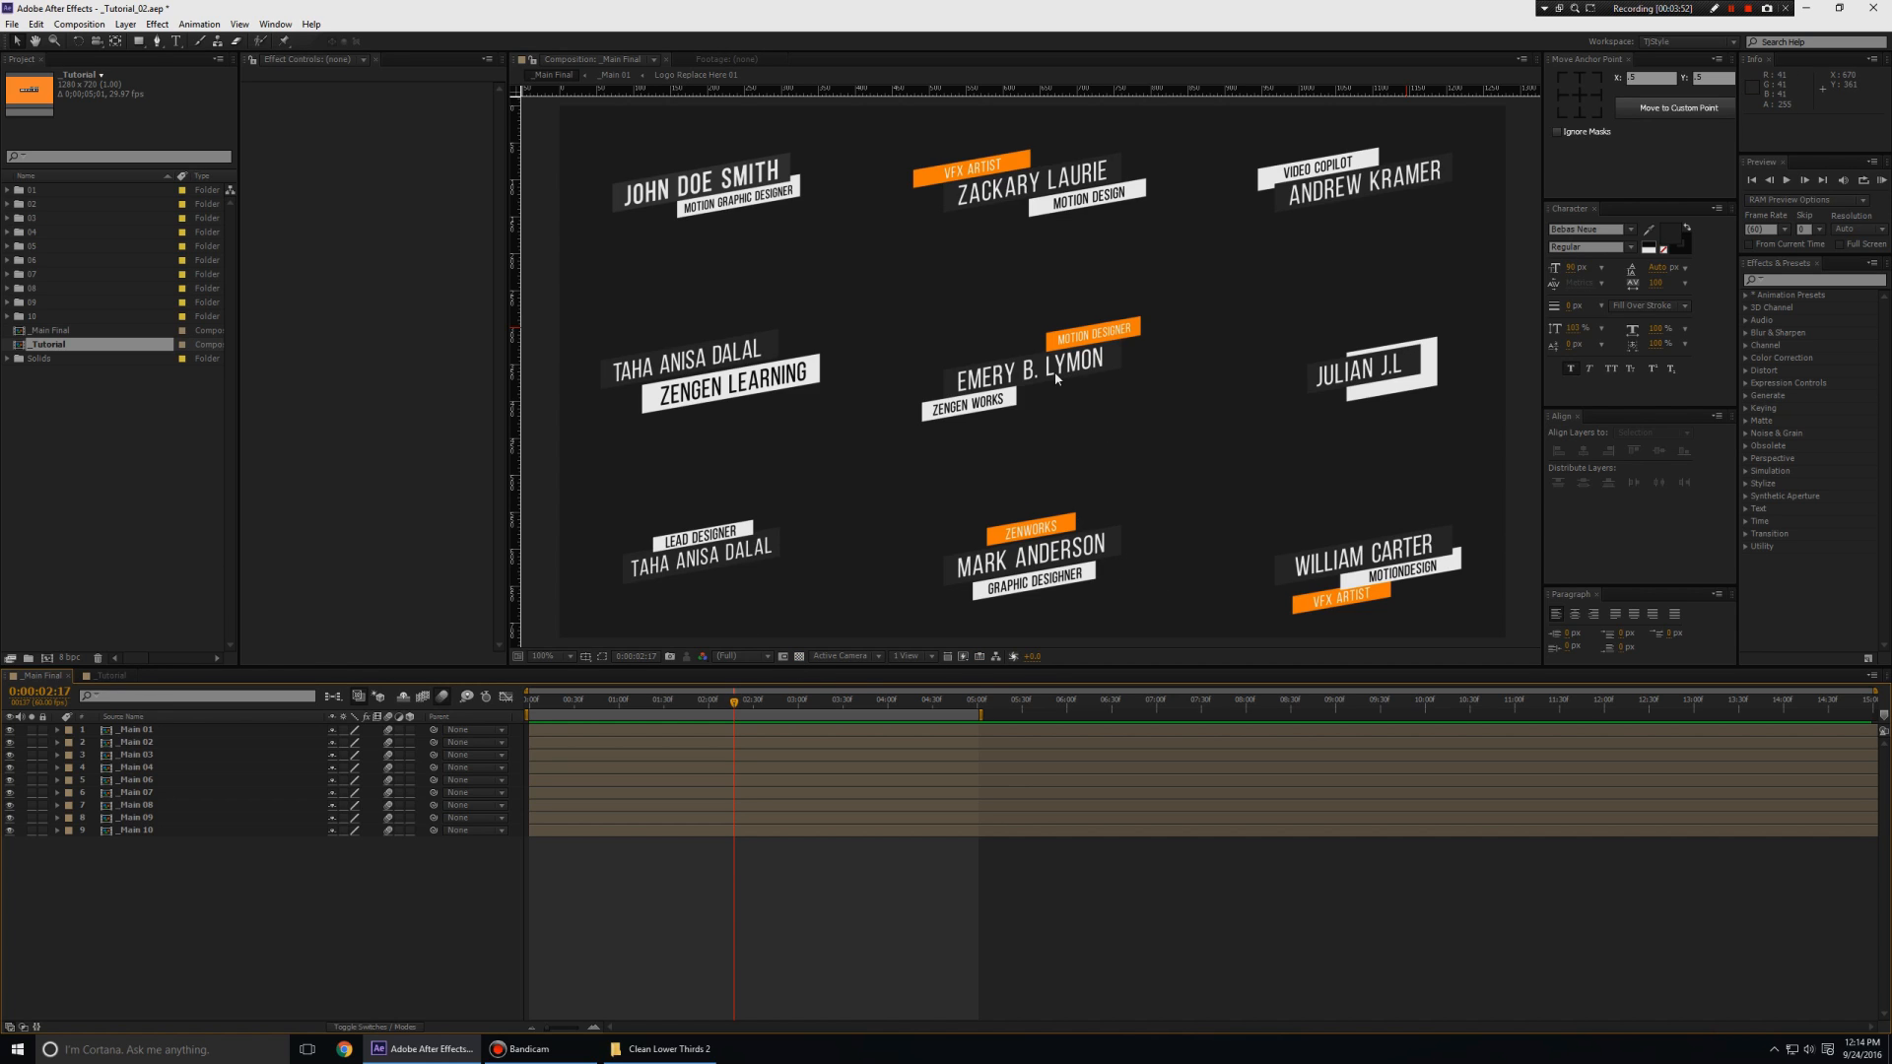
pyautogui.moveTo(1044, 371)
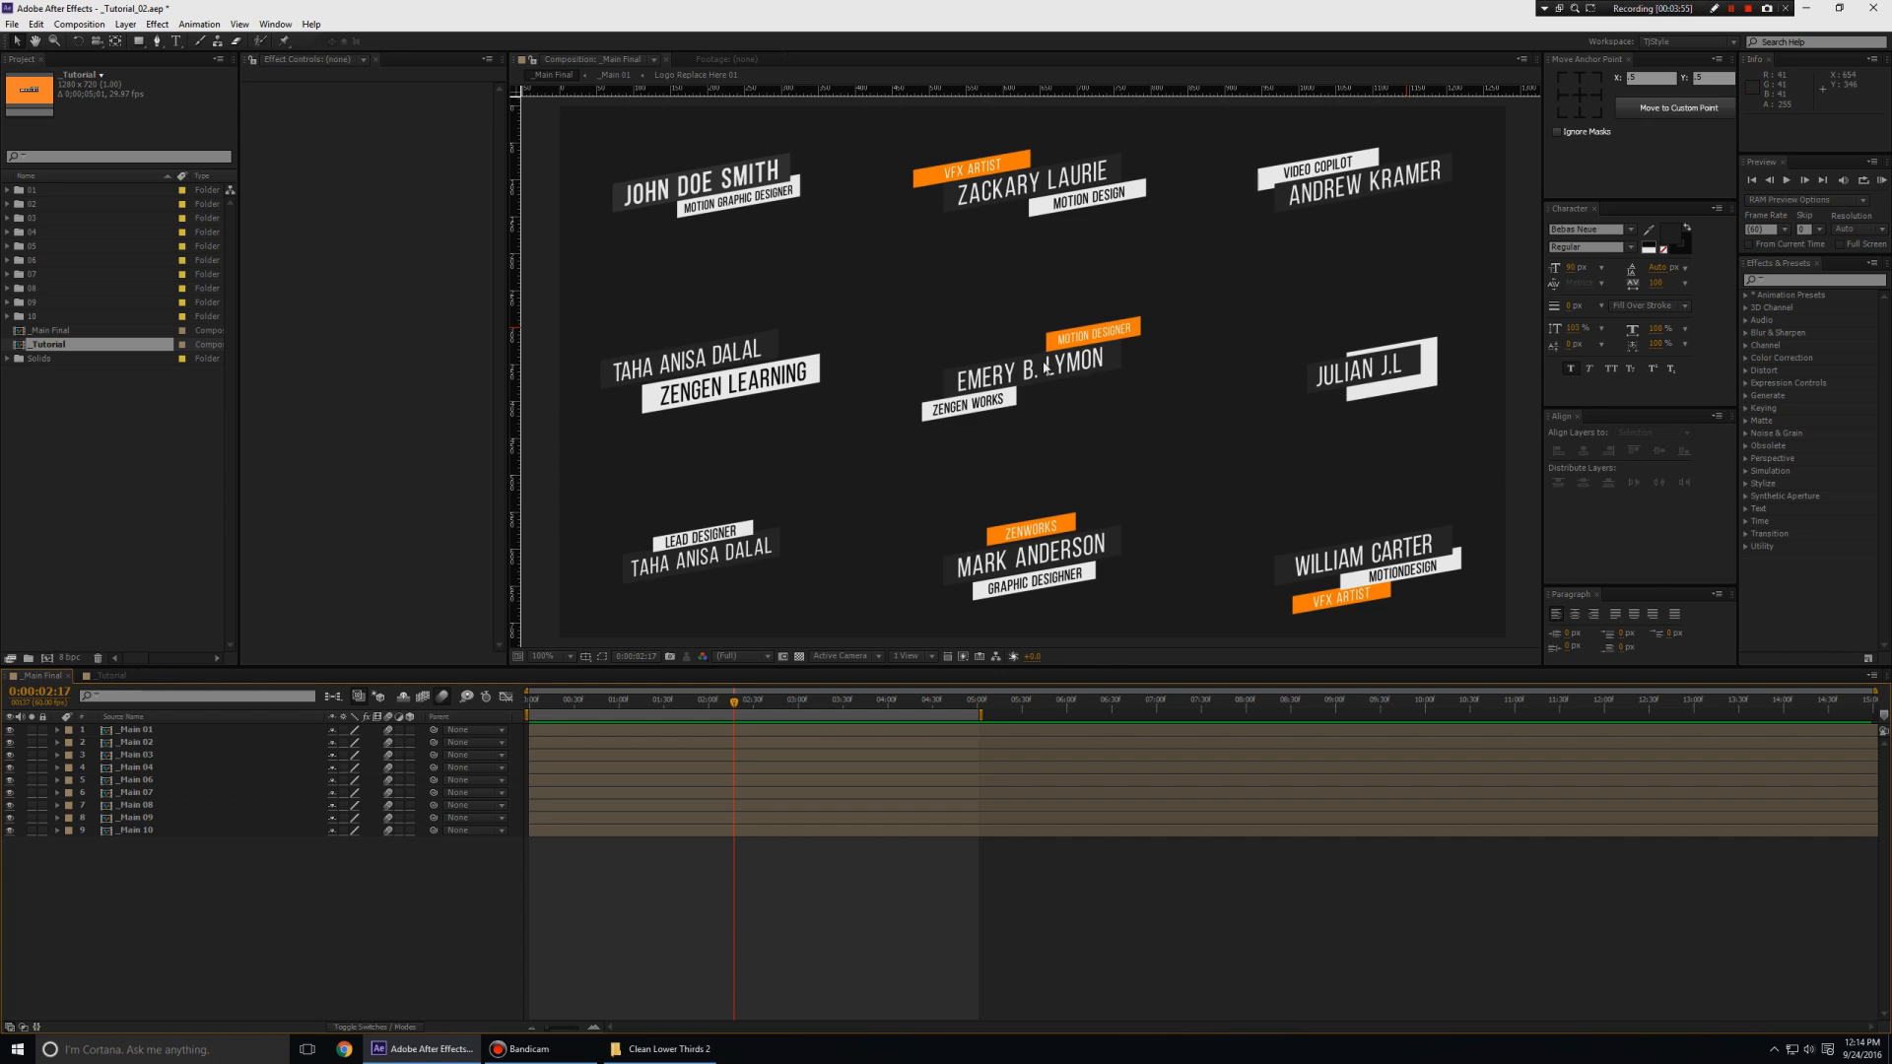
pyautogui.moveTo(947, 442)
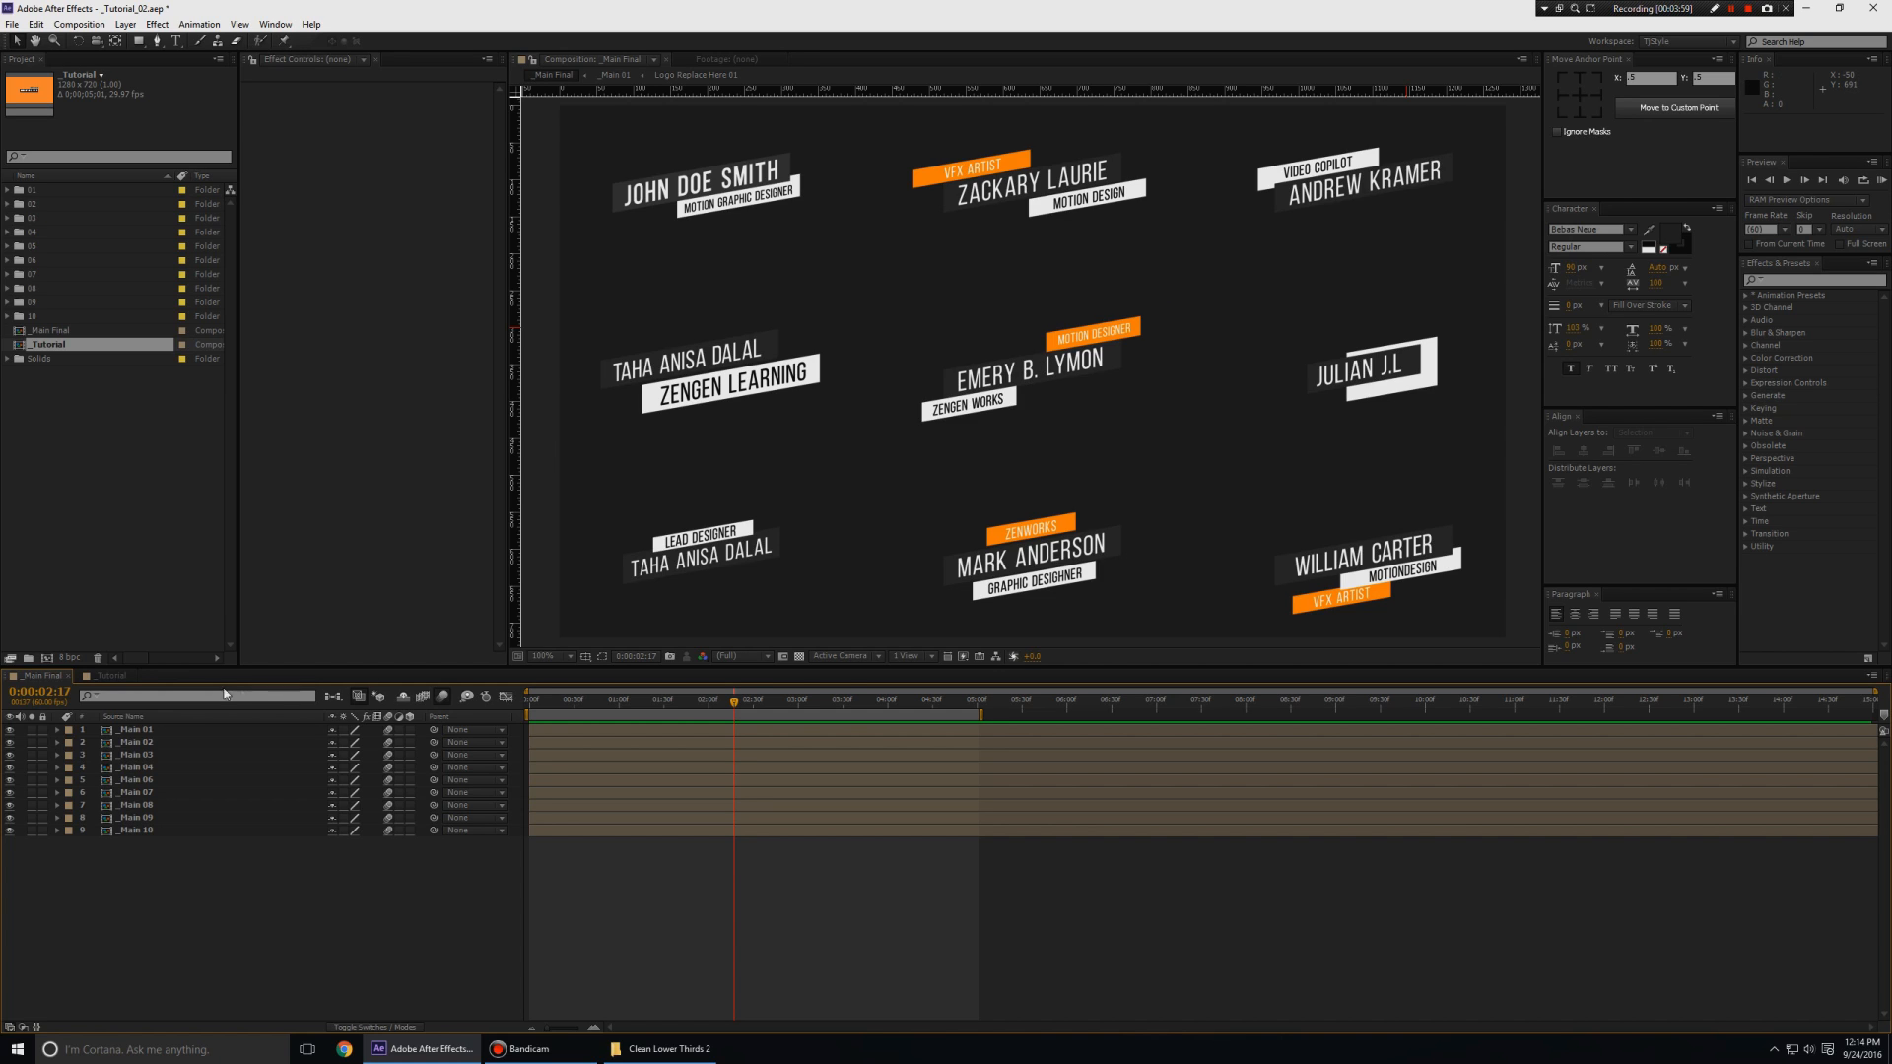
pyautogui.click(111, 676)
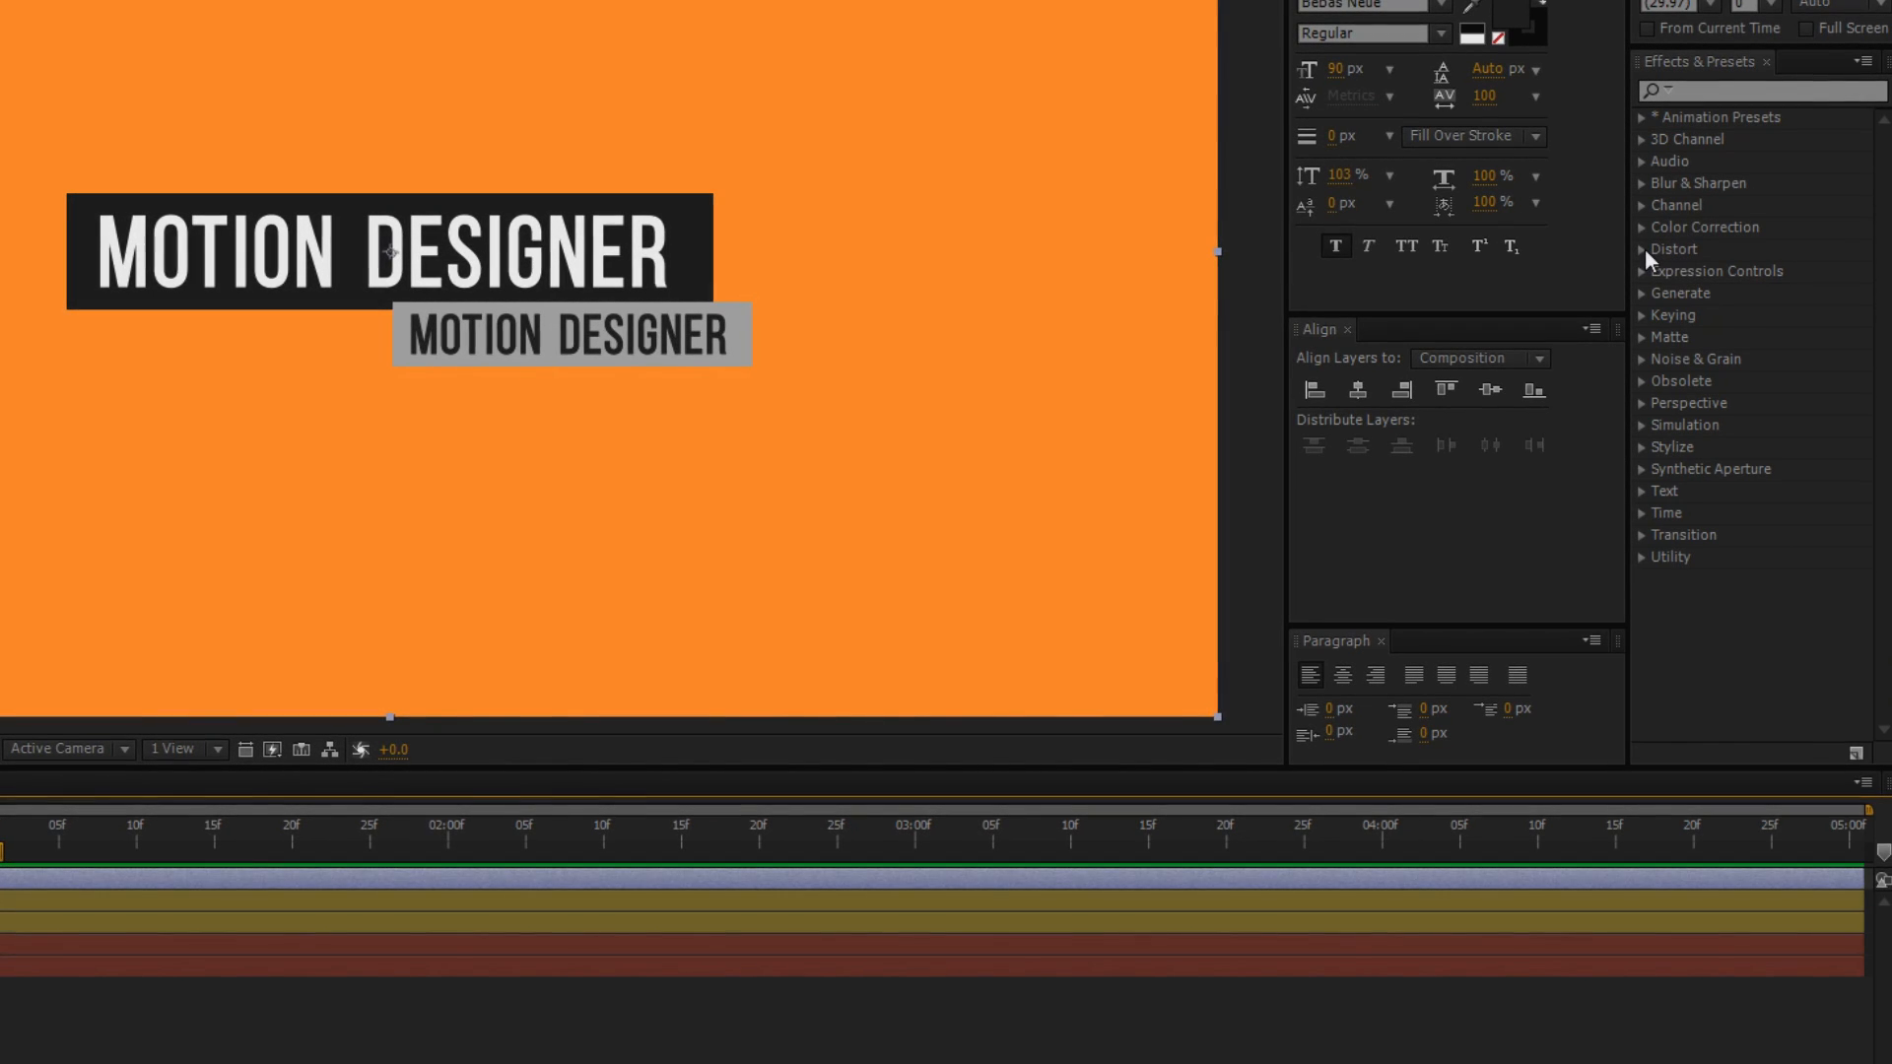
# Apply Distort > Transform to the Slant layer with Skew -7.5
pyautogui.click(1671, 249)
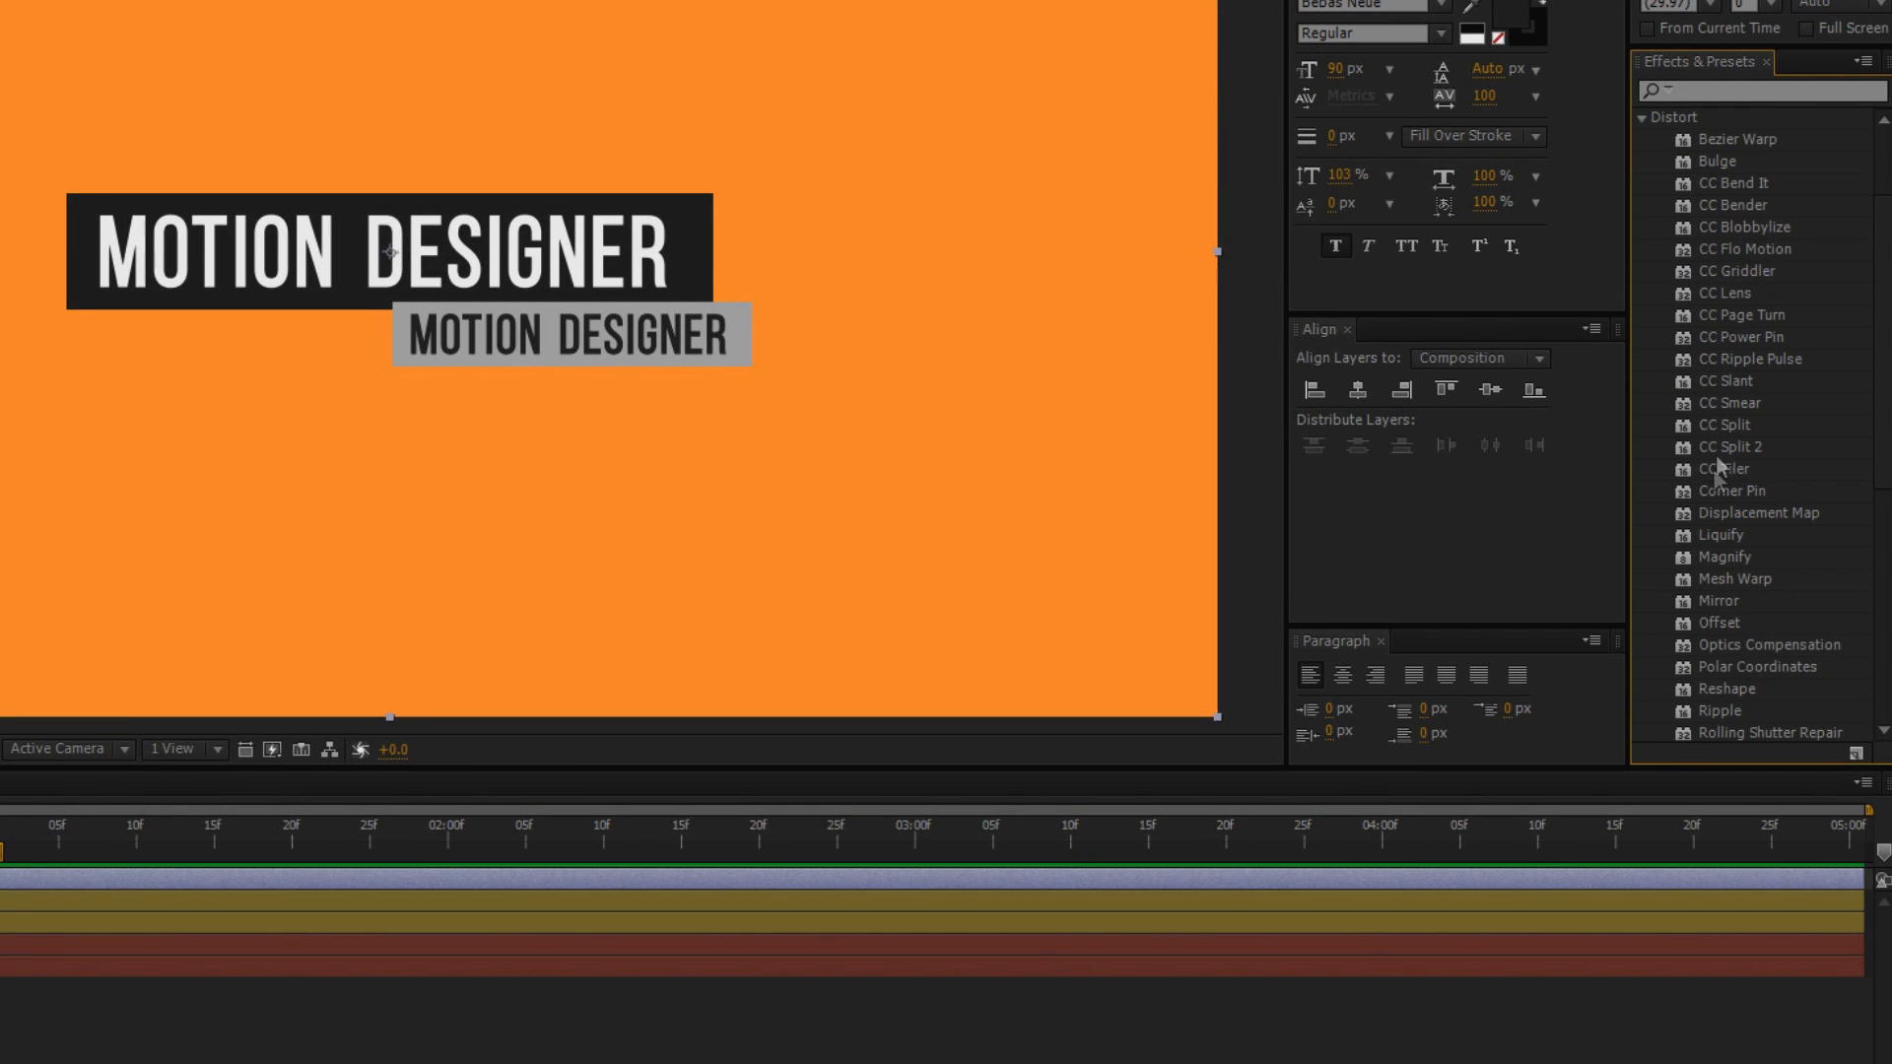
pyautogui.scroll(-3)
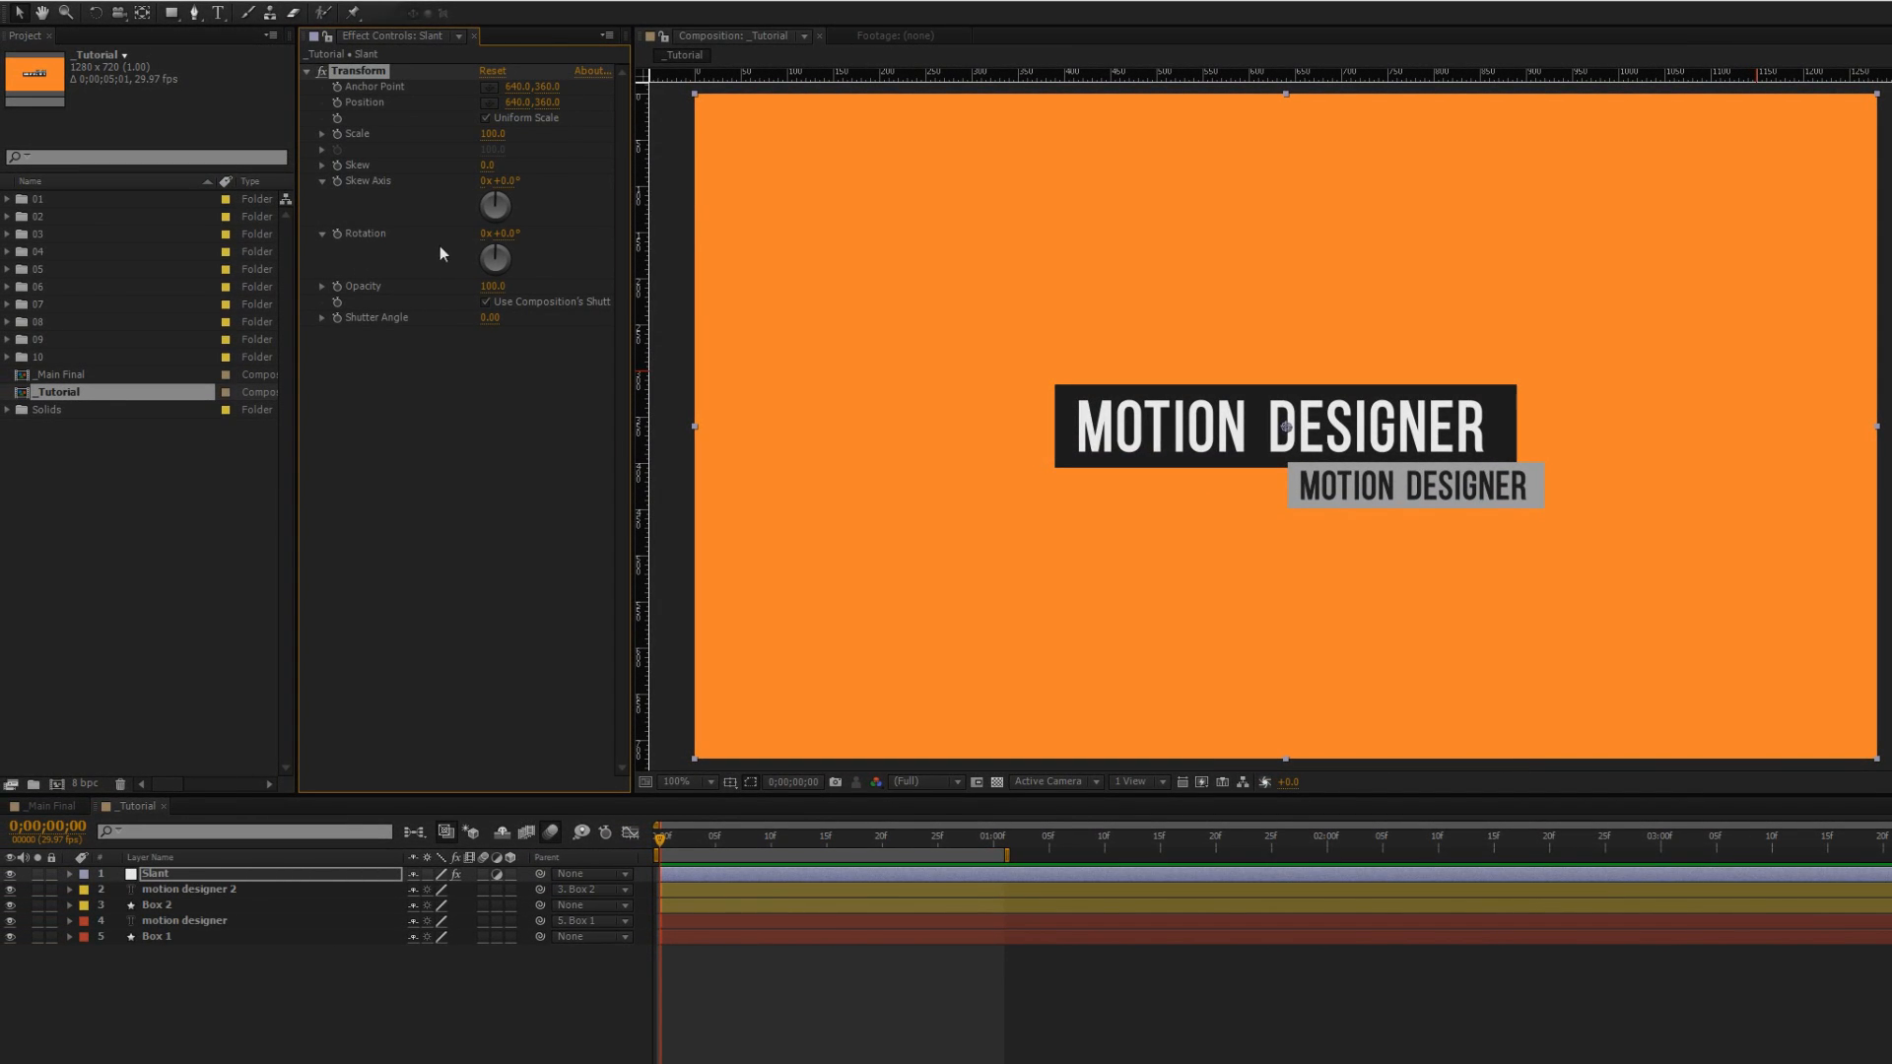
pyautogui.moveTo(456, 176)
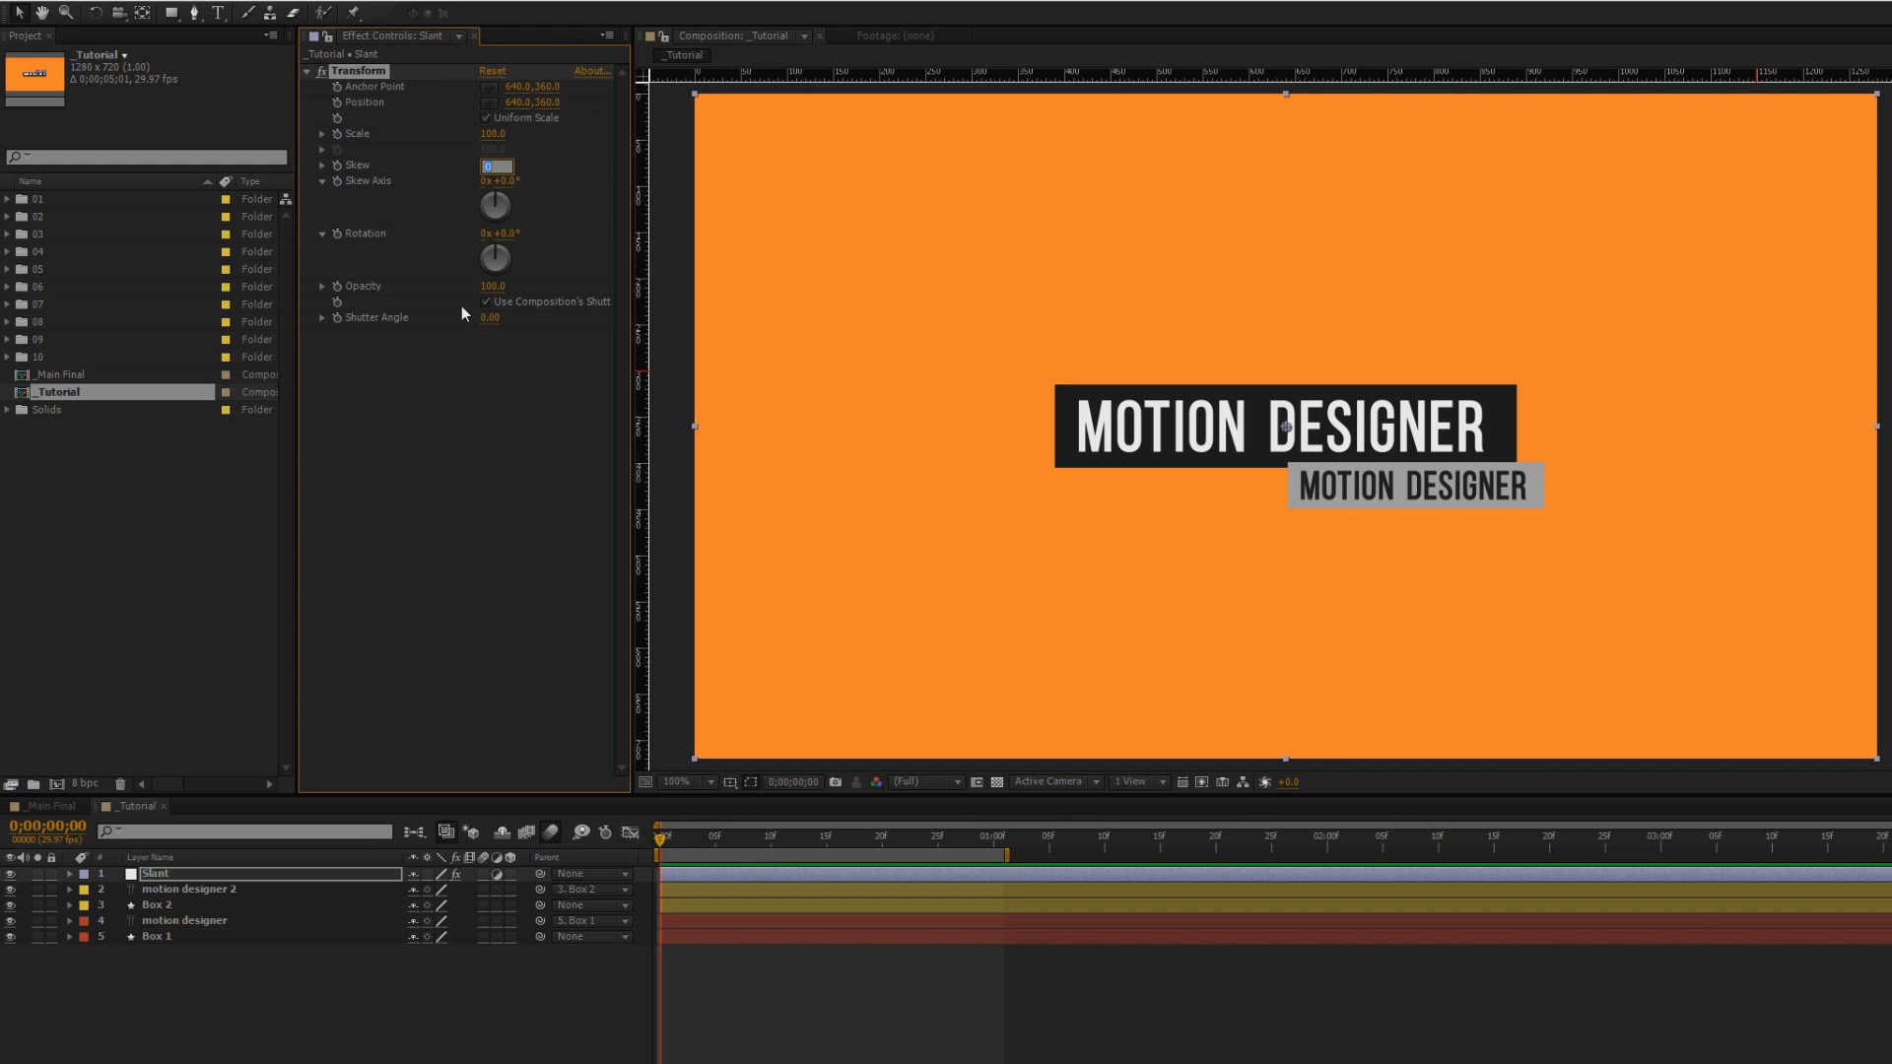
pyautogui.write('7')
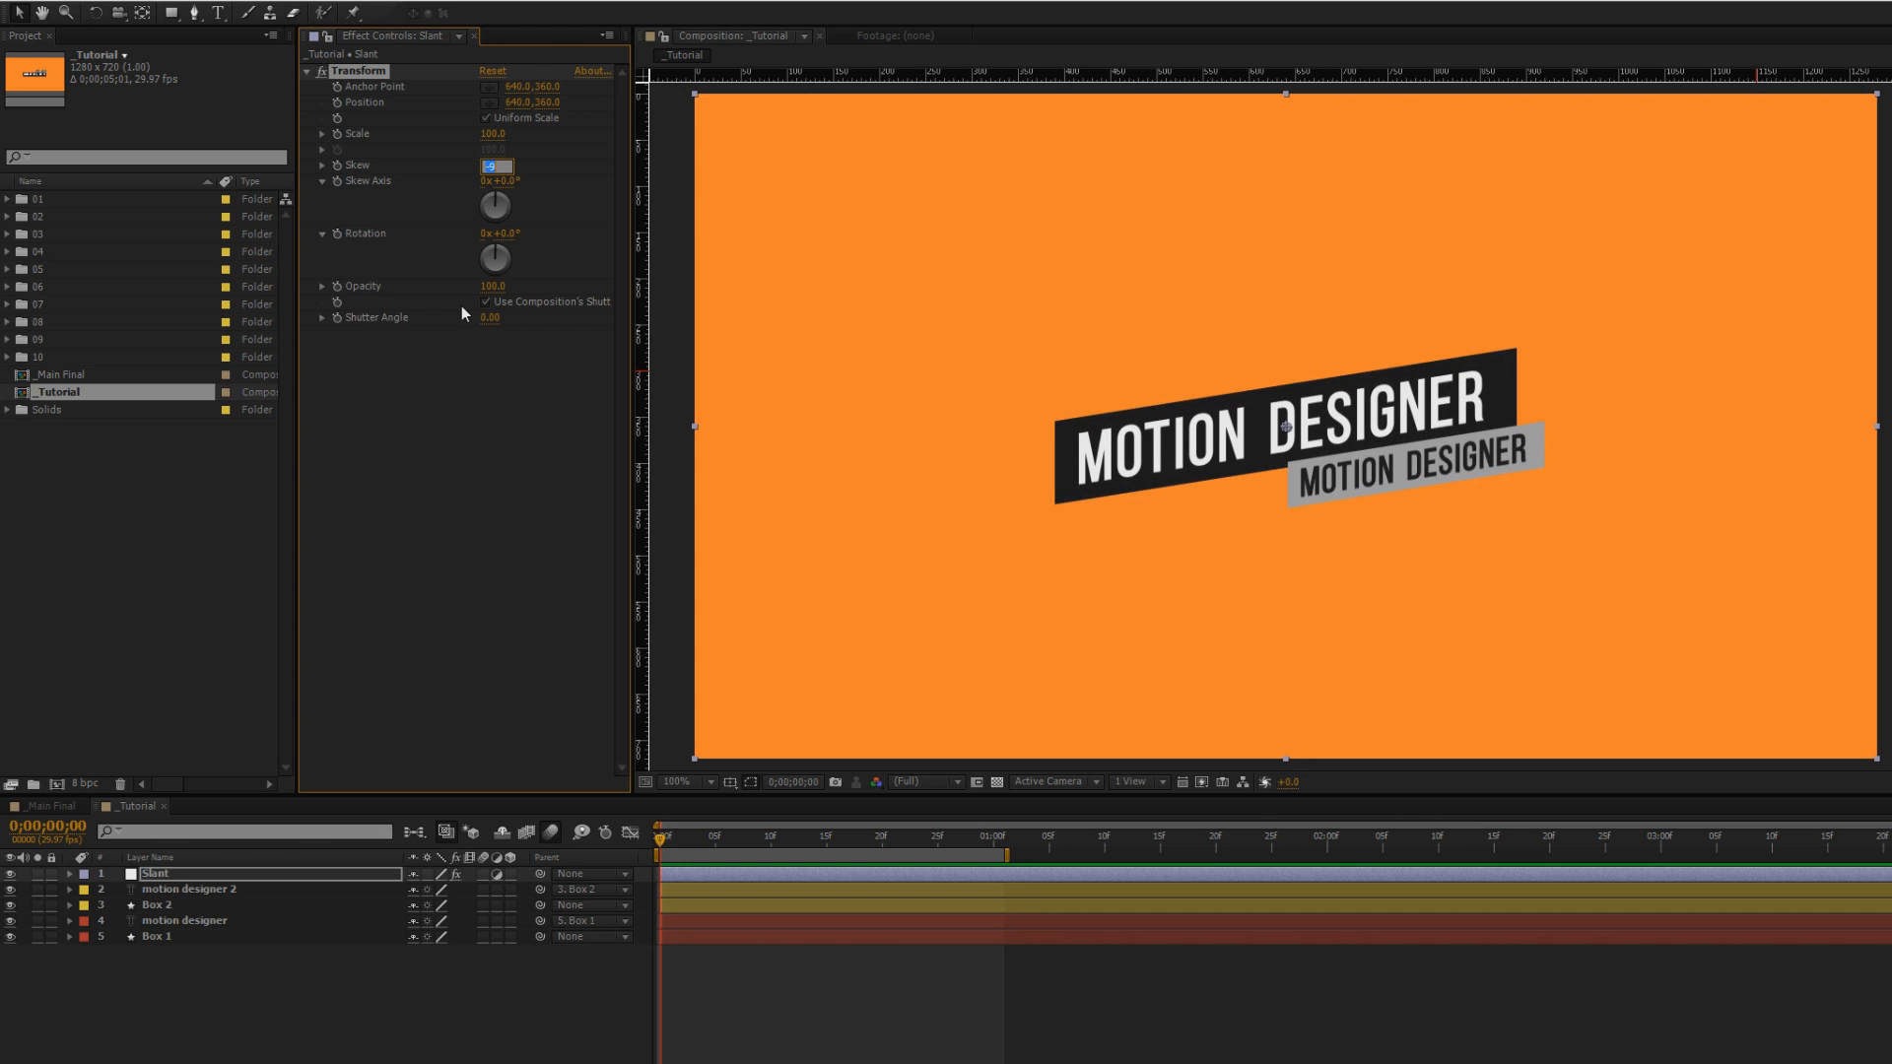
pyautogui.write('-10')
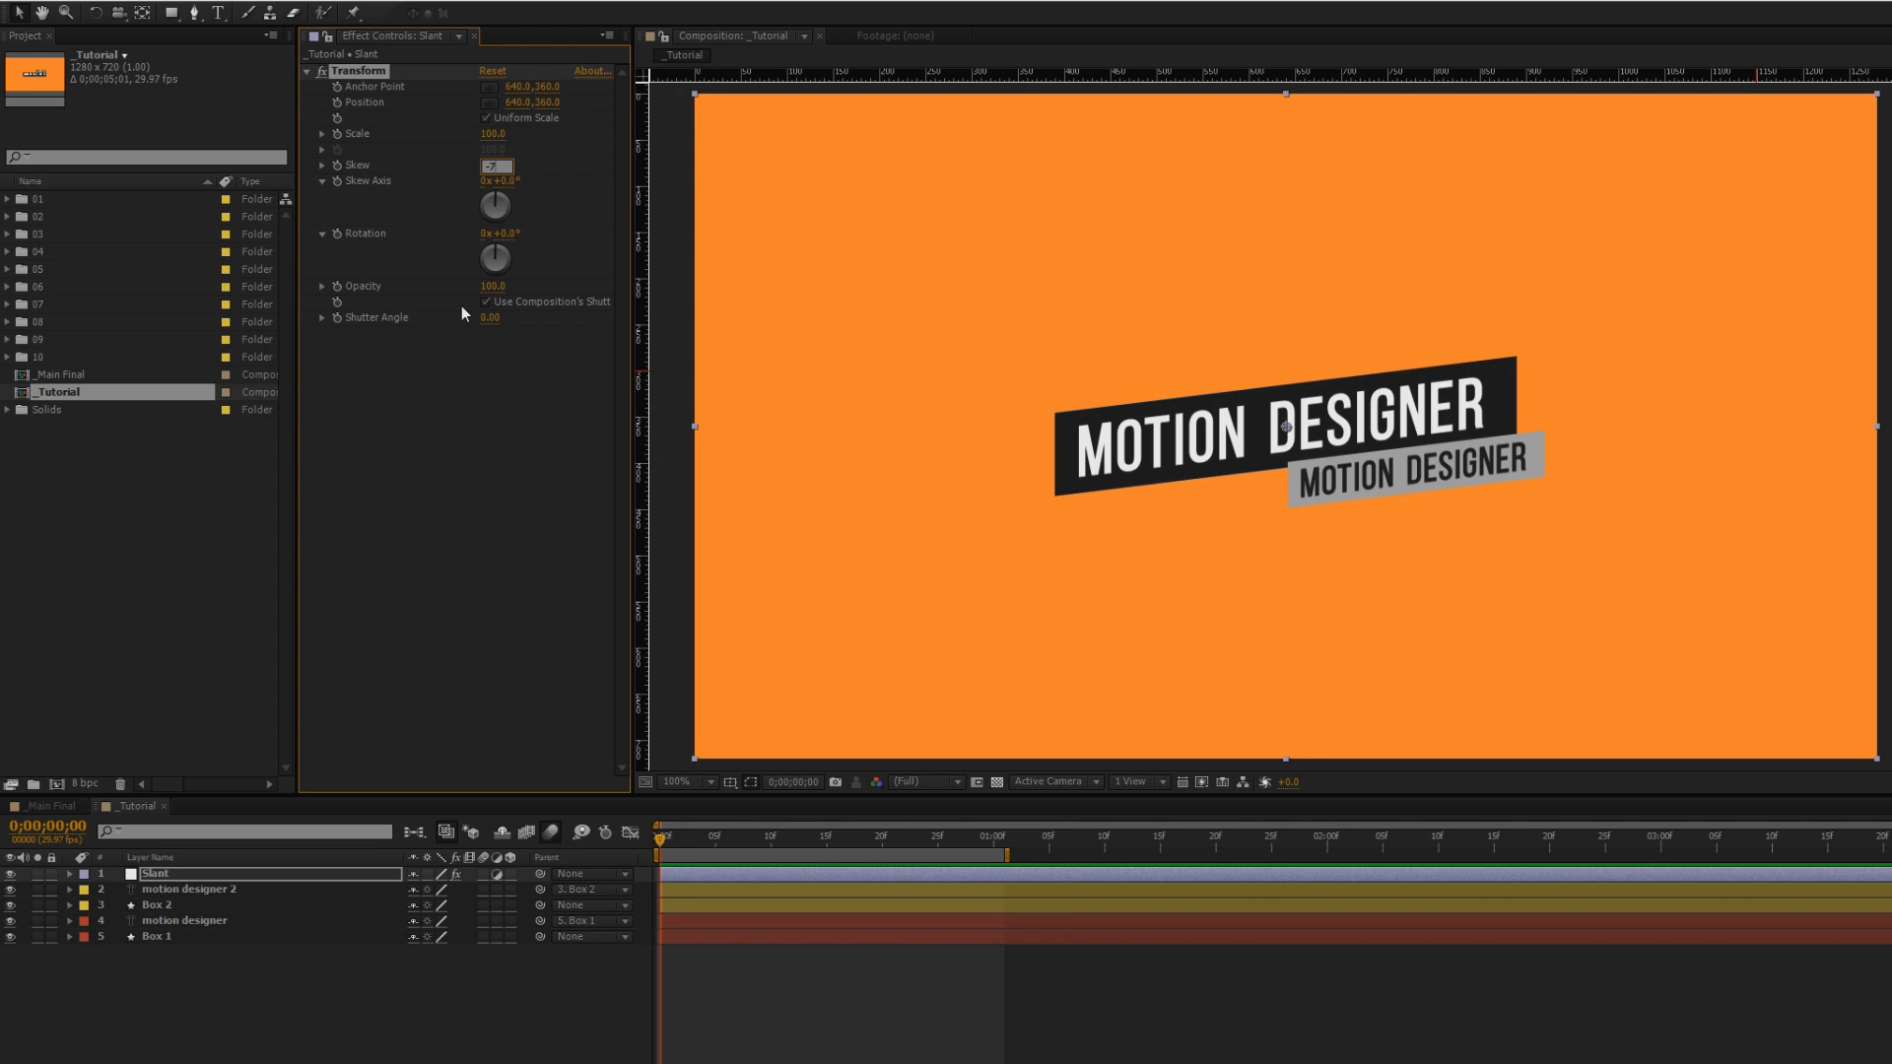
pyautogui.write('-7.5')
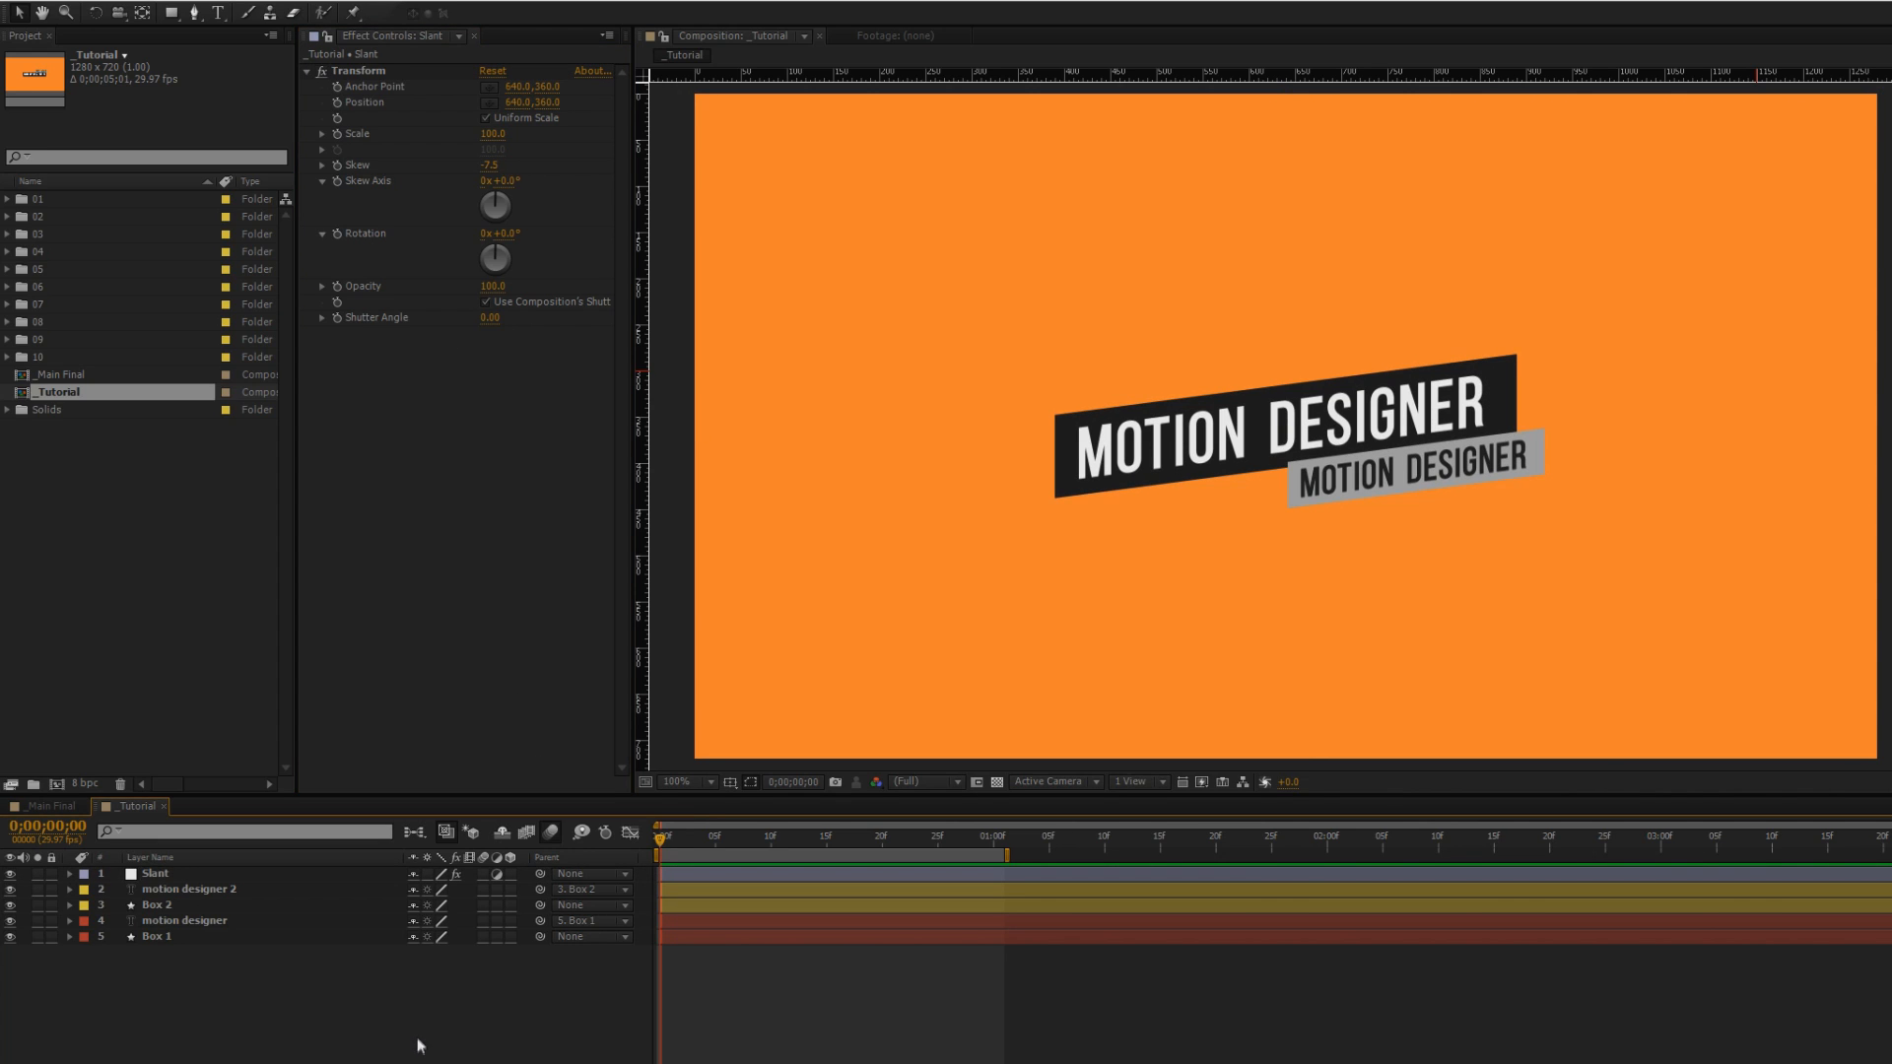
pyautogui.moveTo(421, 1026)
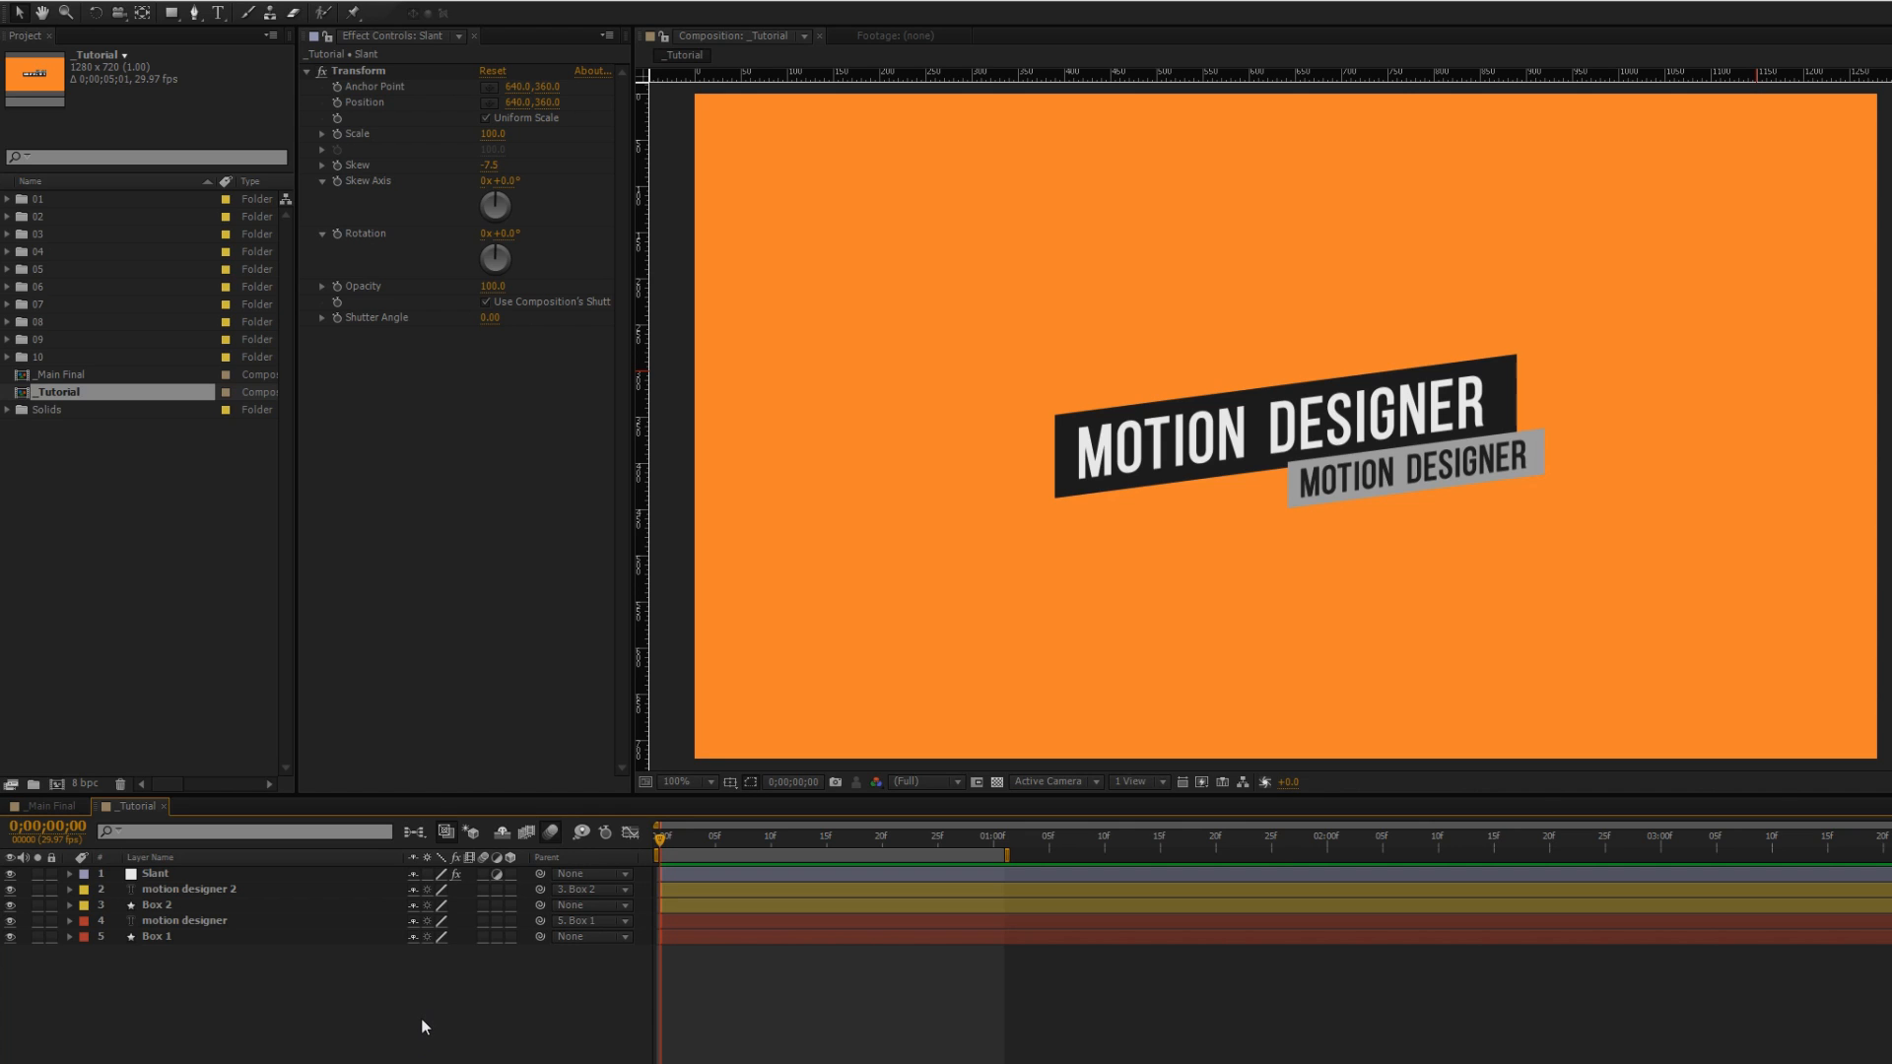
pyautogui.moveTo(340, 994)
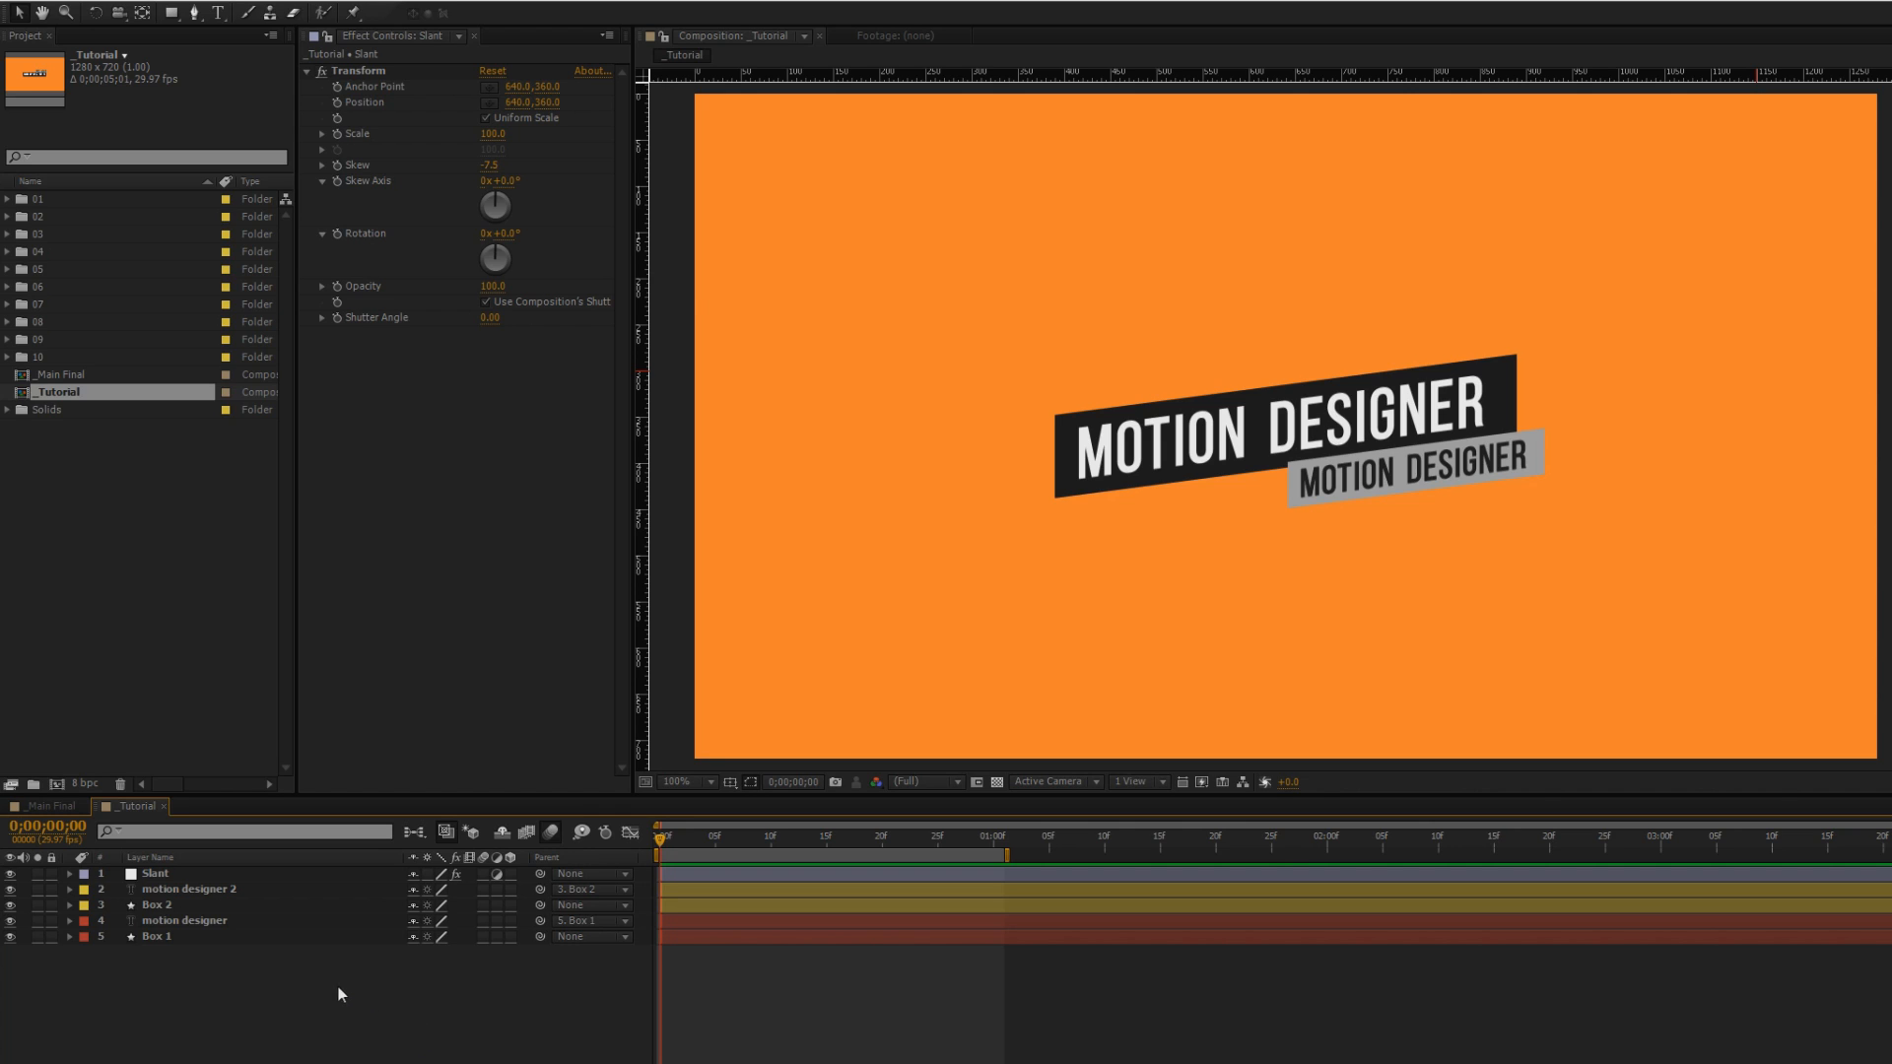
pyautogui.moveTo(1157, 677)
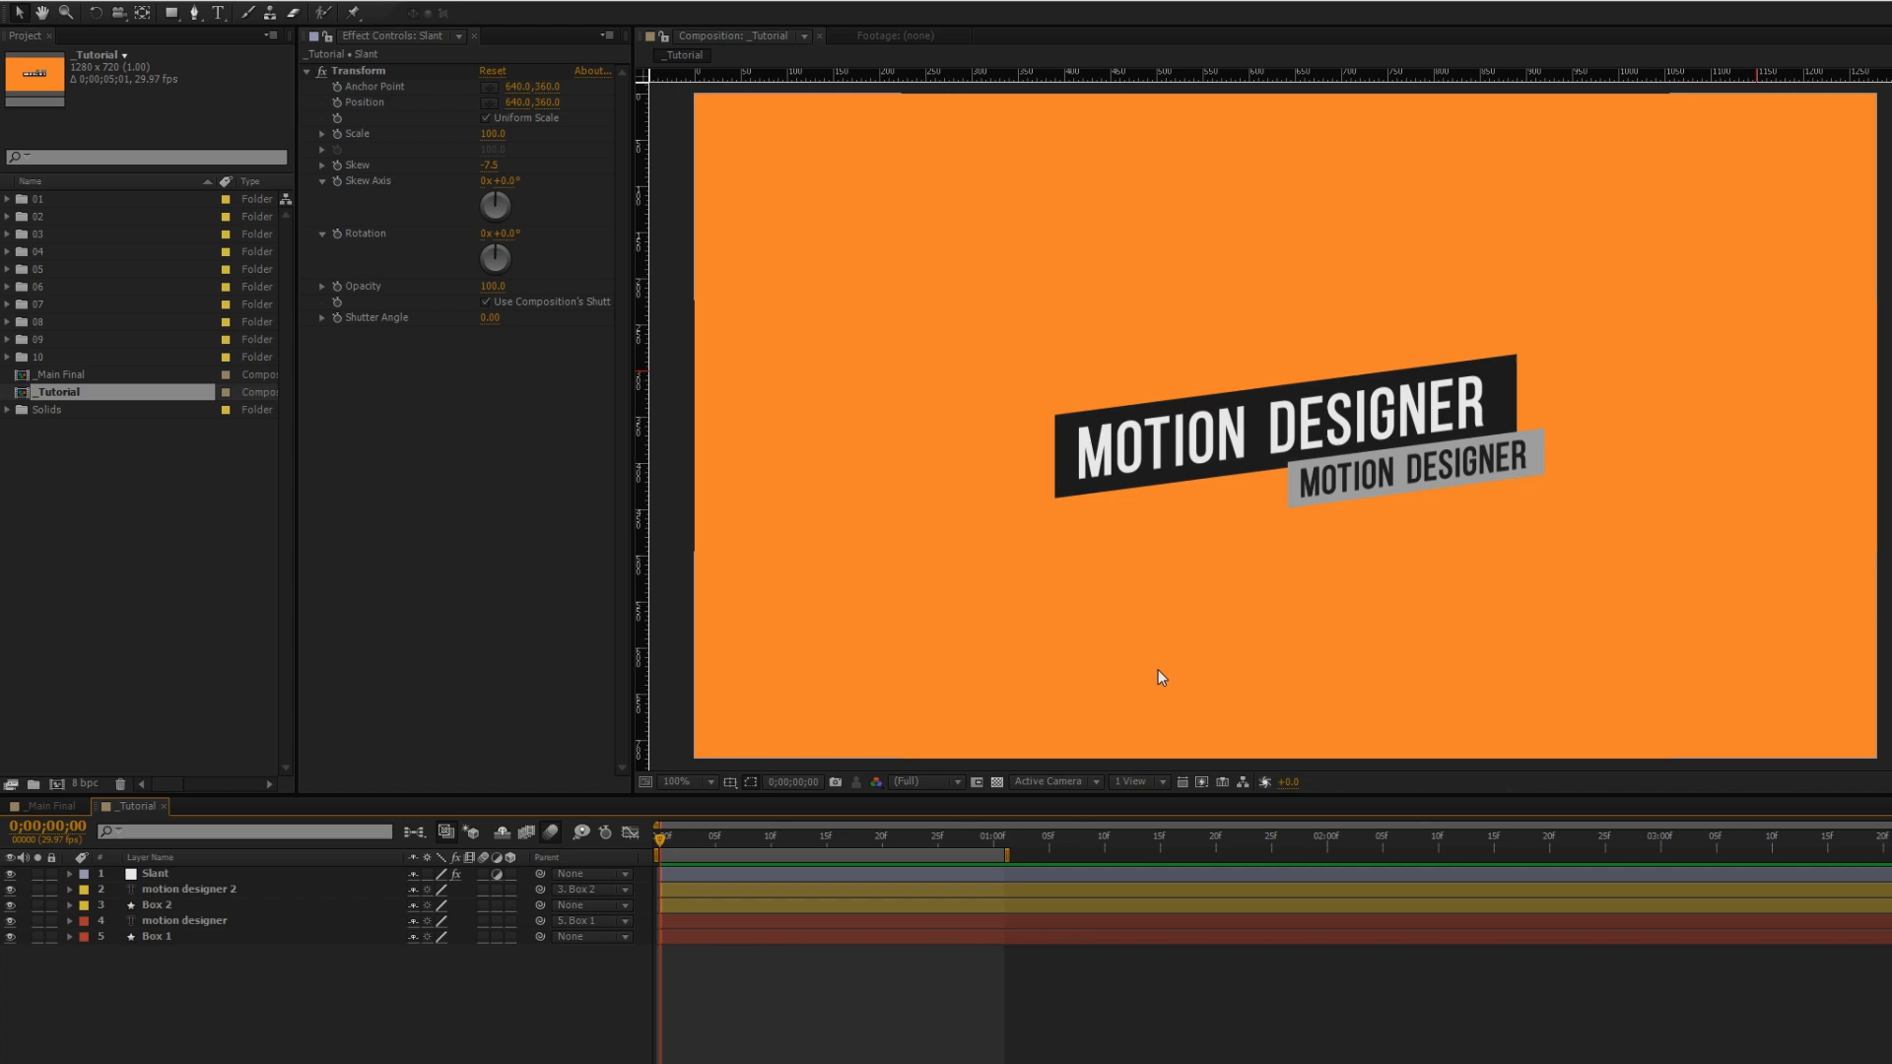
pyautogui.moveTo(107, 808)
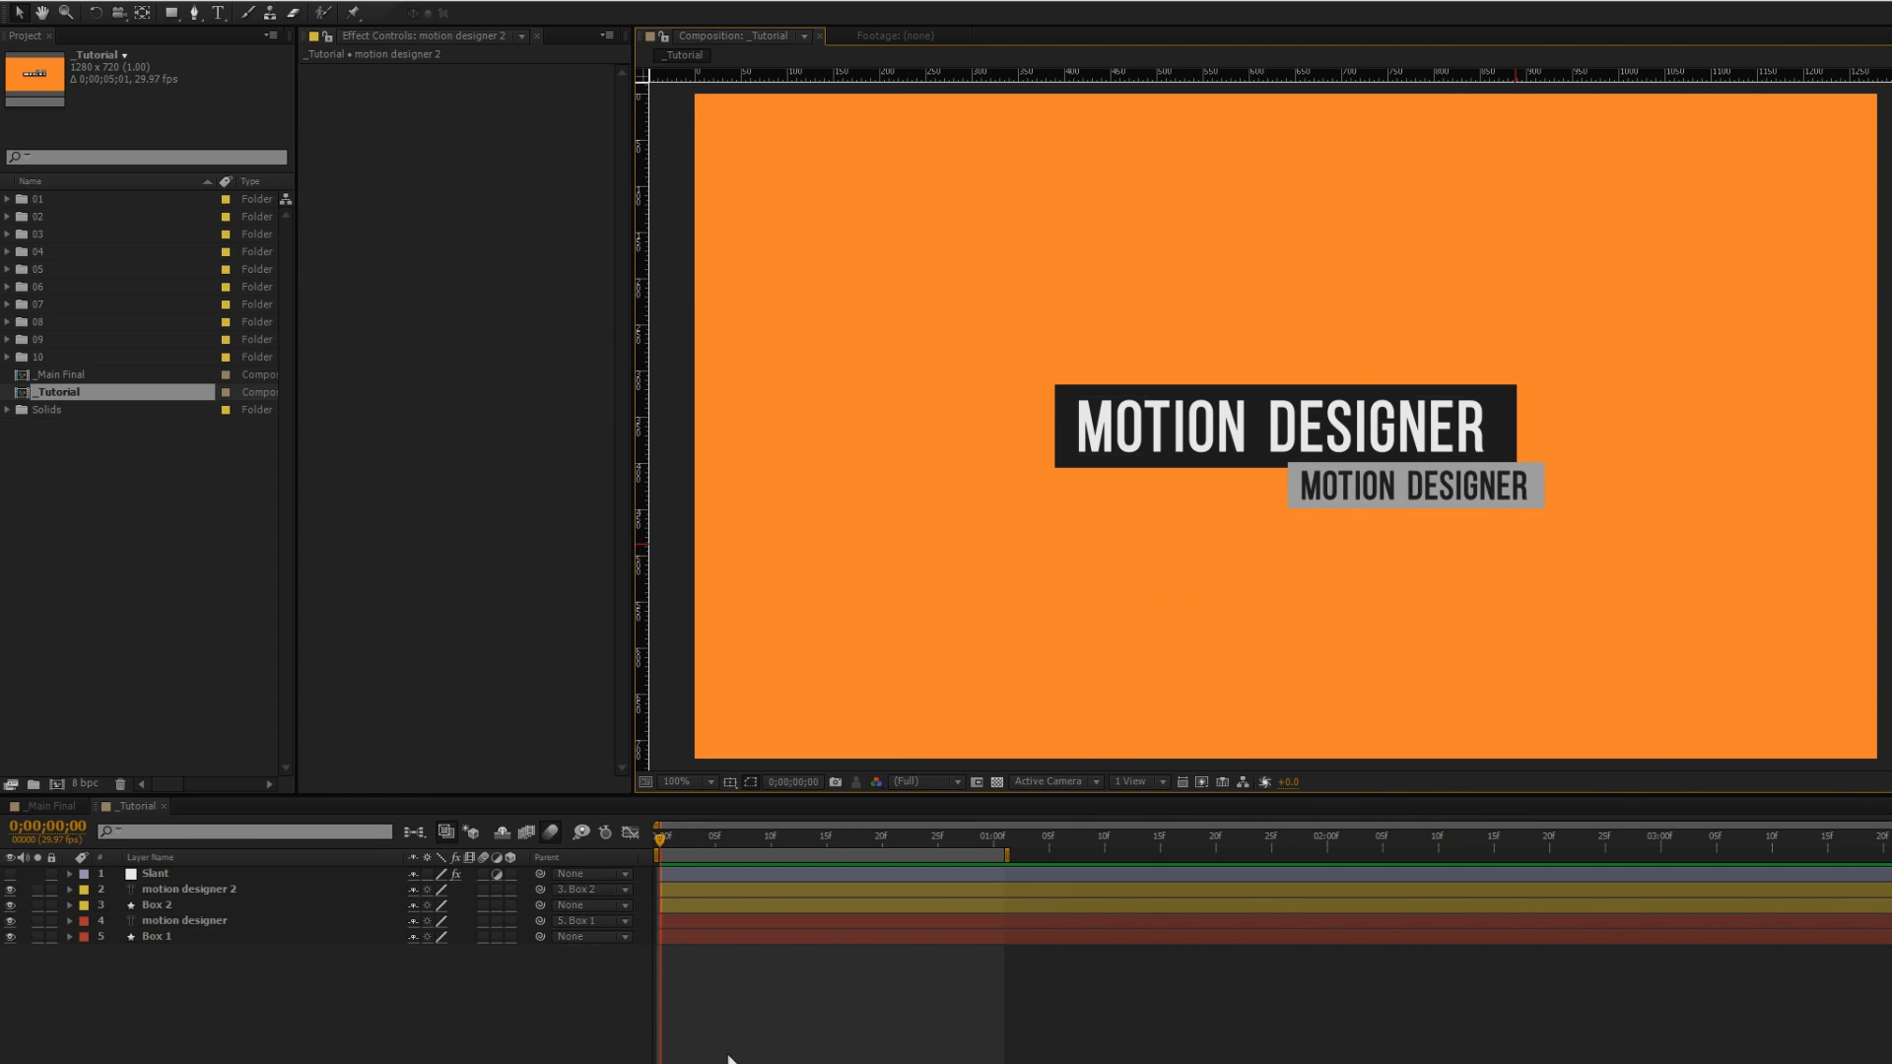
pyautogui.moveTo(215, 1060)
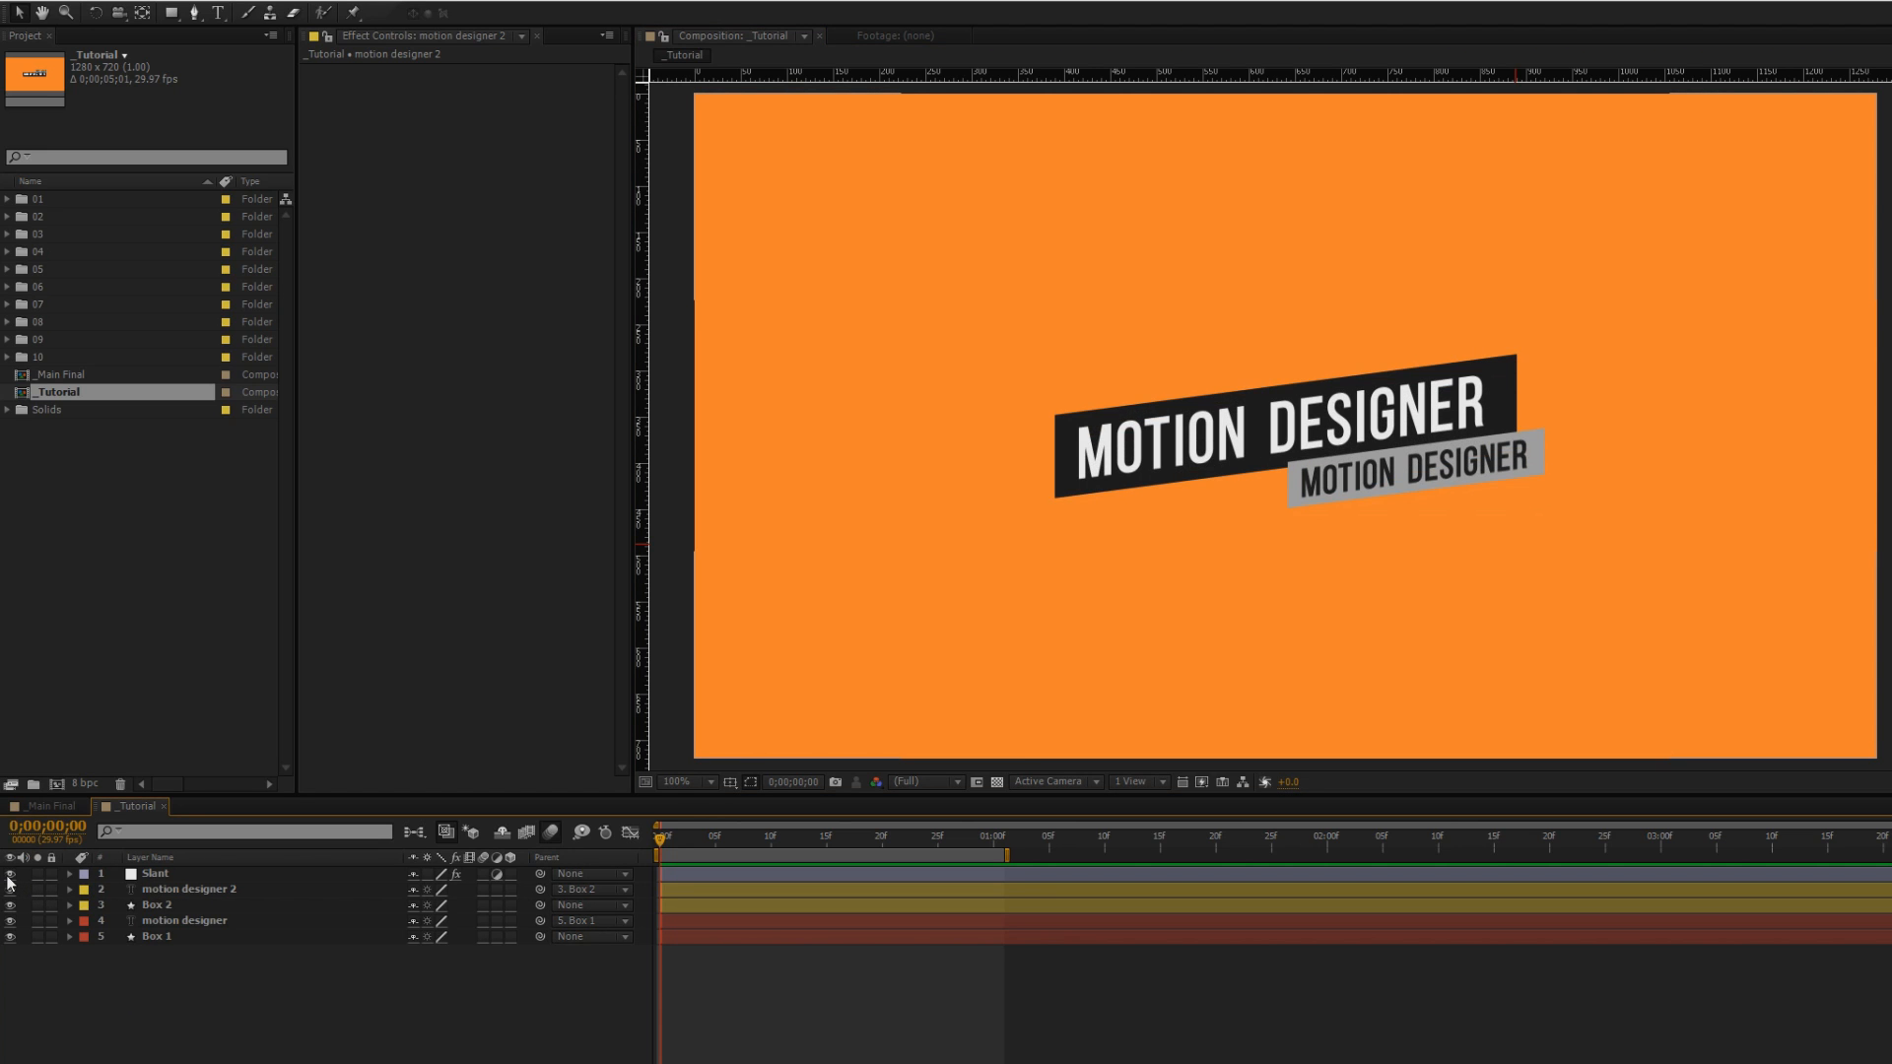
# Hide the Slant layer and move Box 2 off the frame's right edge
pyautogui.click(156, 936)
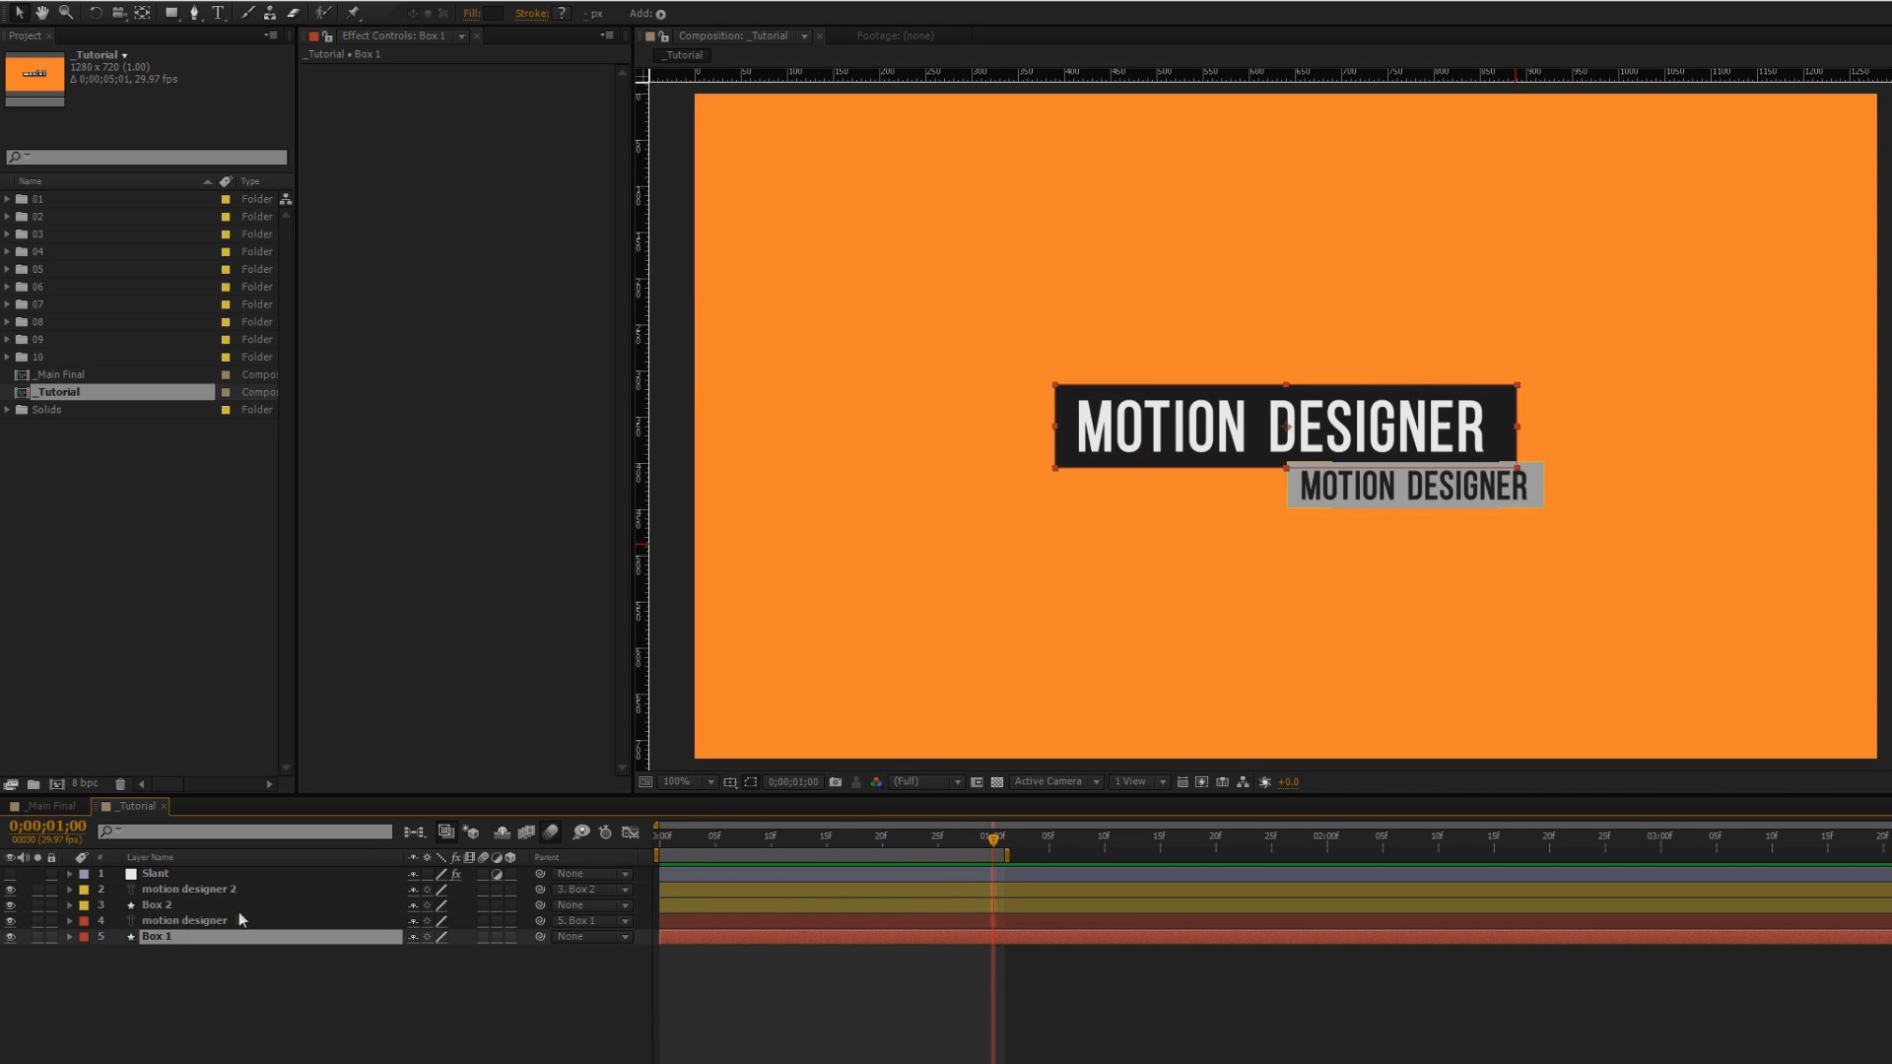
pyautogui.click(156, 905)
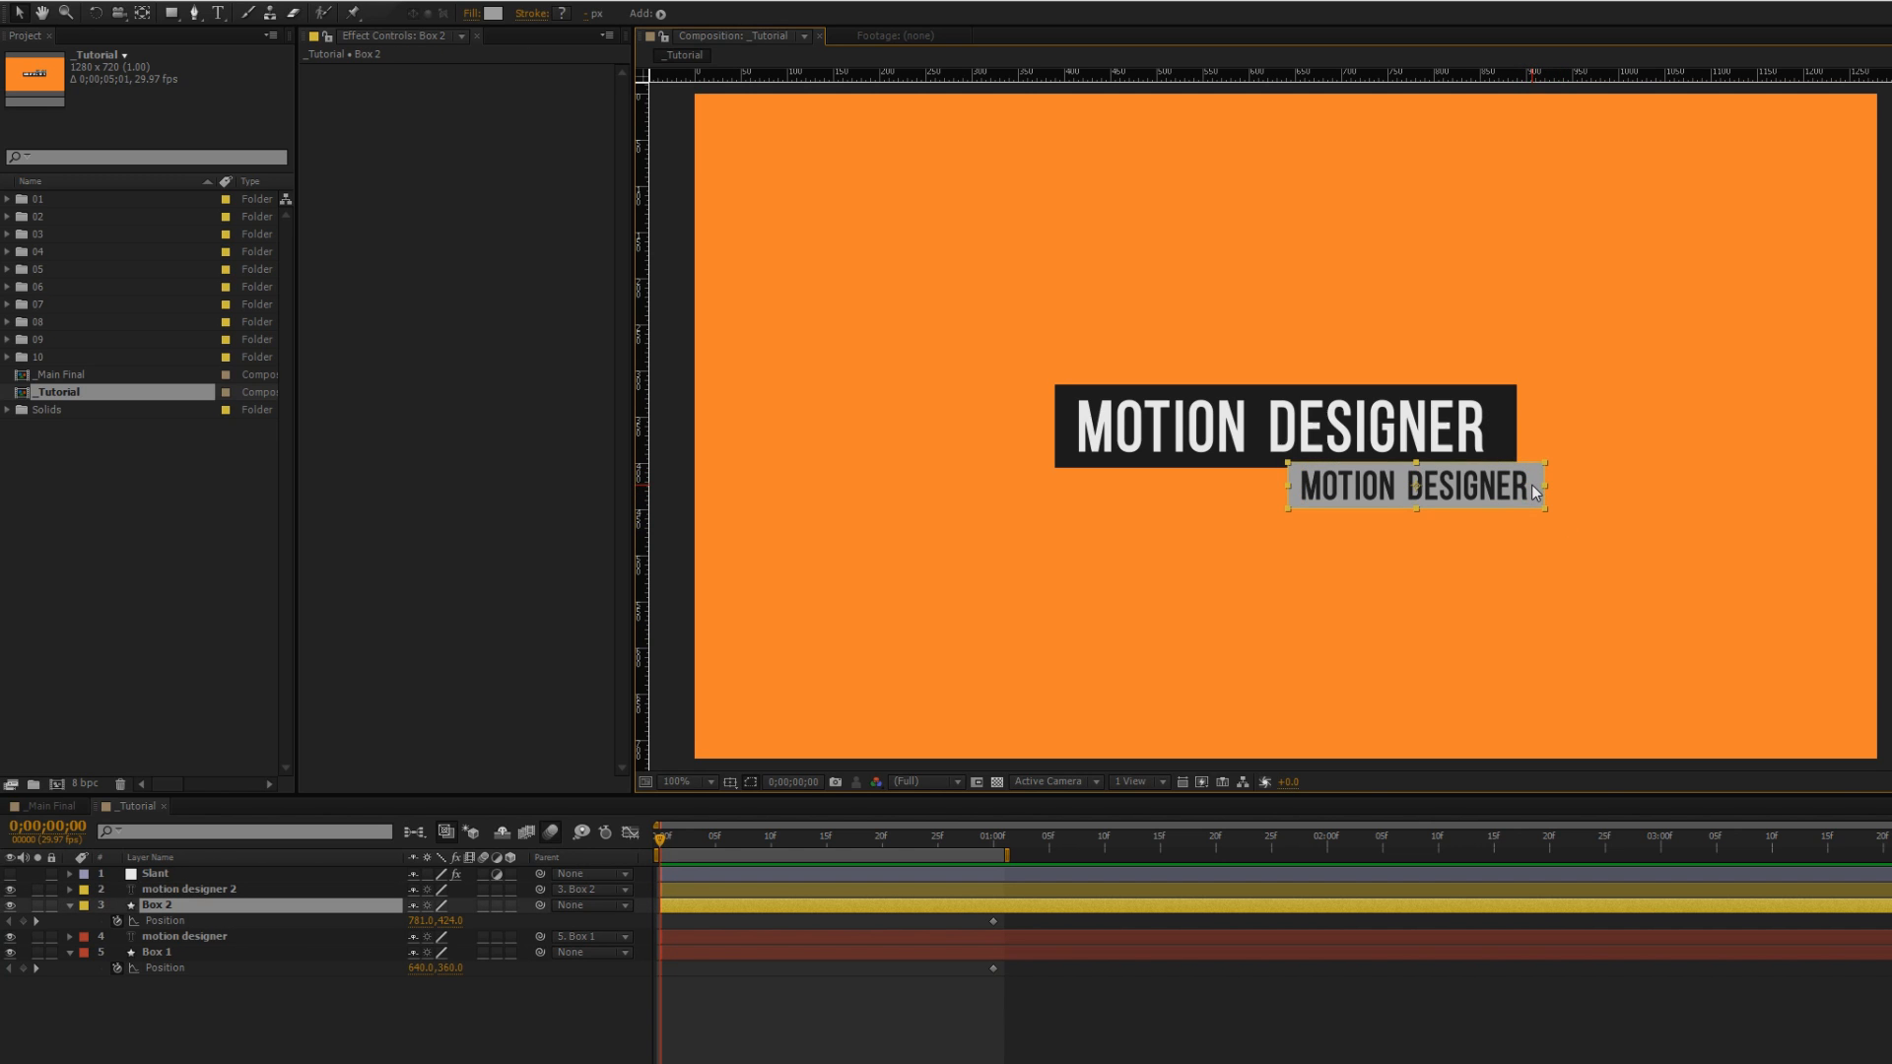
pyautogui.moveTo(1414, 486); pyautogui.dragTo(1891, 485)
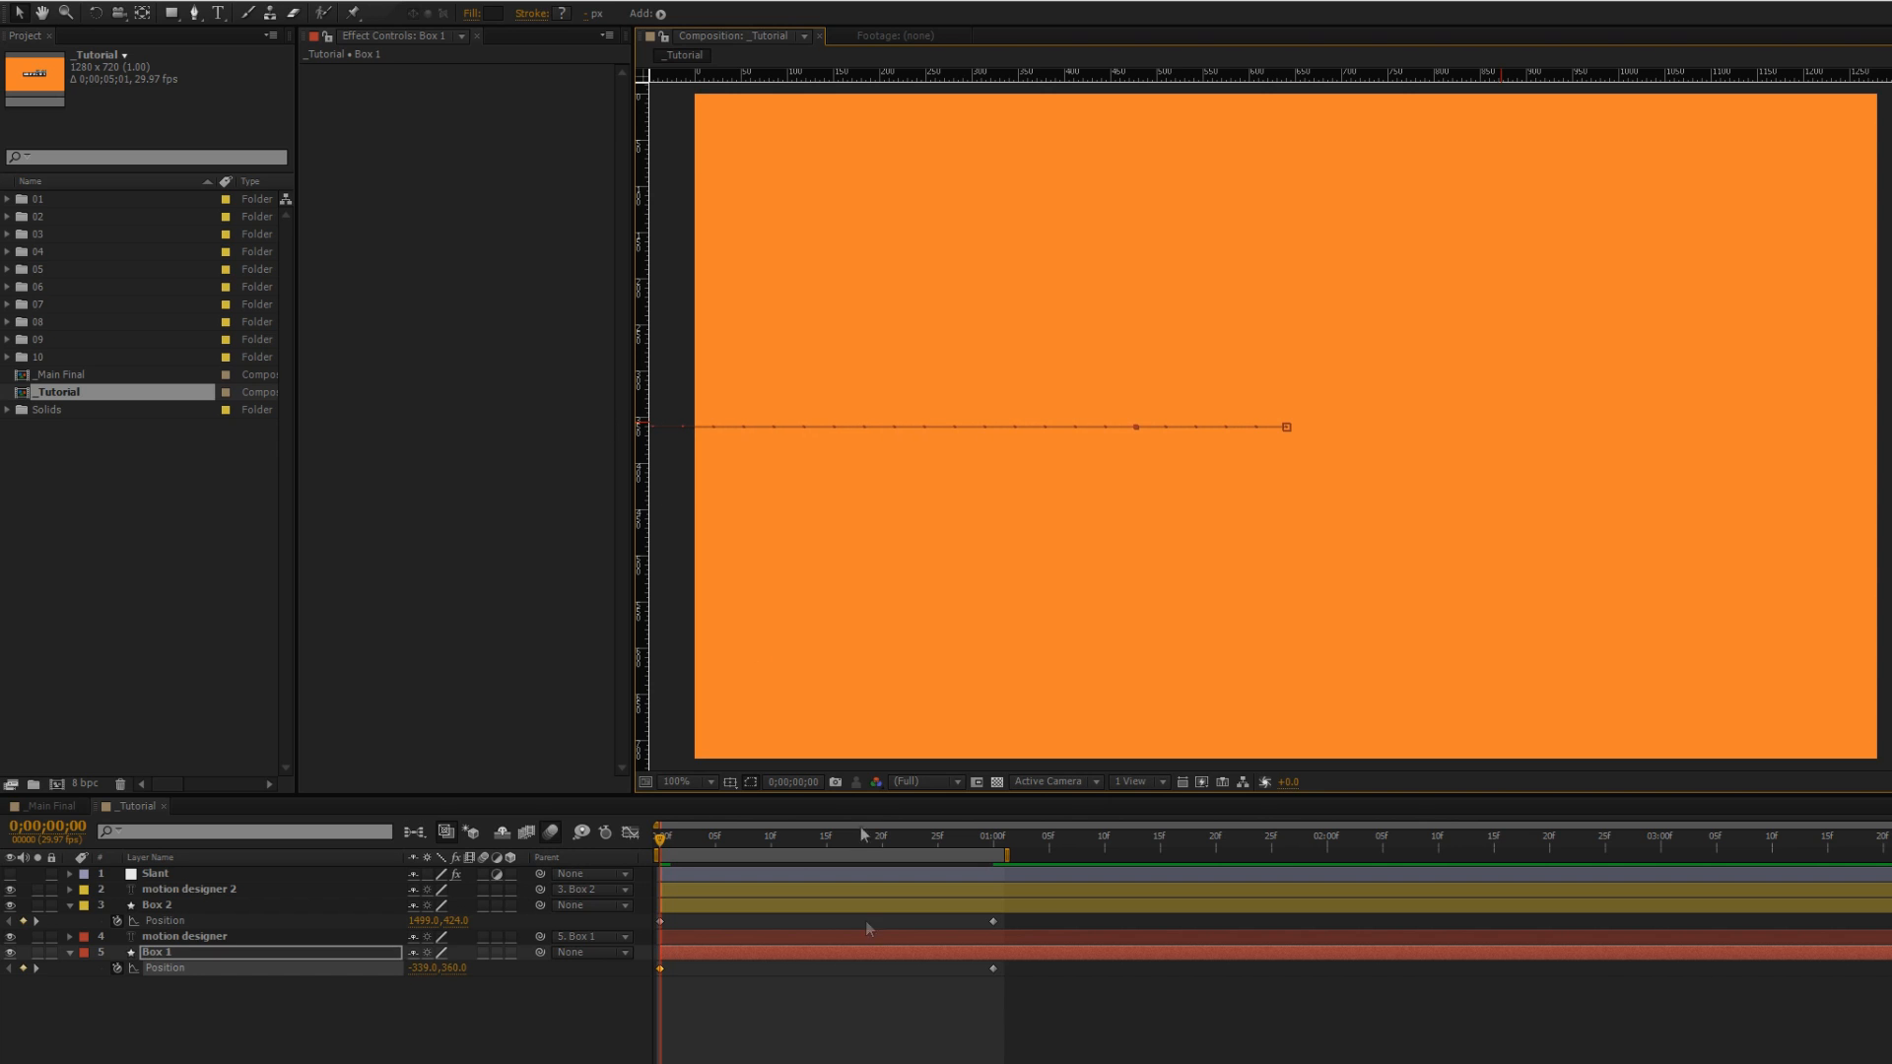
pyautogui.moveTo(256, 894)
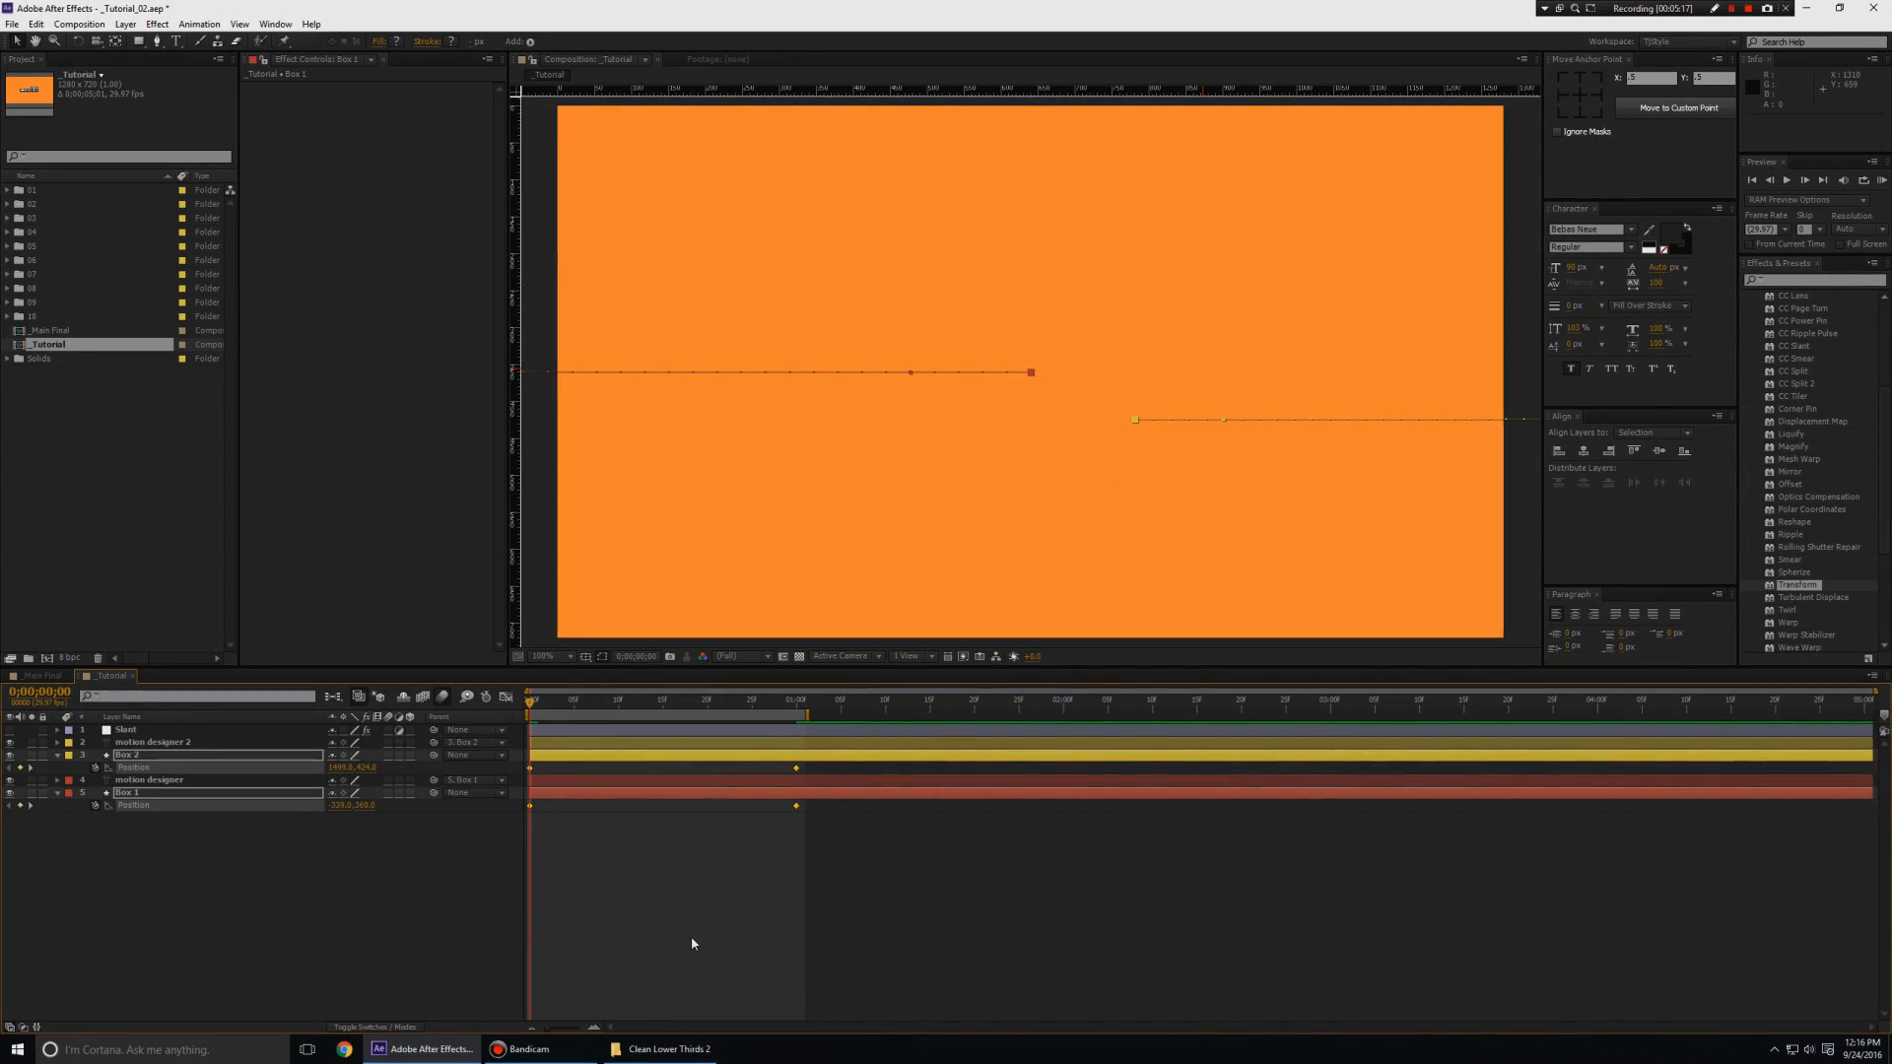
pyautogui.moveTo(581, 876)
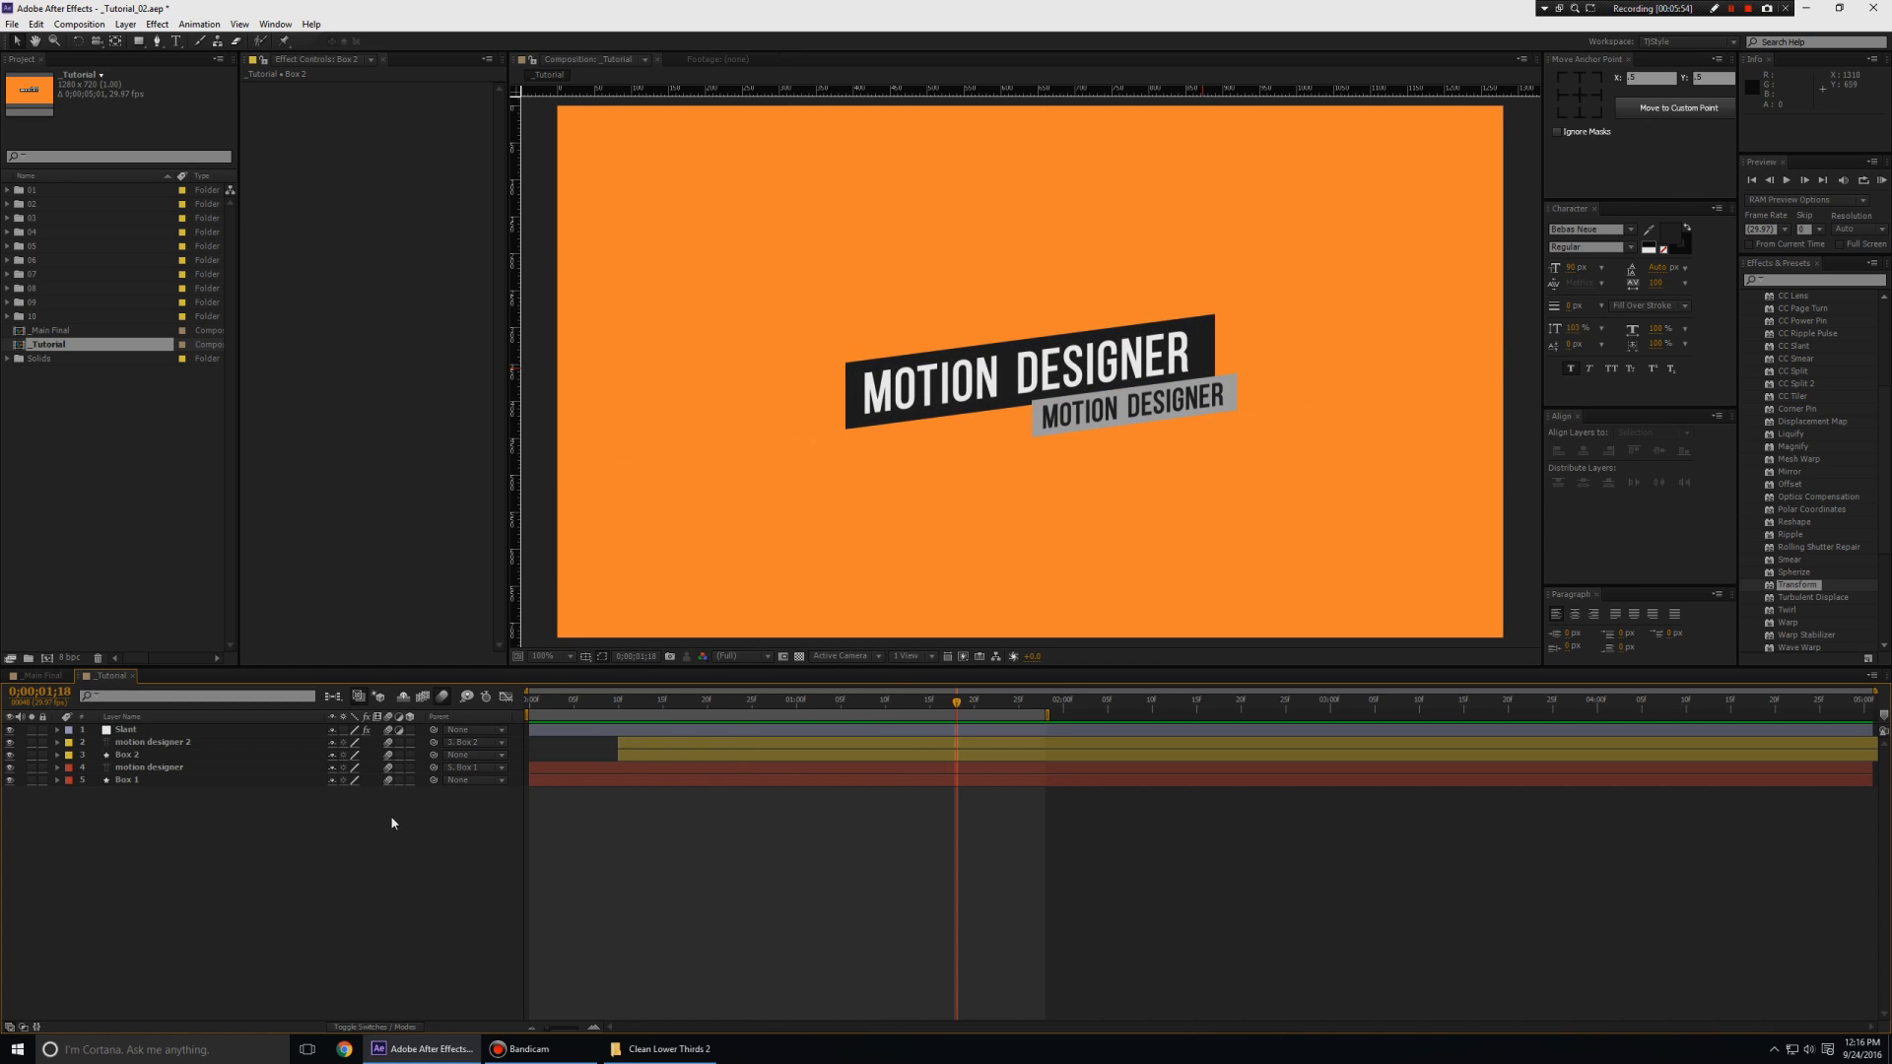
pyautogui.moveTo(2, 436)
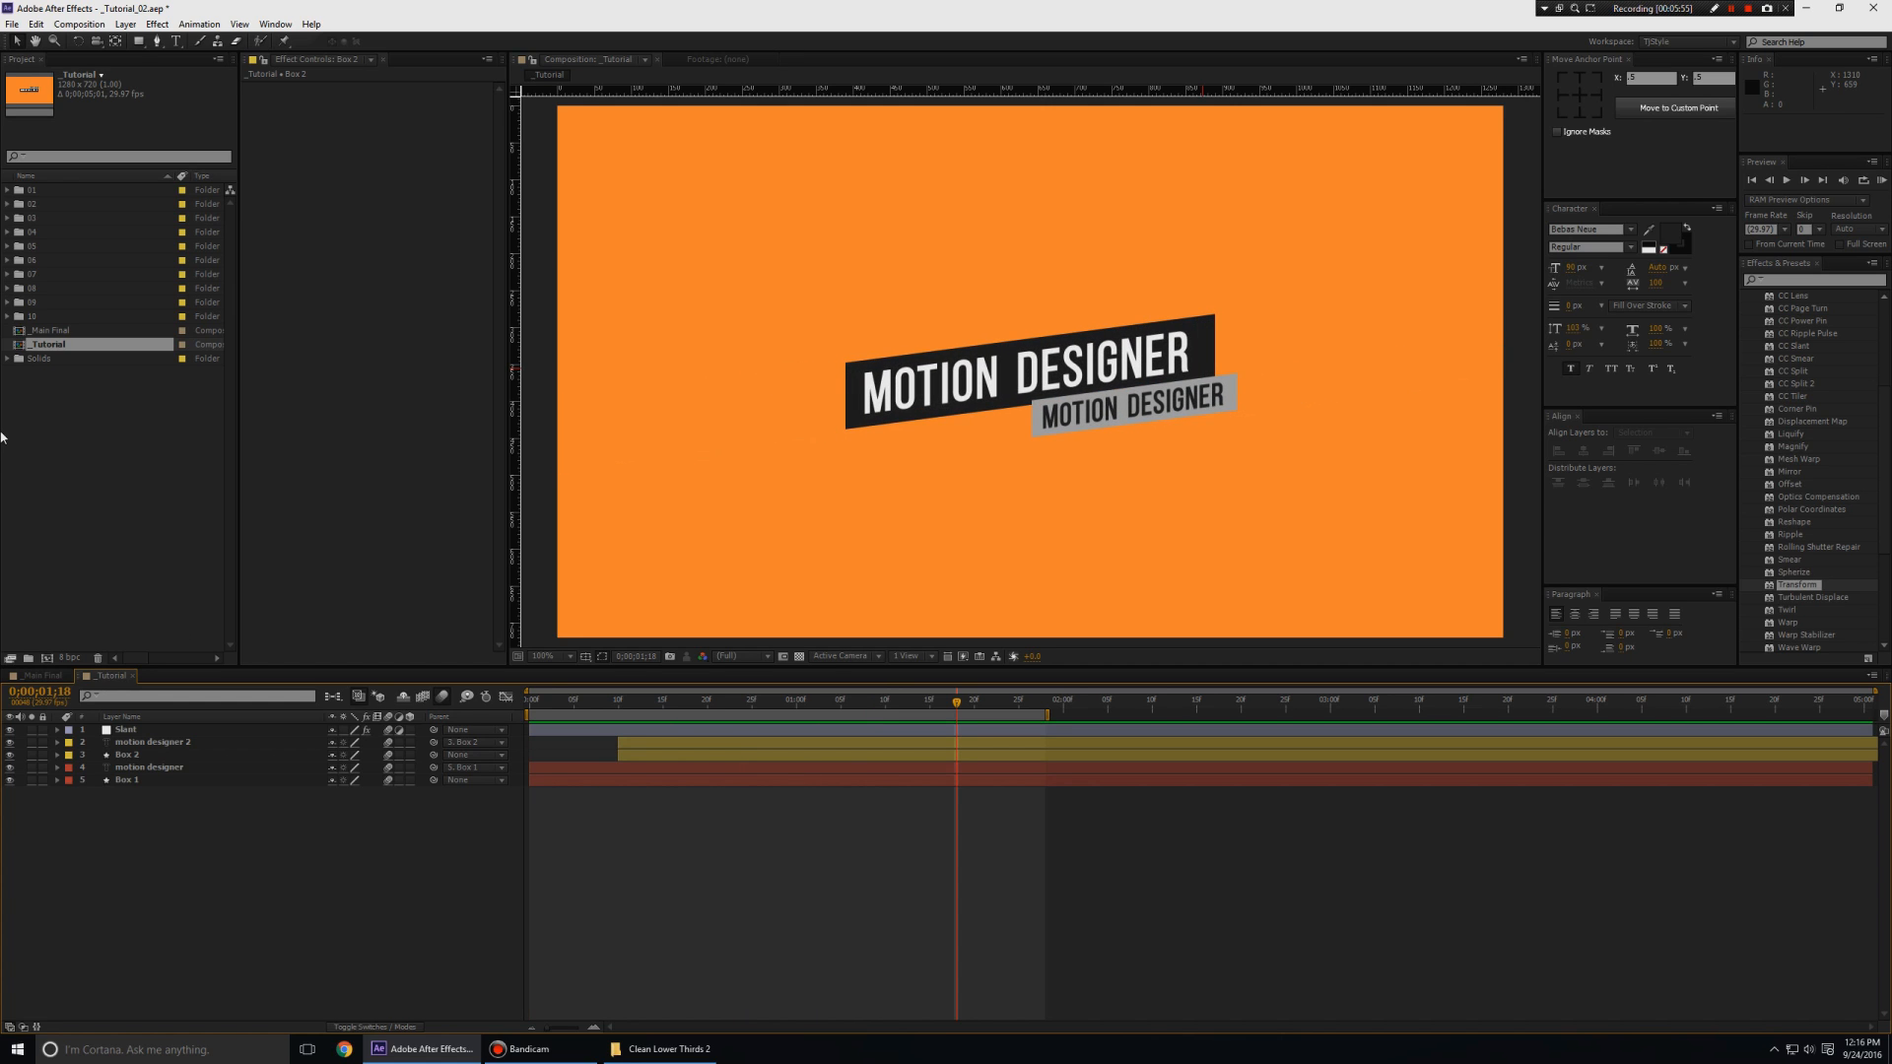
pyautogui.moveTo(69, 366)
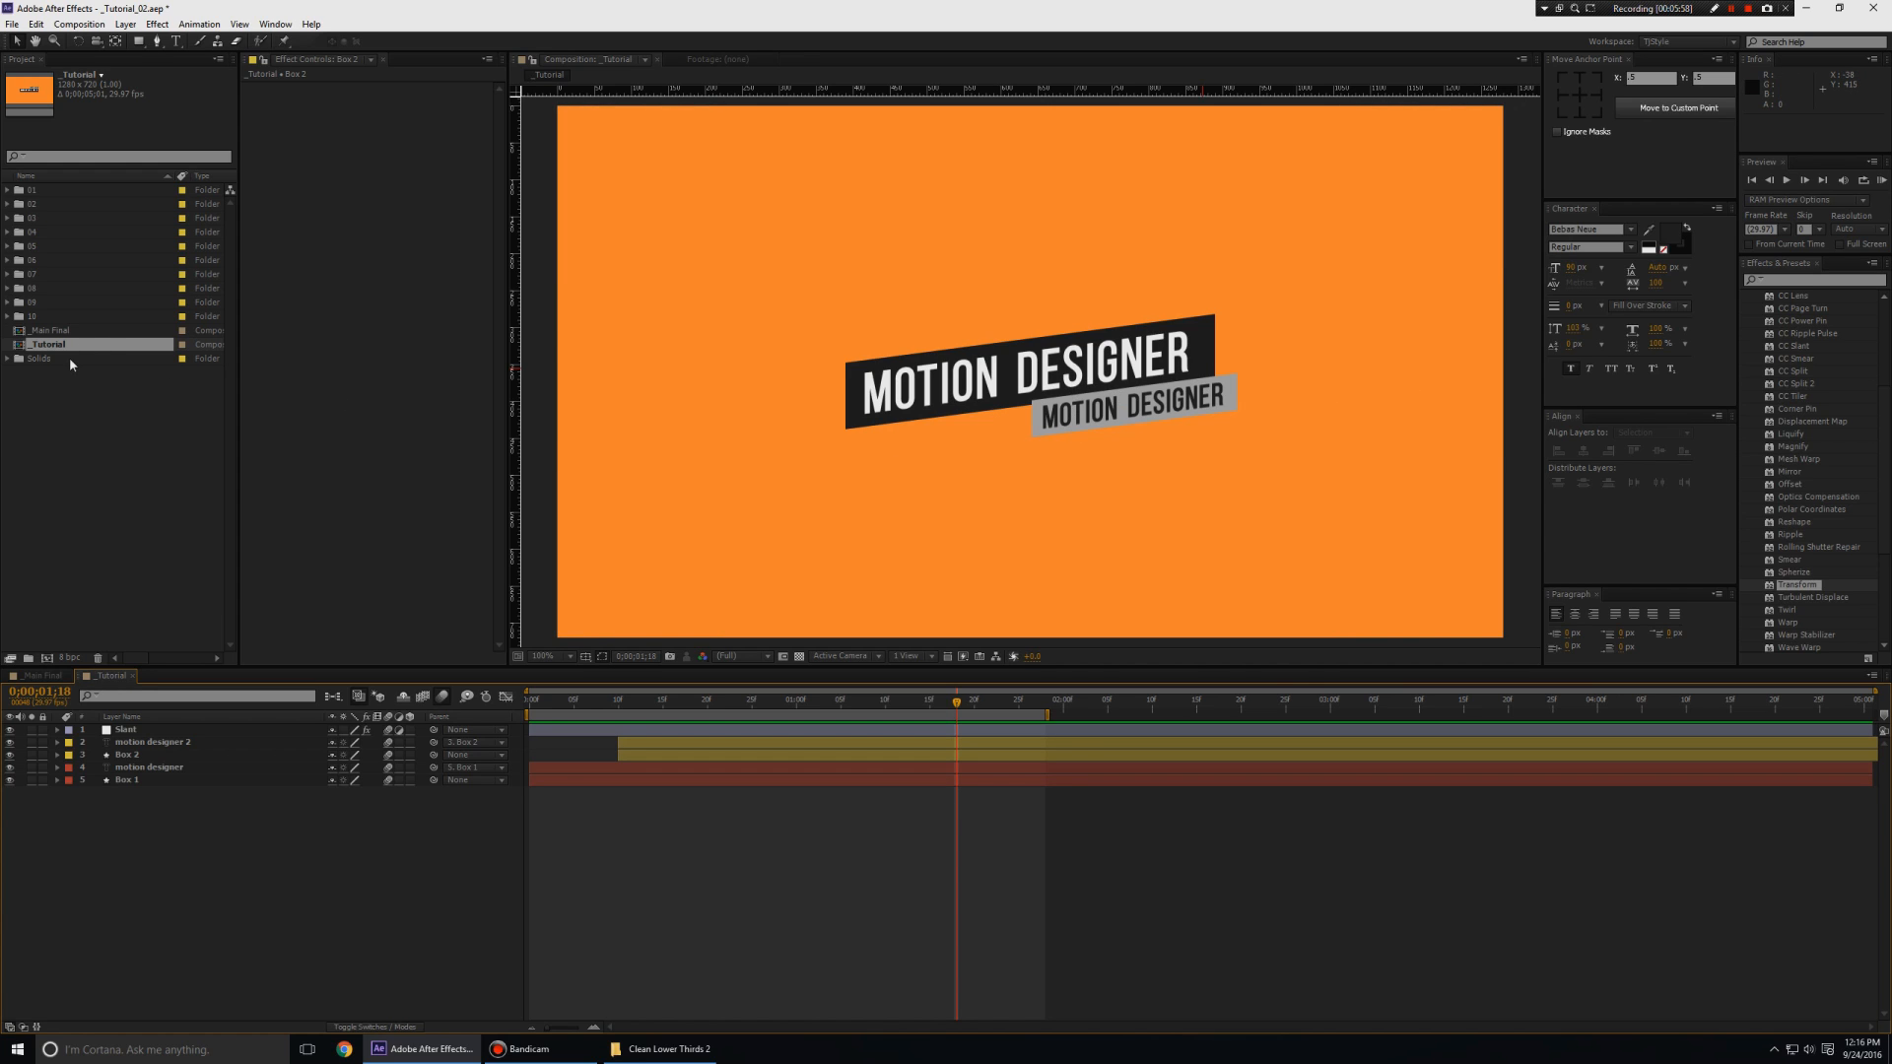
pyautogui.moveTo(69, 363)
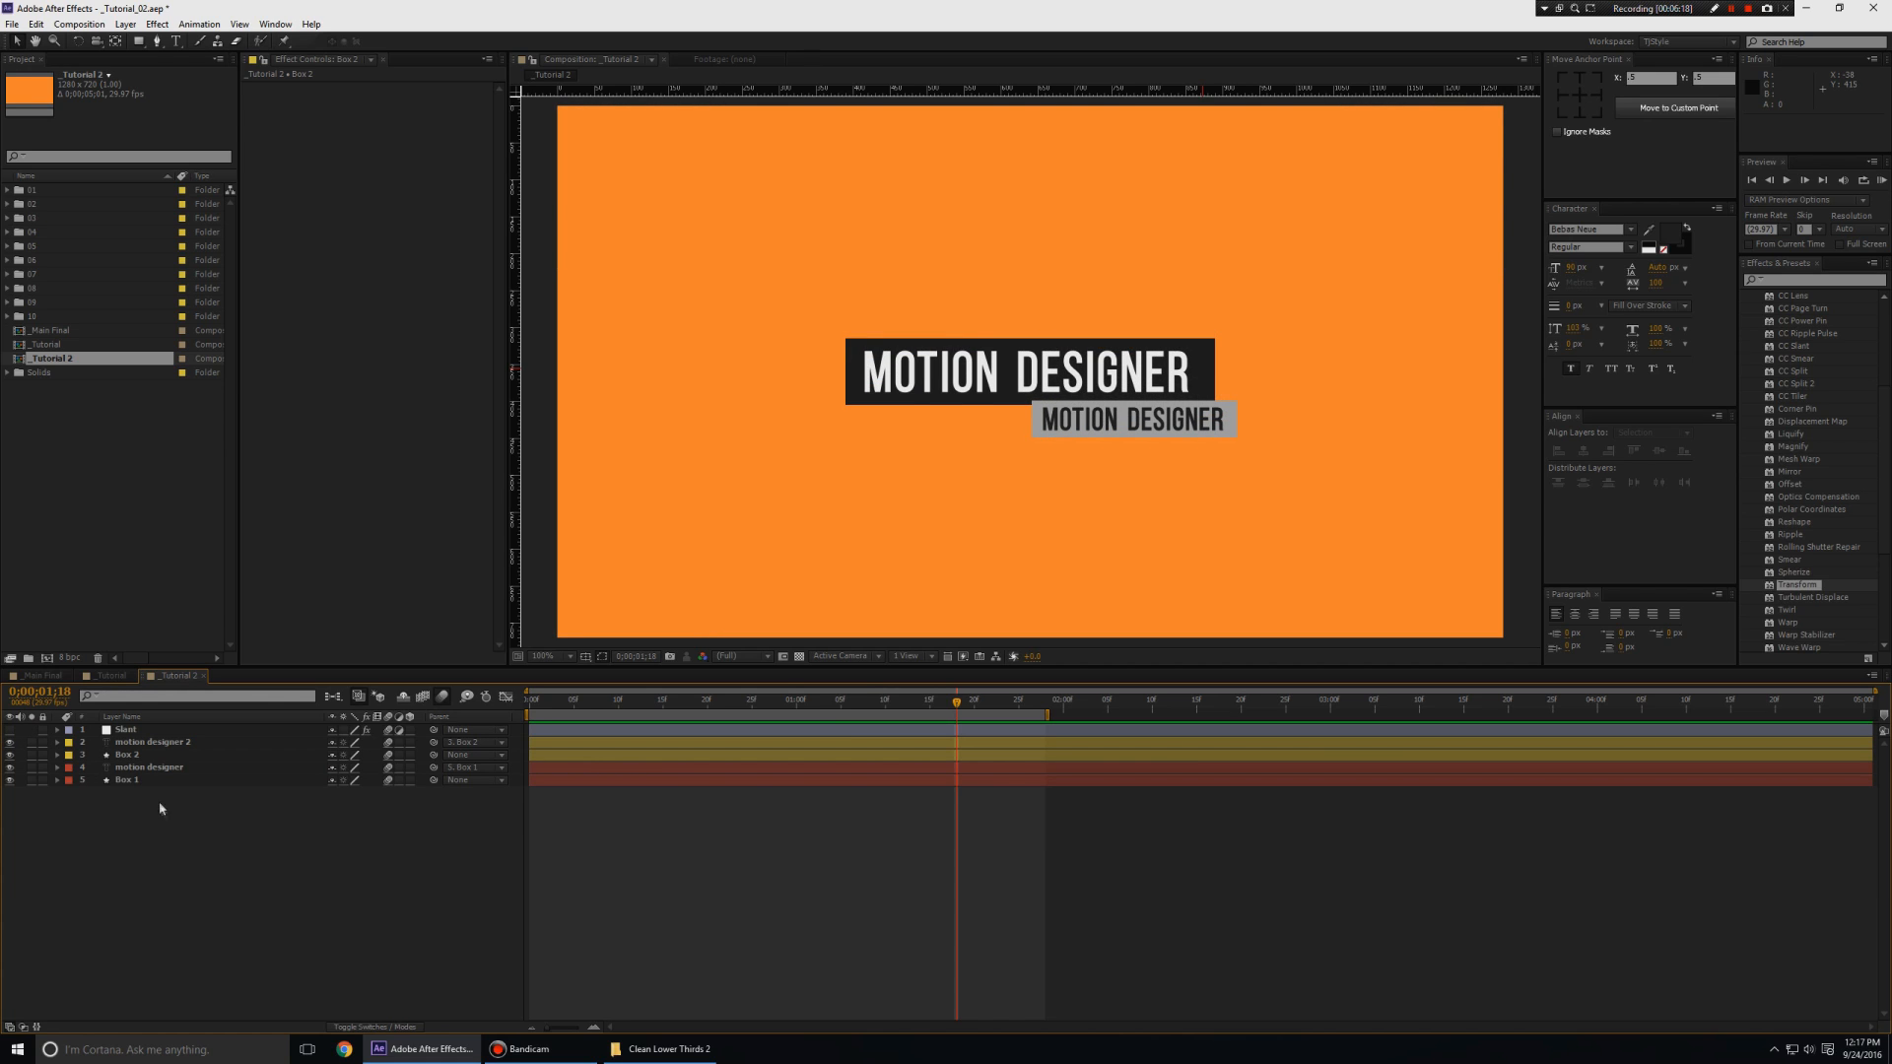
# Select the dark gray Box 1 layer to set up its Scale animation
pyautogui.click(128, 780)
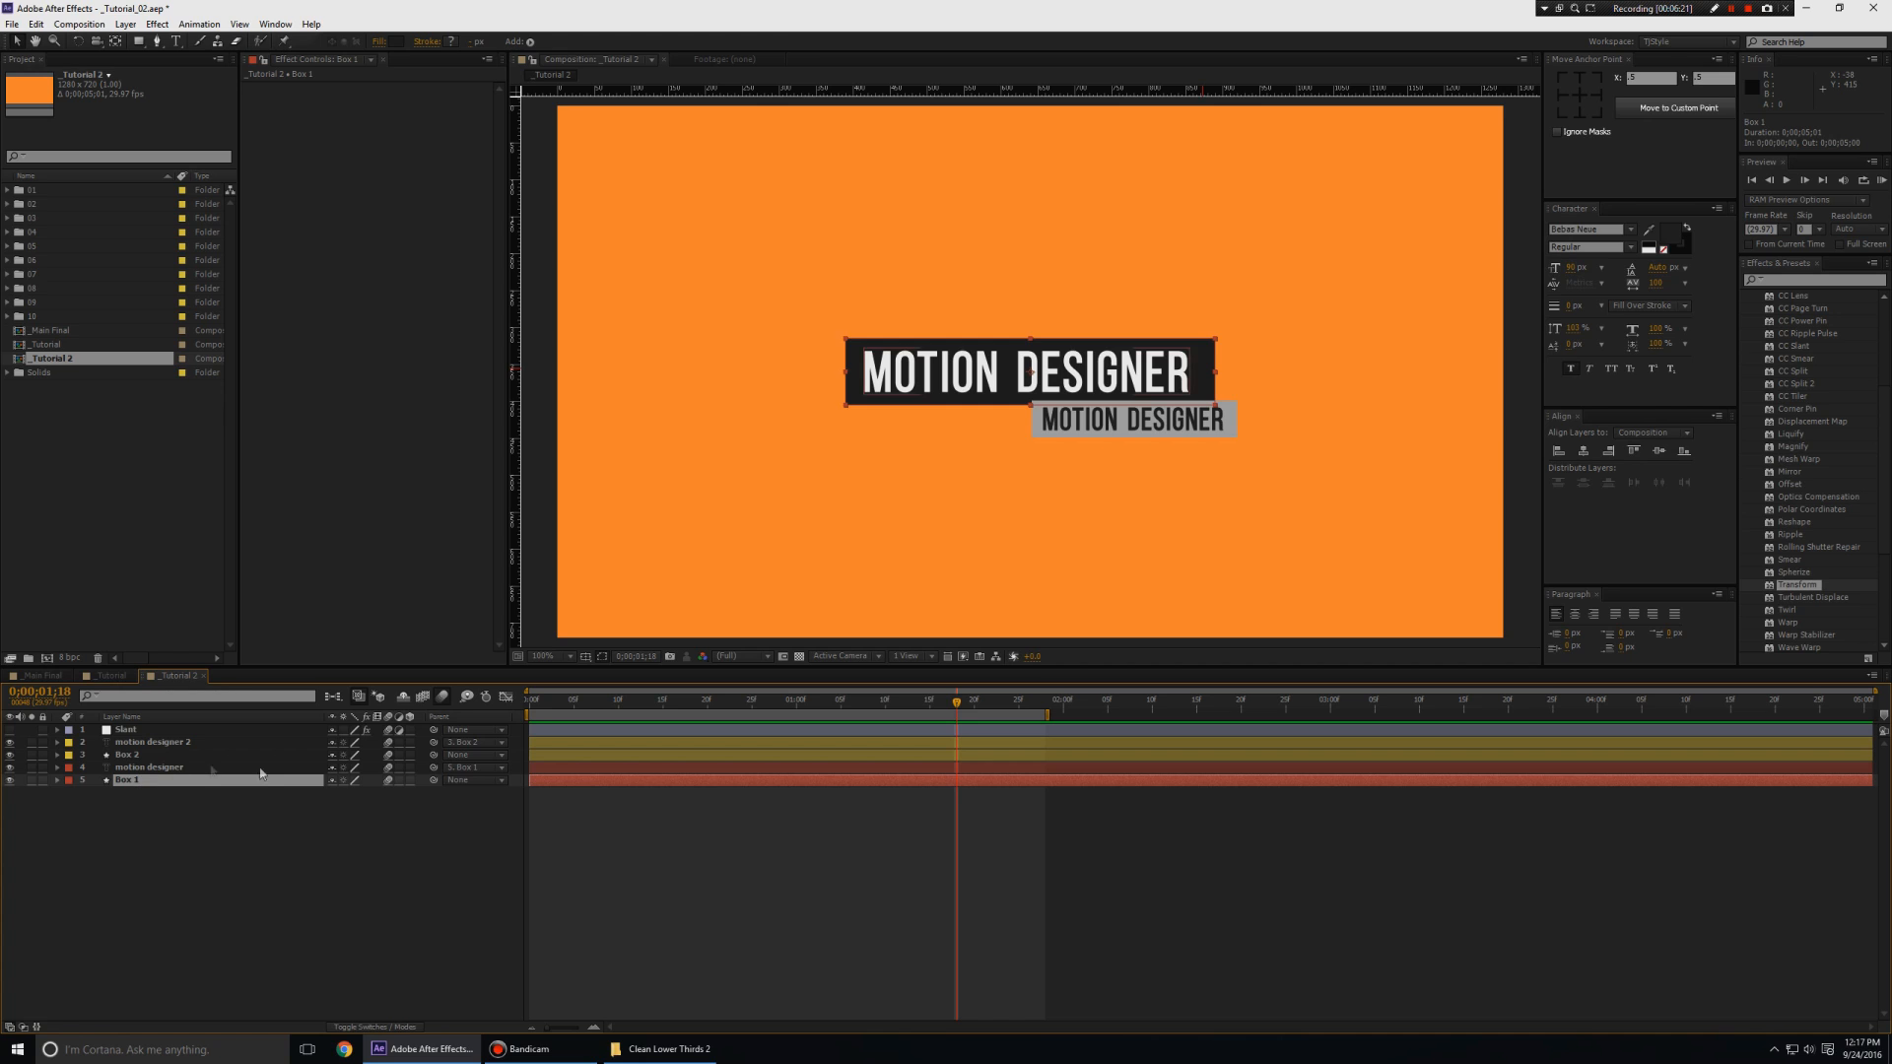
pyautogui.click(149, 767)
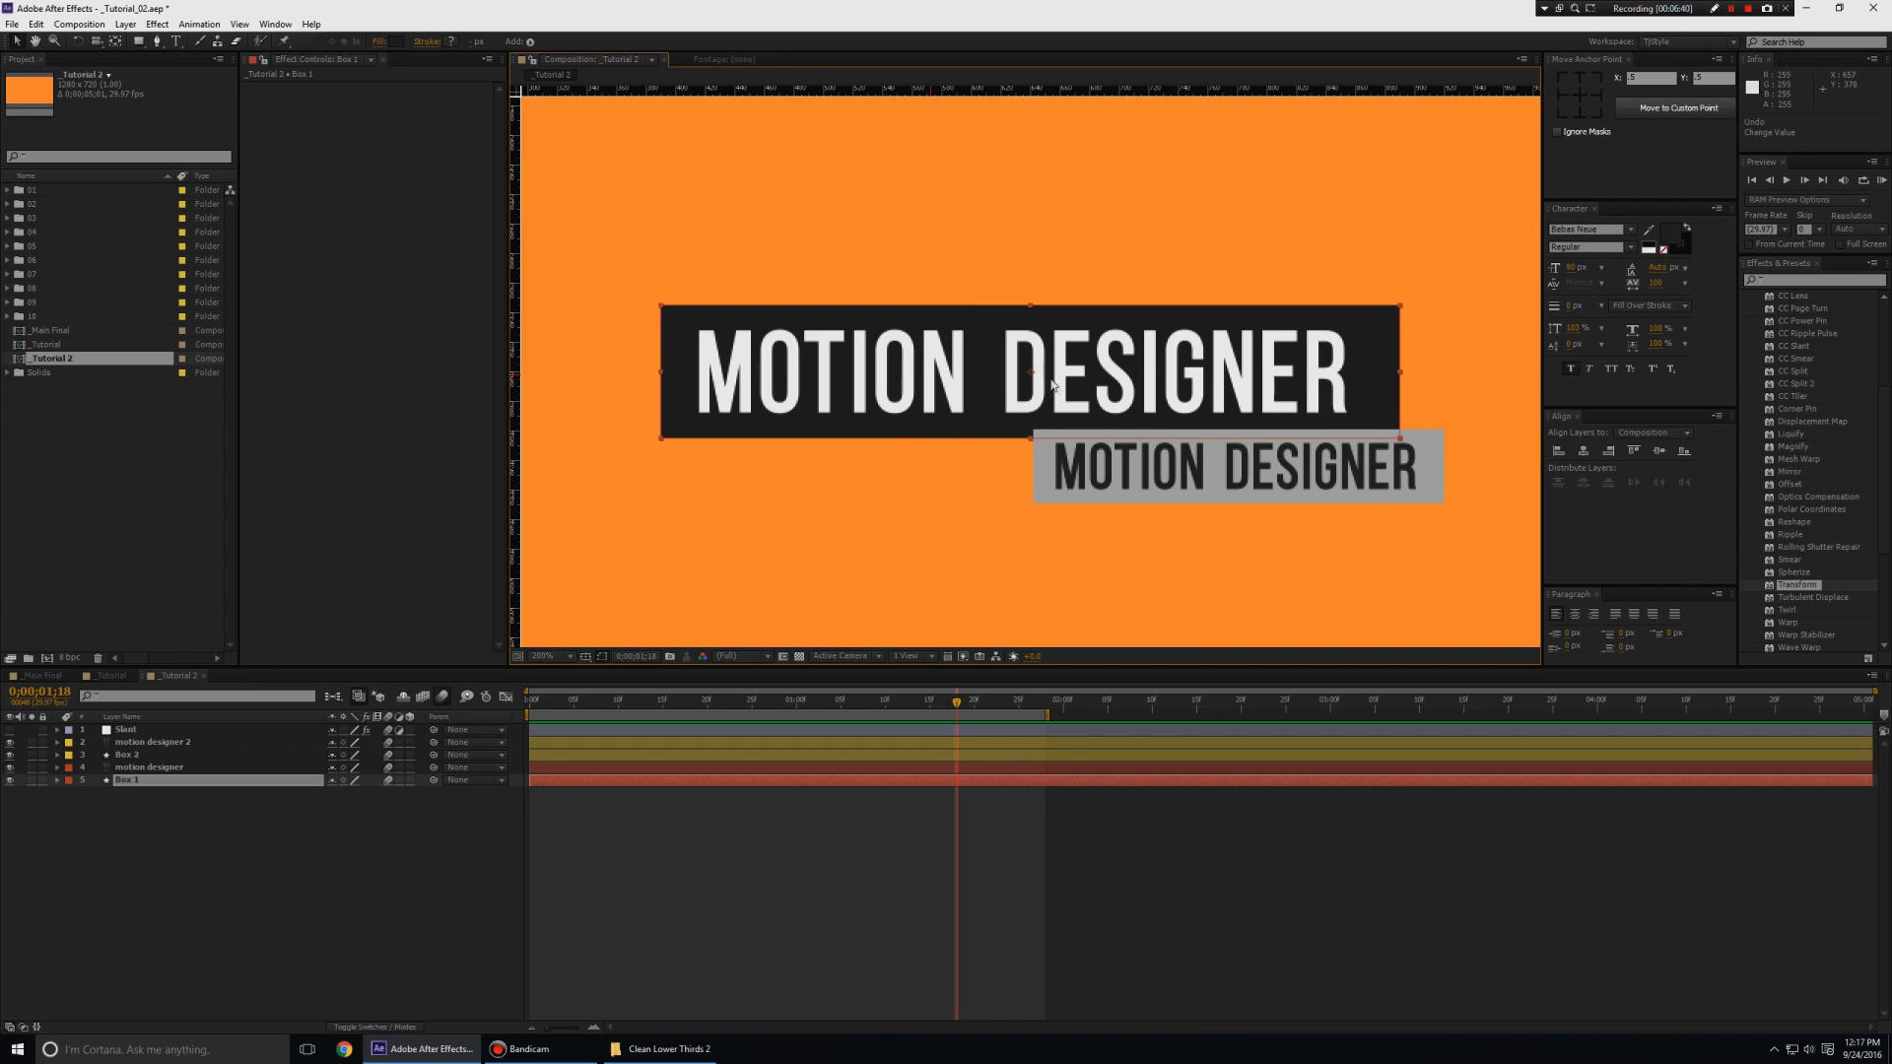
pyautogui.moveTo(824, 381)
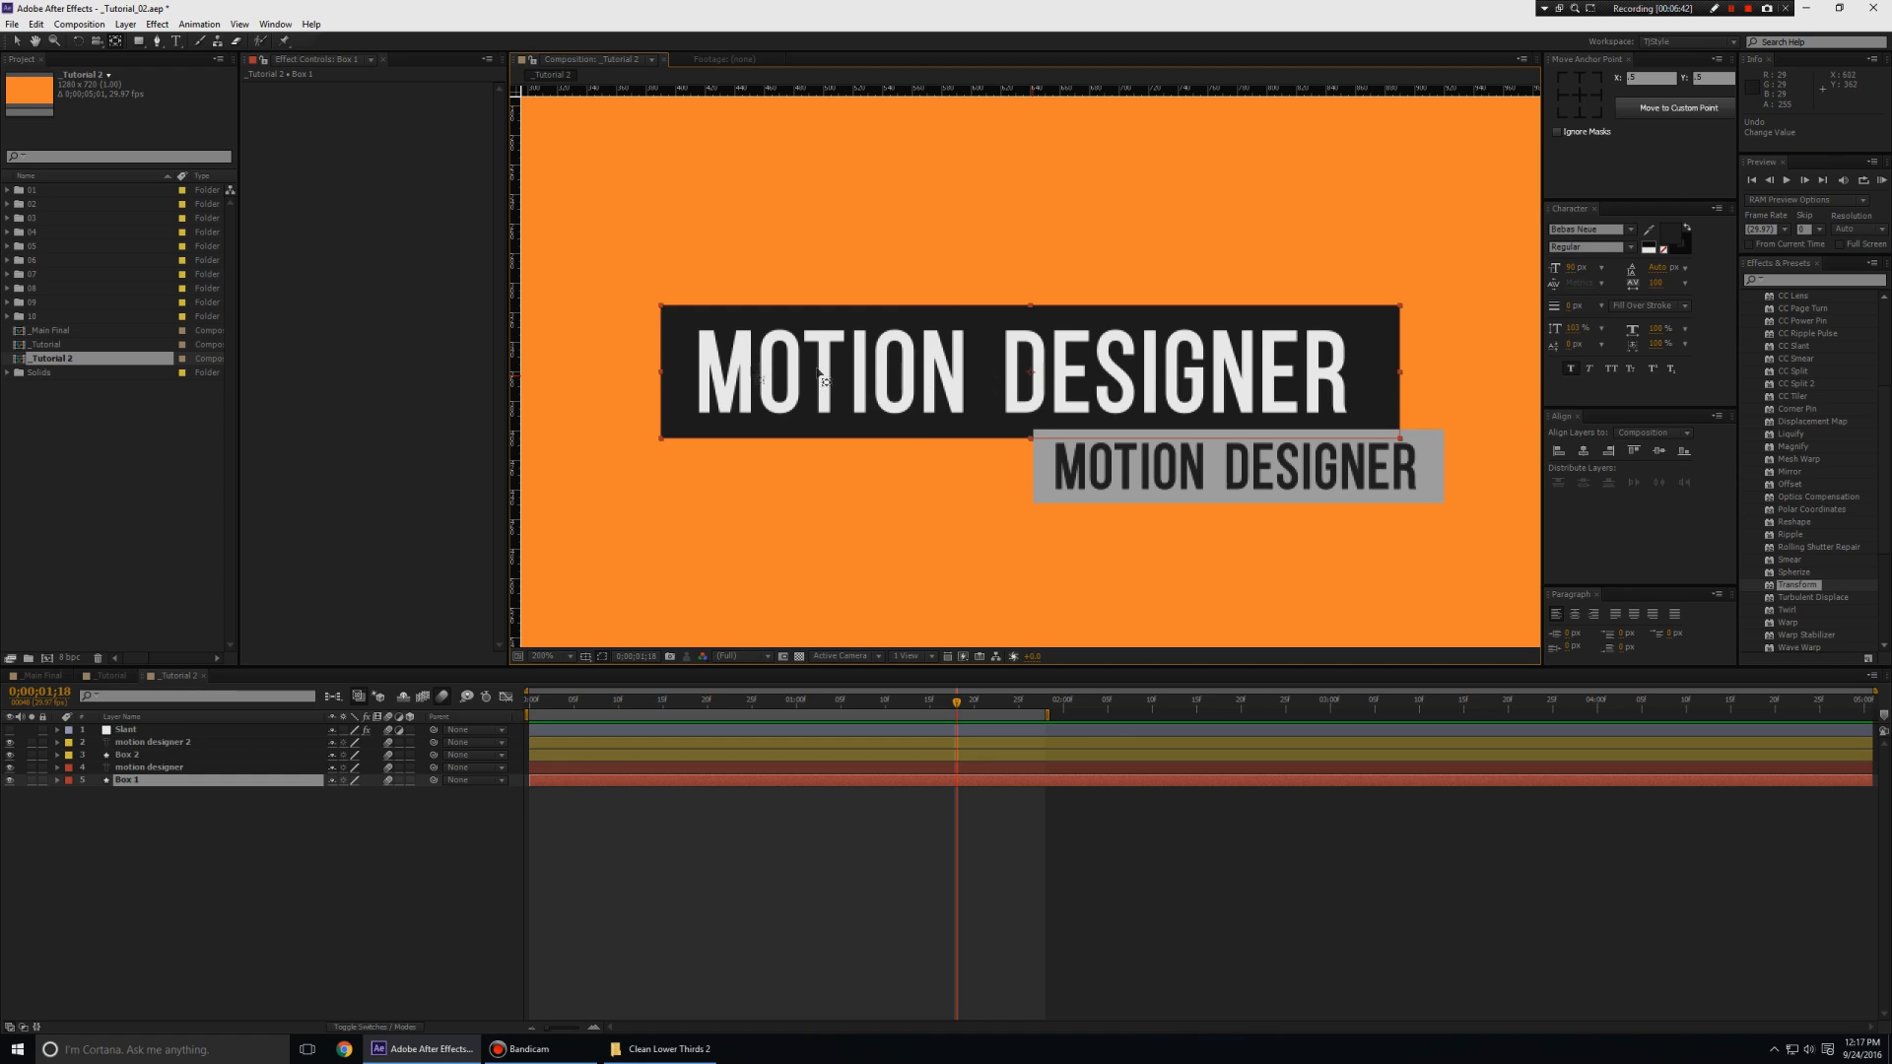
pyautogui.moveTo(667, 383)
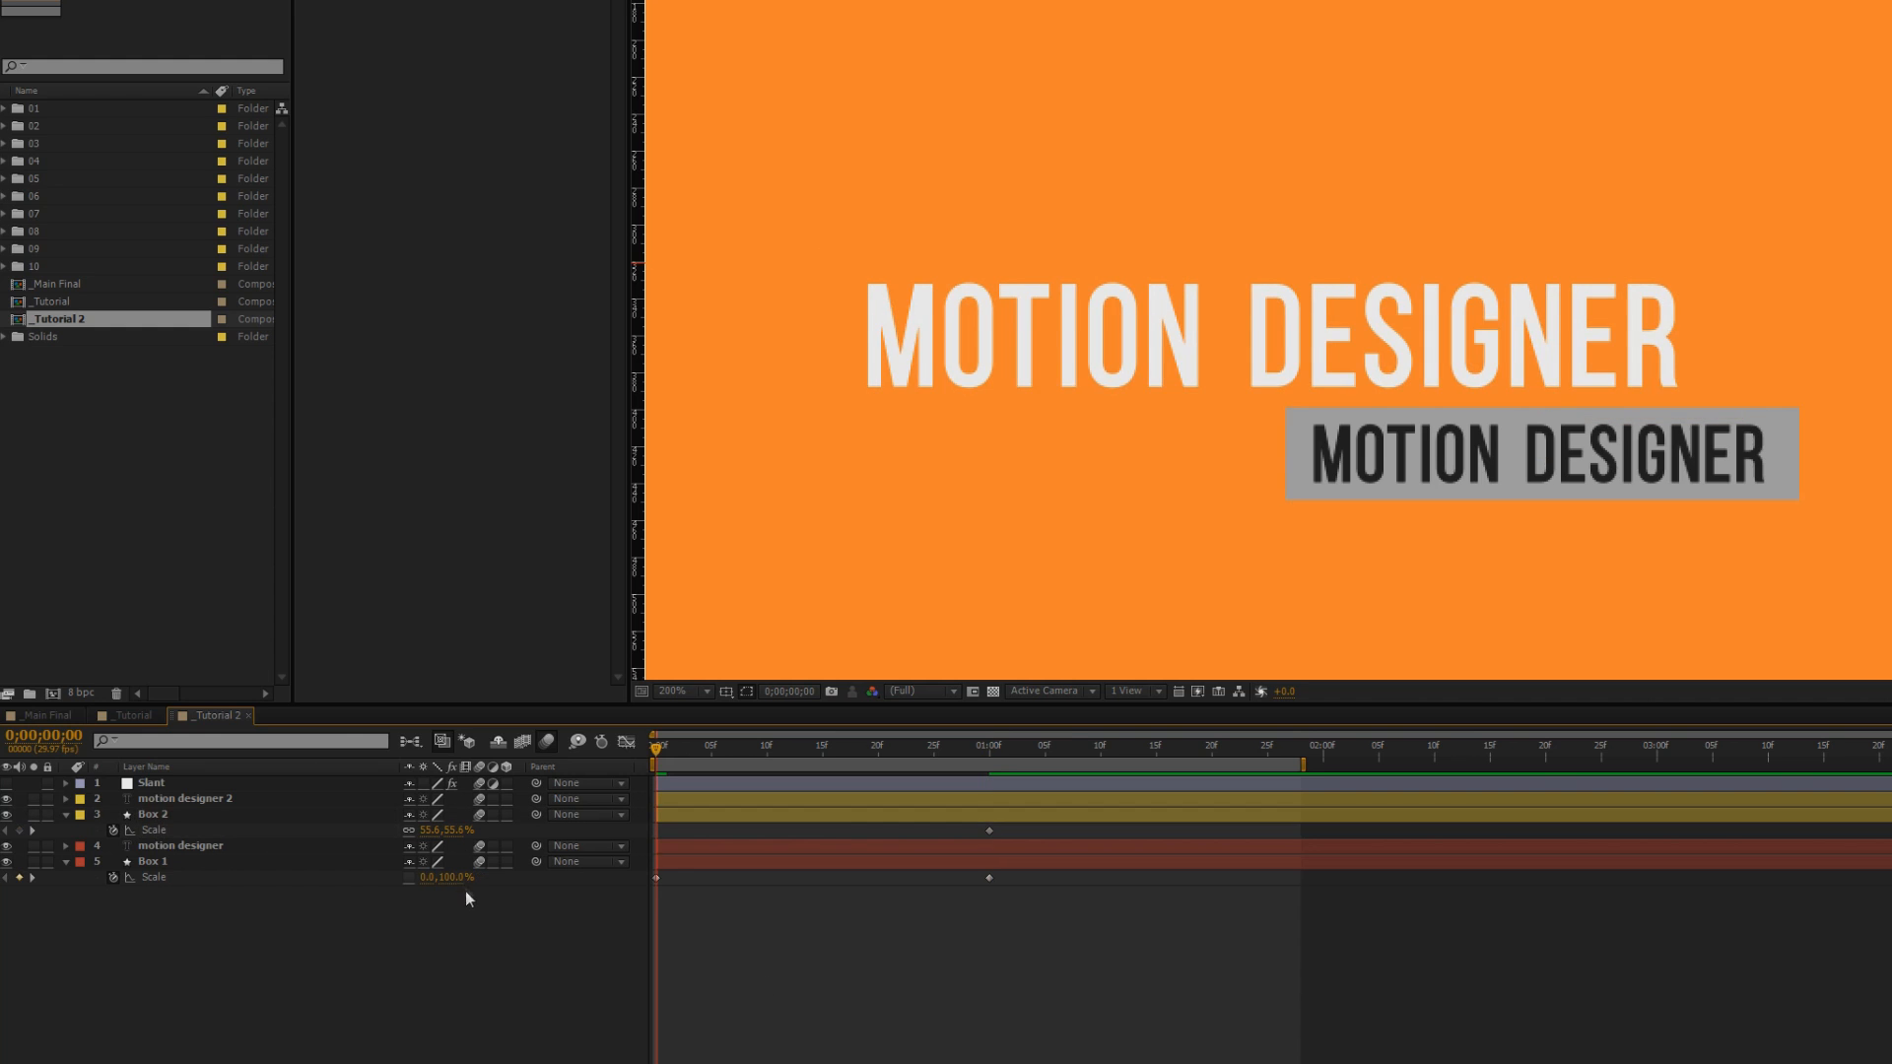
# Set Box 2's starting Scale width to 0, preview, and open Main Final
pyautogui.doubleClick(437, 830)
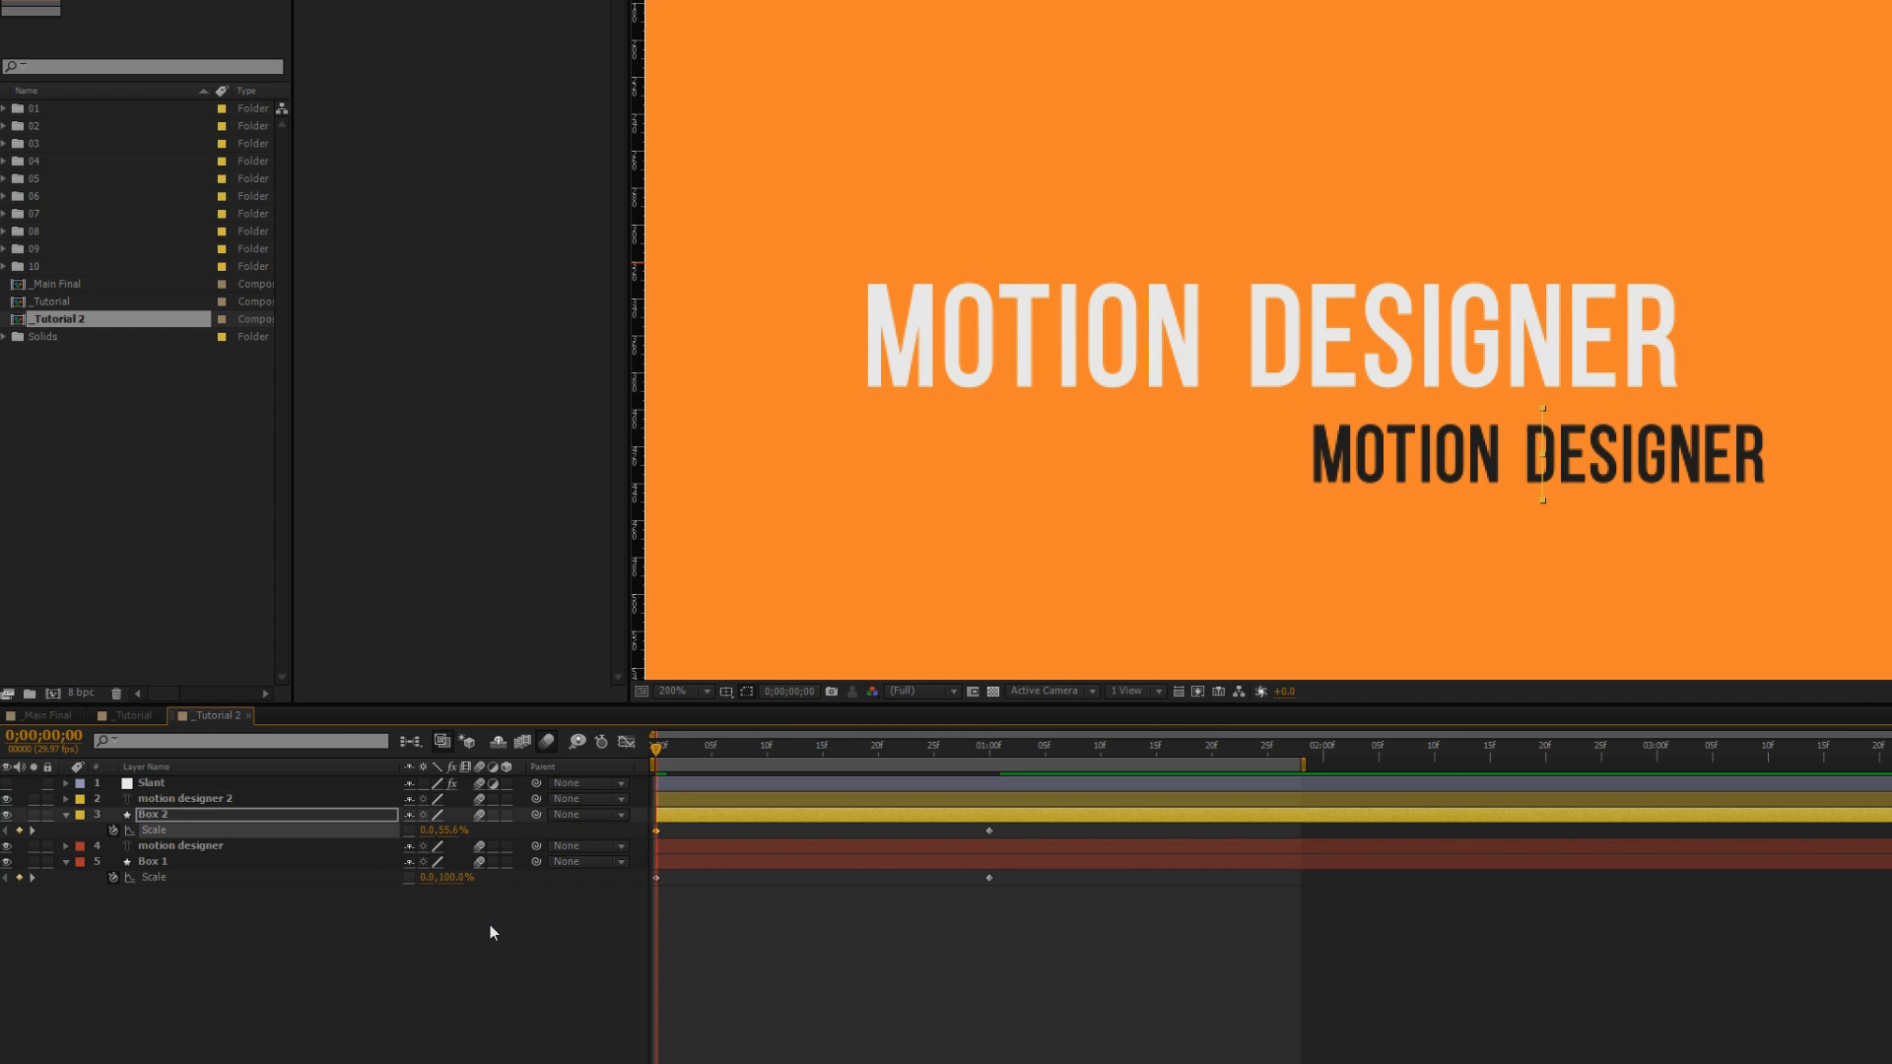
pyautogui.moveTo(1443, 527)
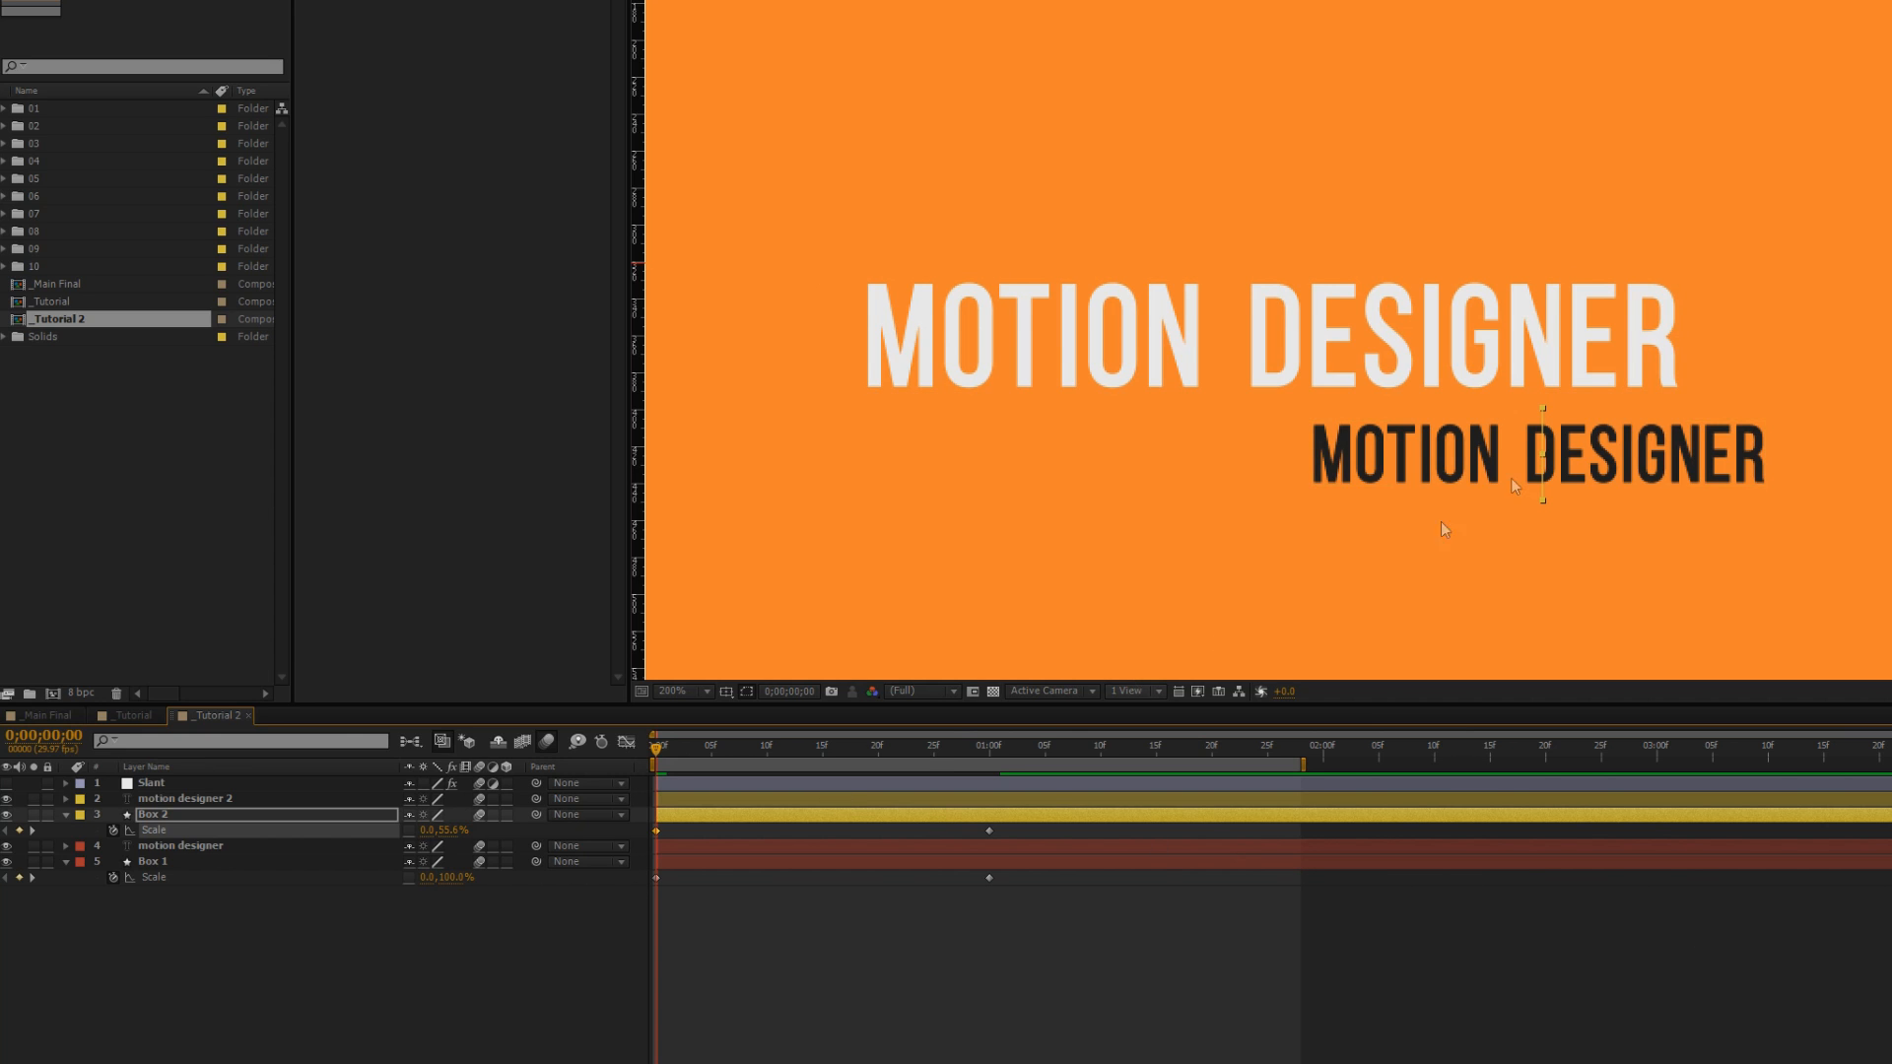
pyautogui.moveTo(662, 748); pyautogui.dragTo(842, 748)
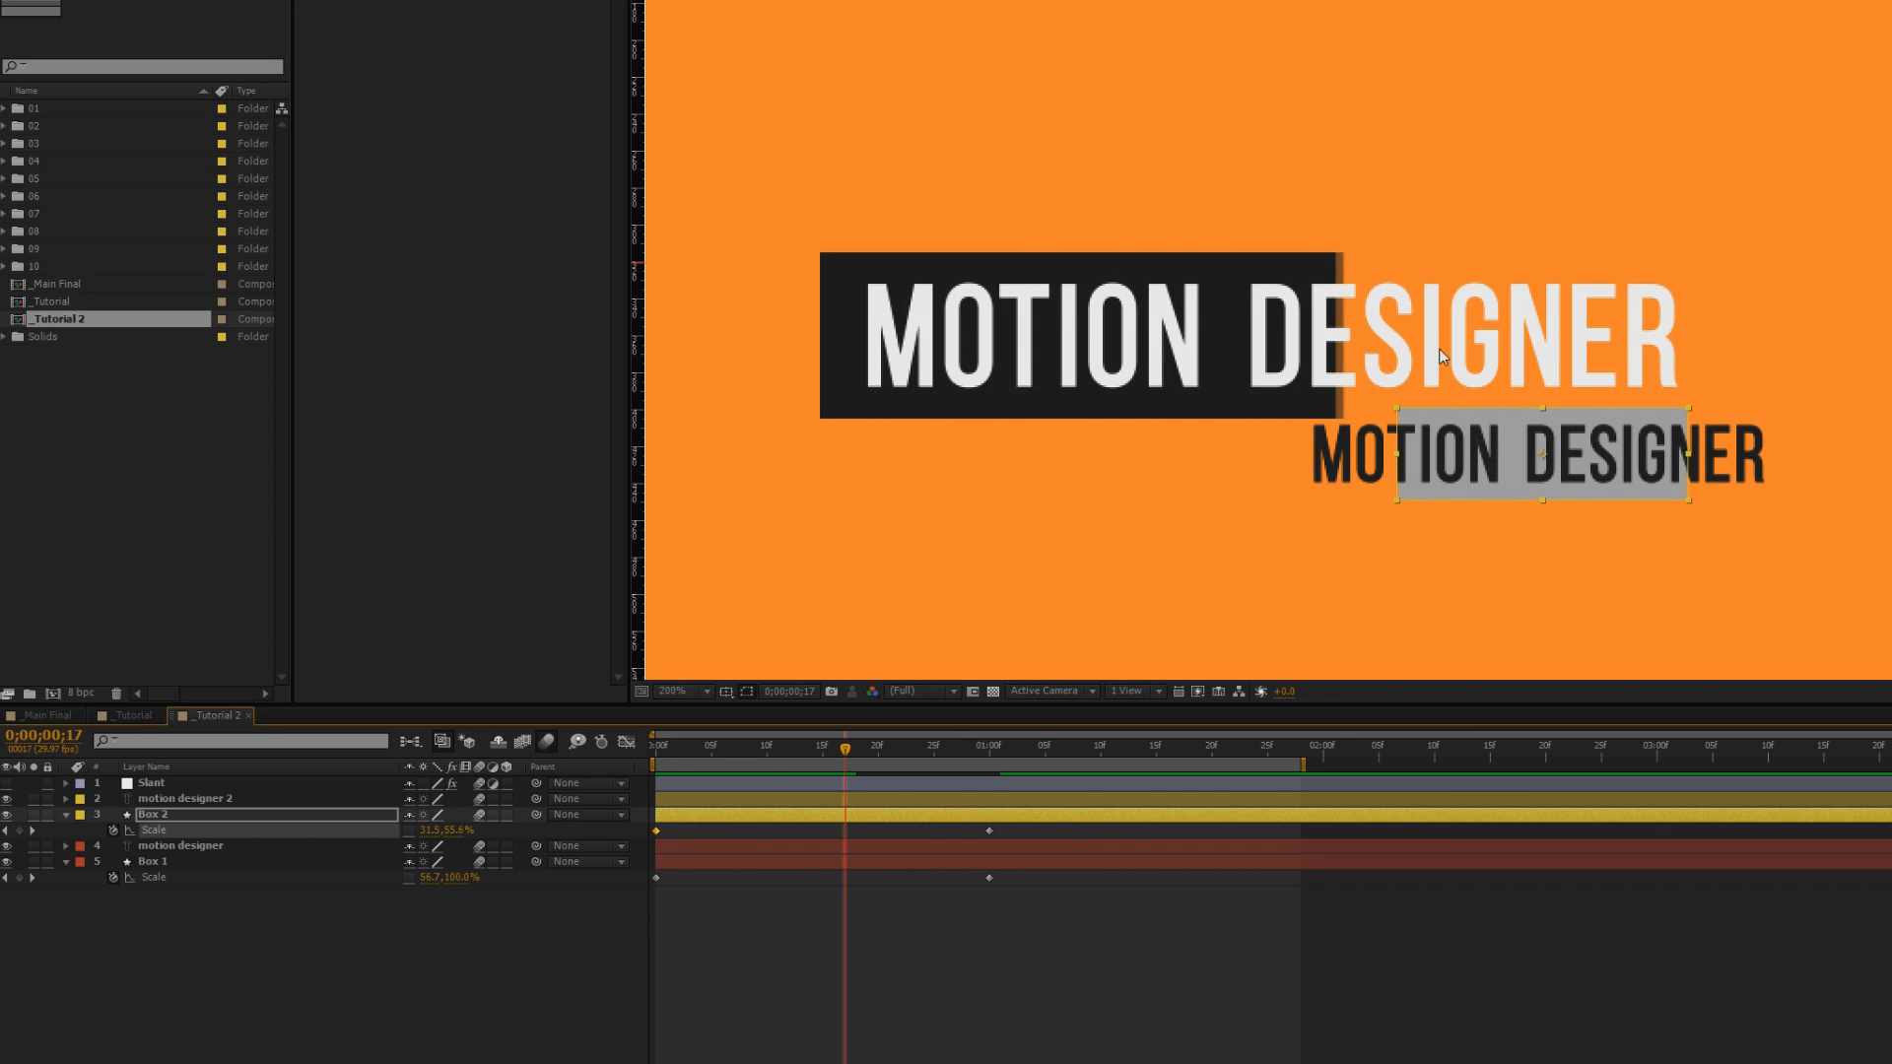
pyautogui.moveTo(1515, 486)
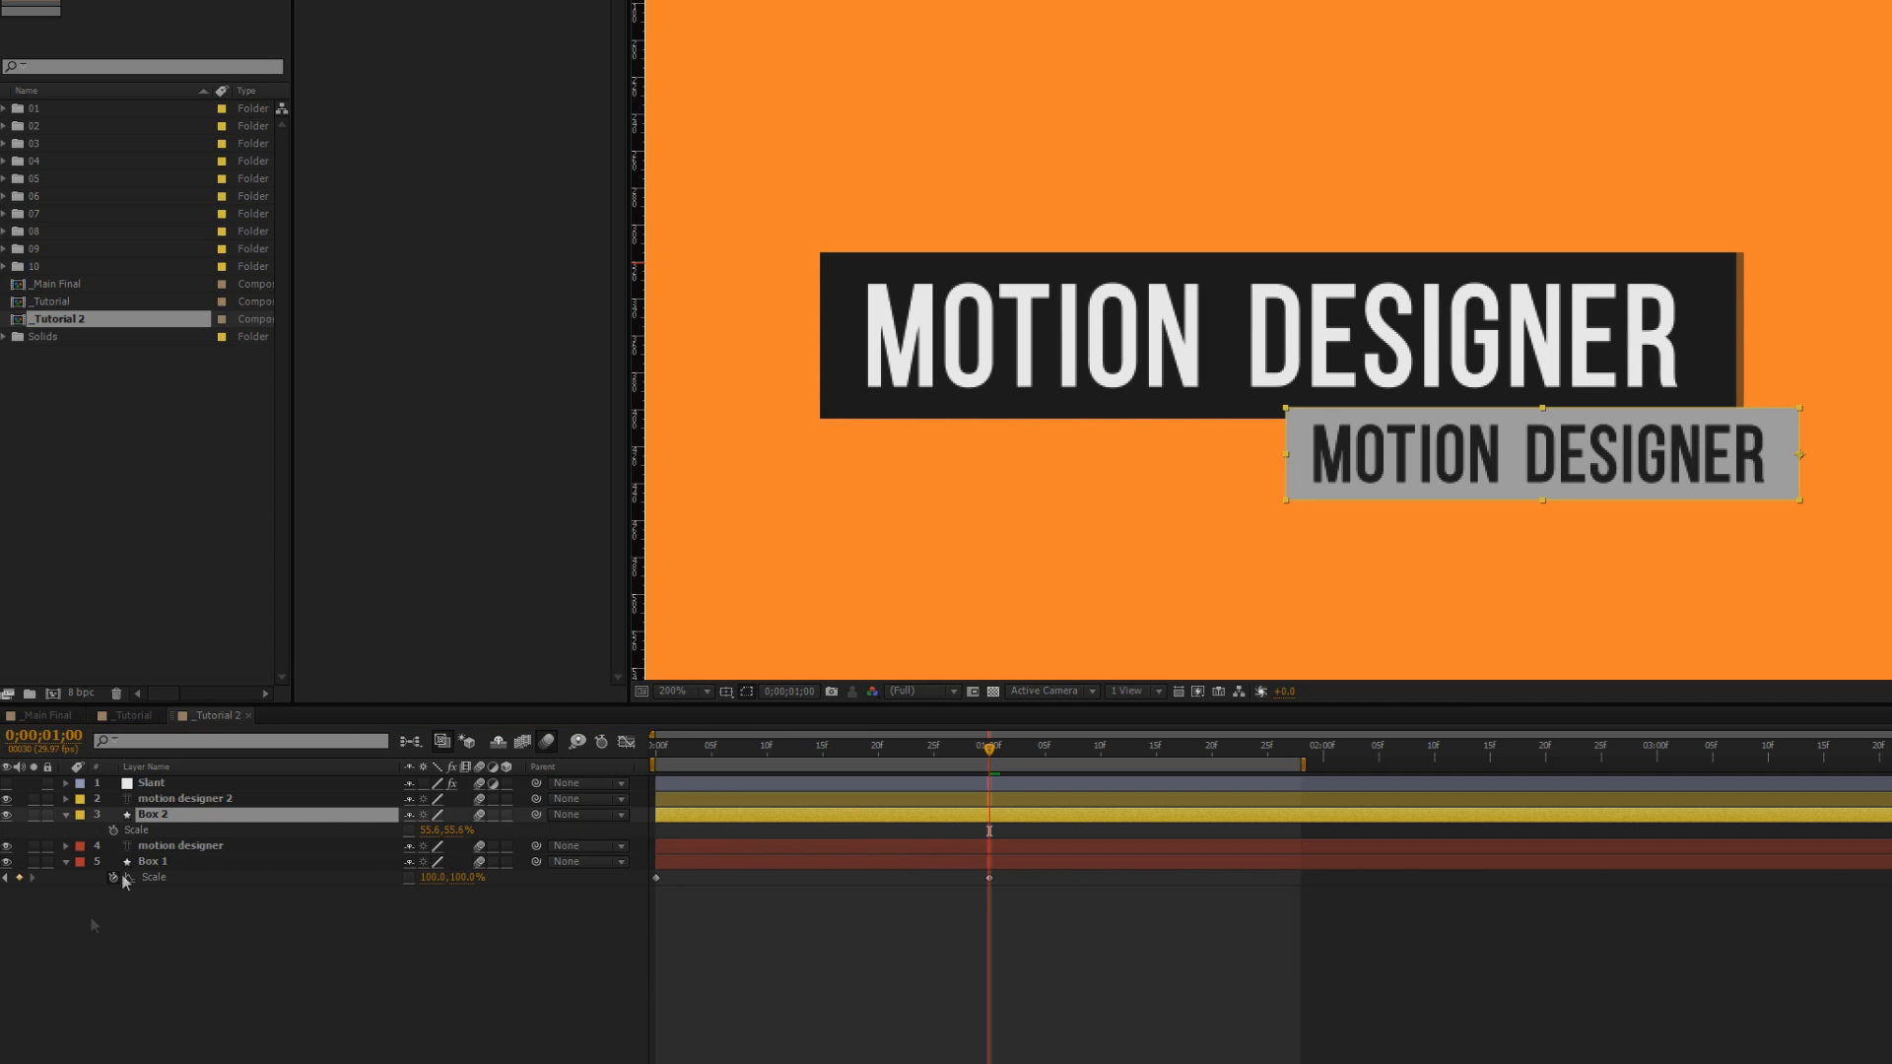
pyautogui.click(153, 830)
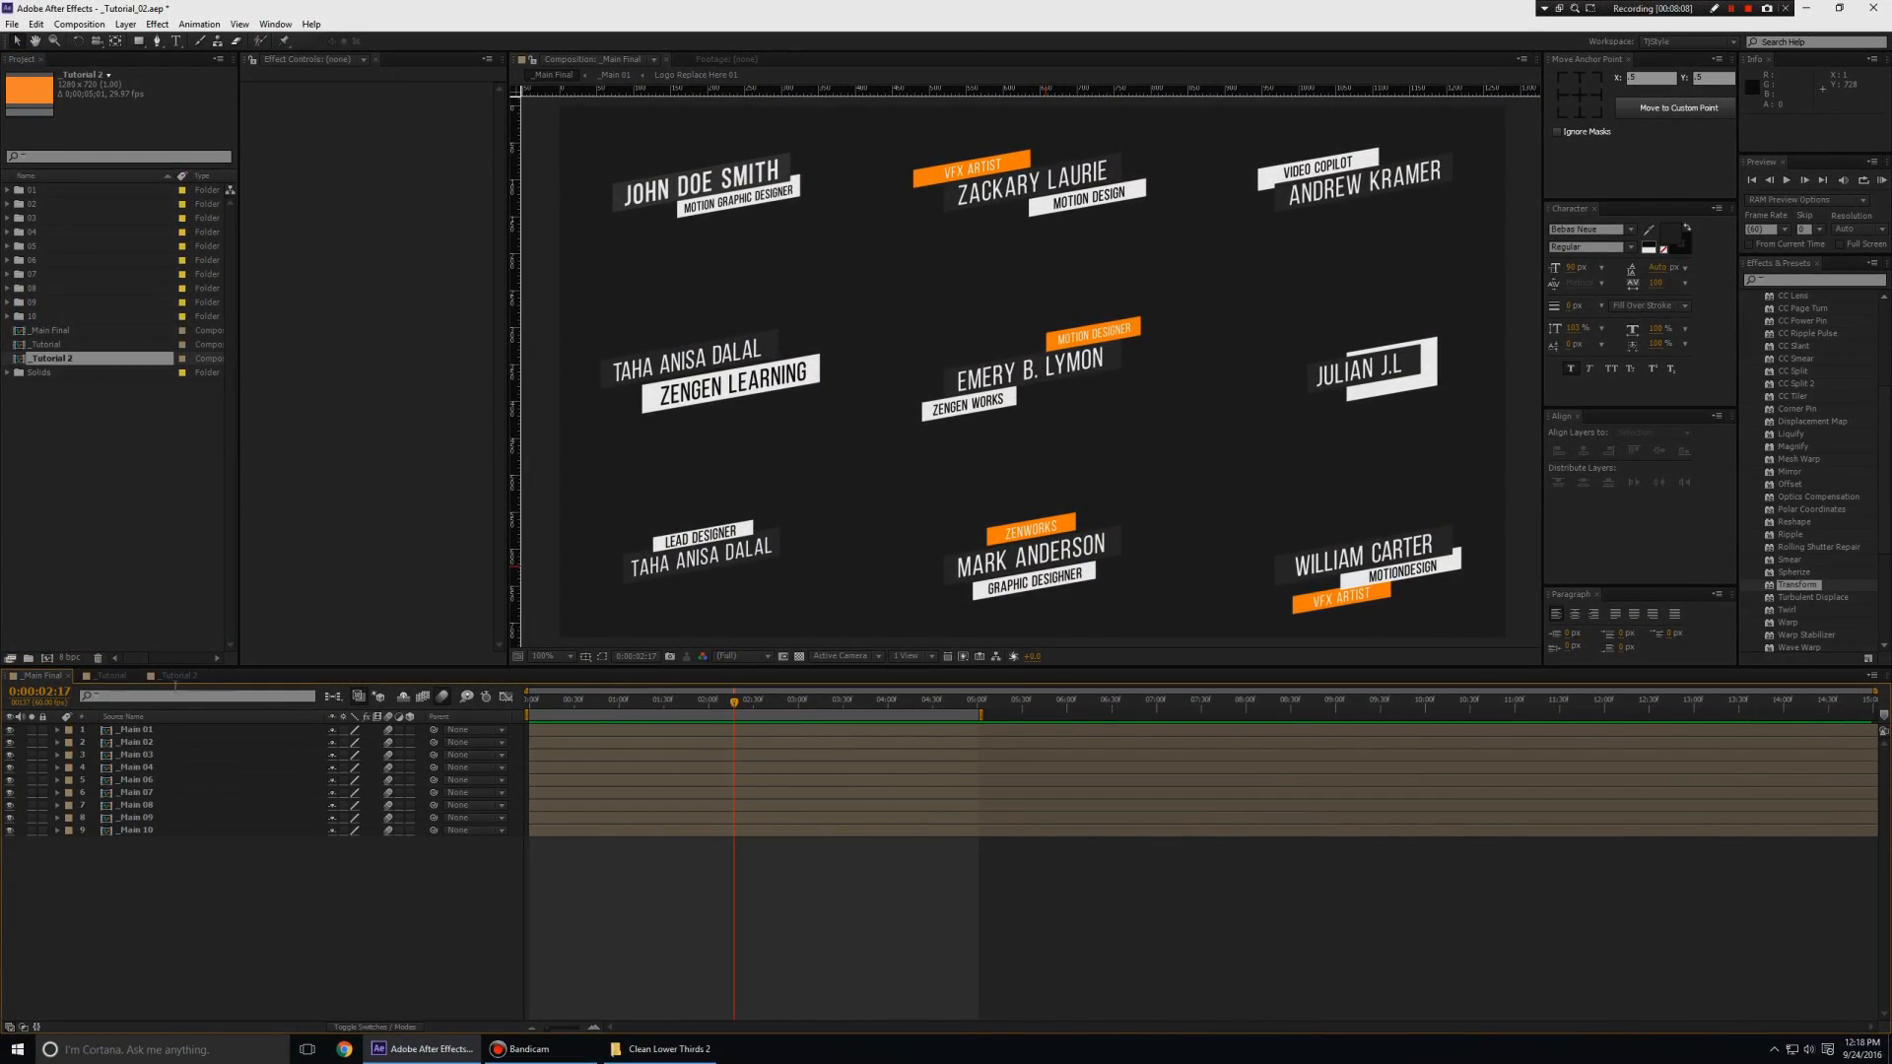
# Return to _Tutorial 2 and select the Box 1 and Box 2 layers
pyautogui.click(176, 676)
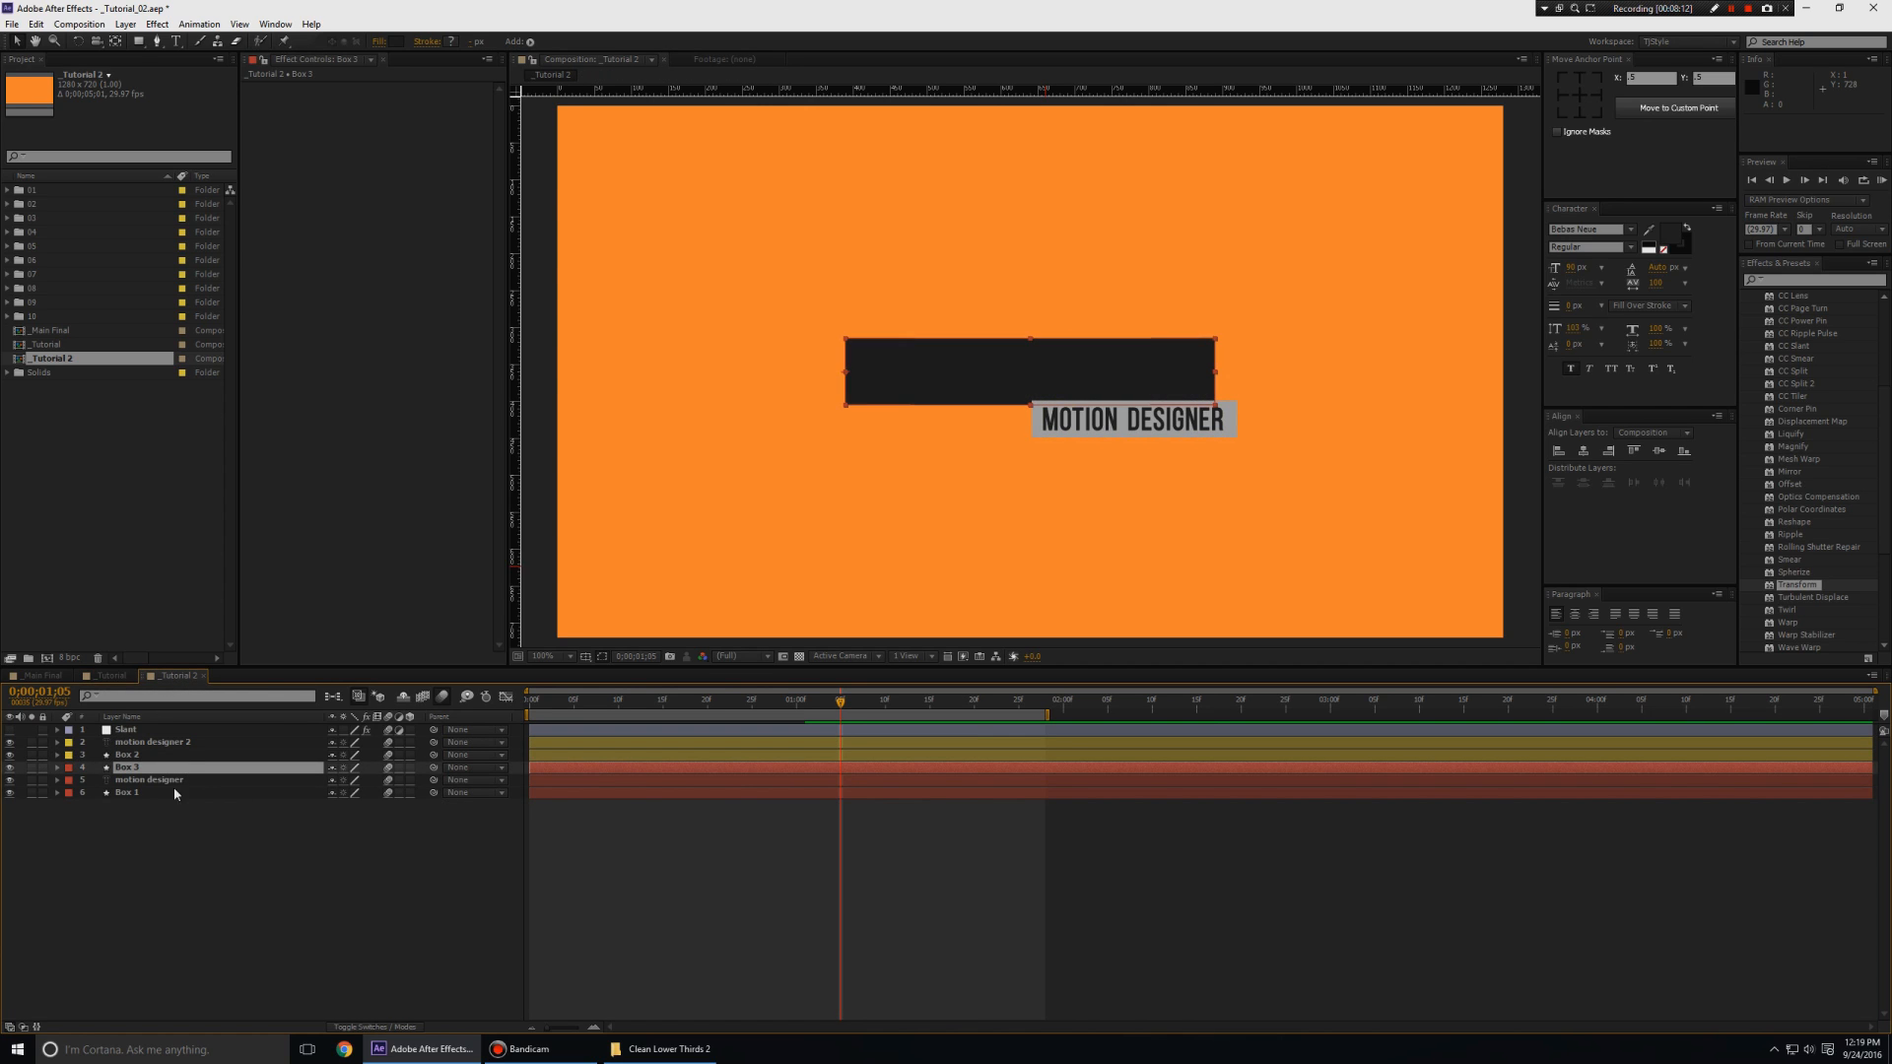
pyautogui.click(149, 779)
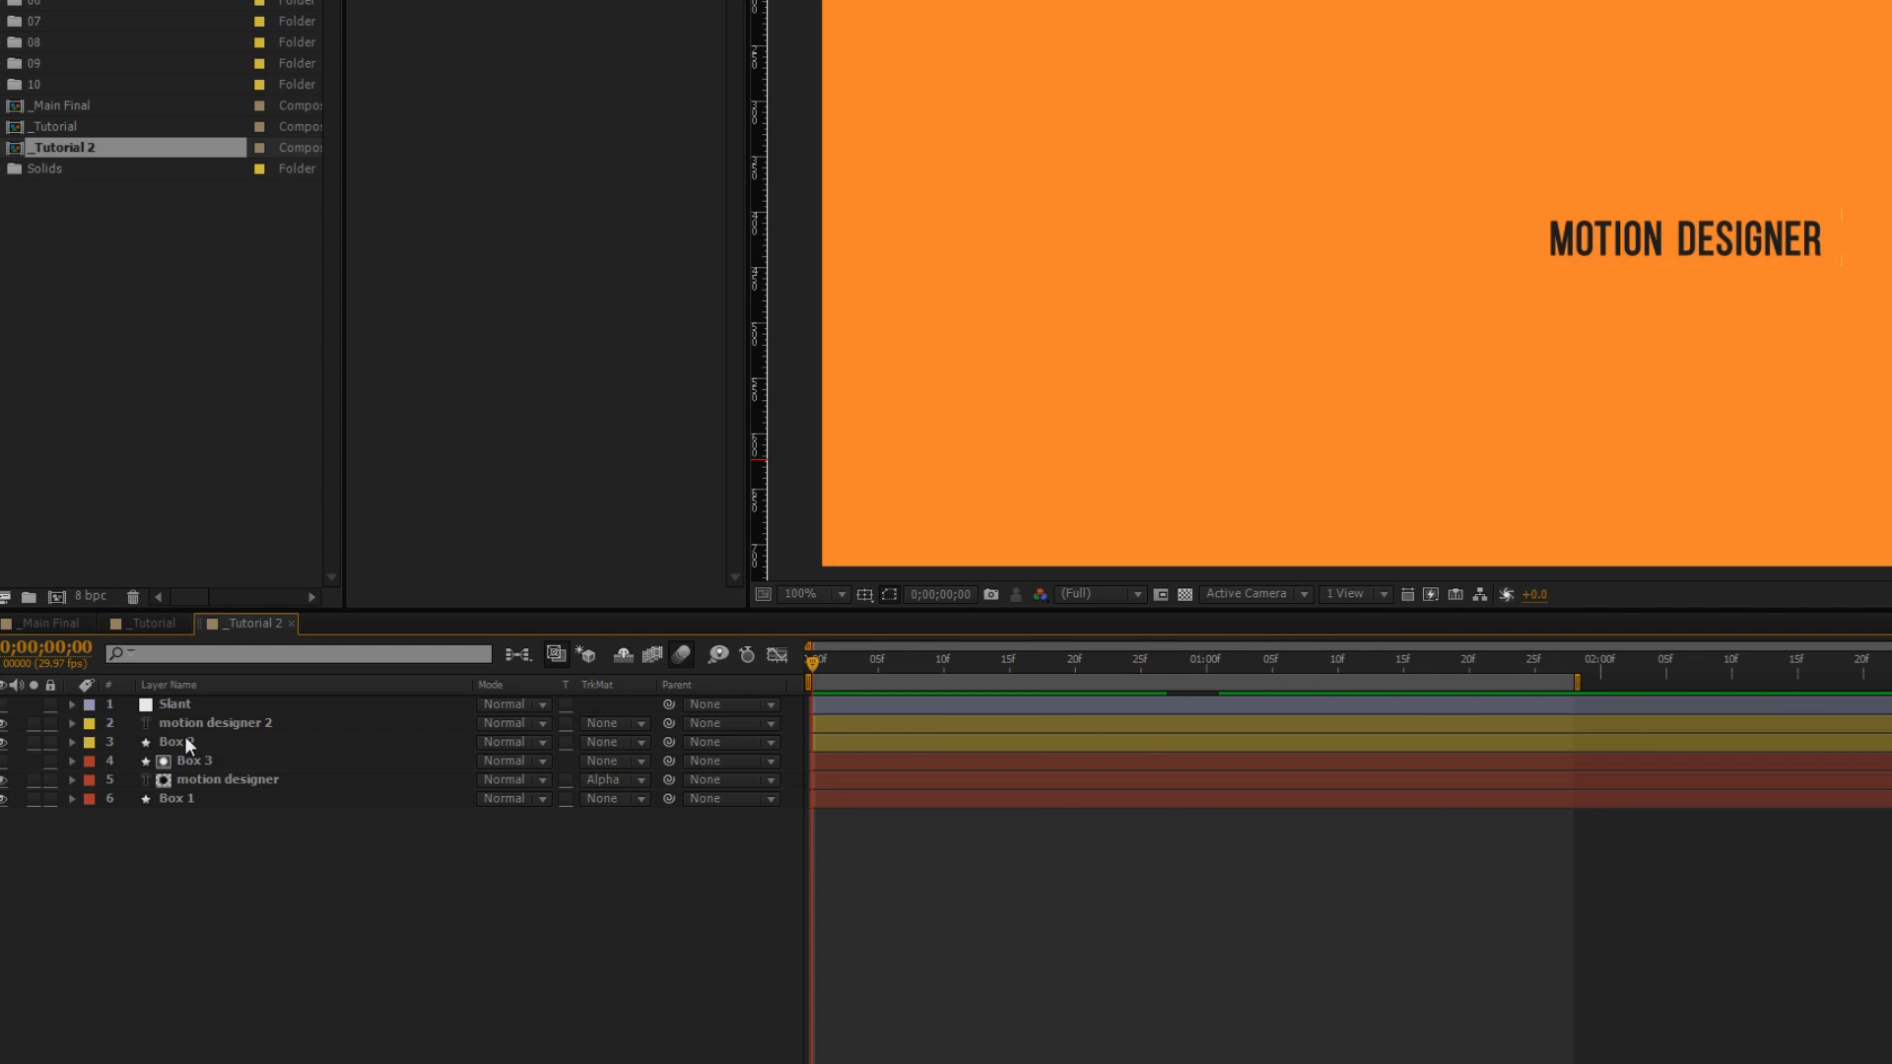
pyautogui.click(176, 741)
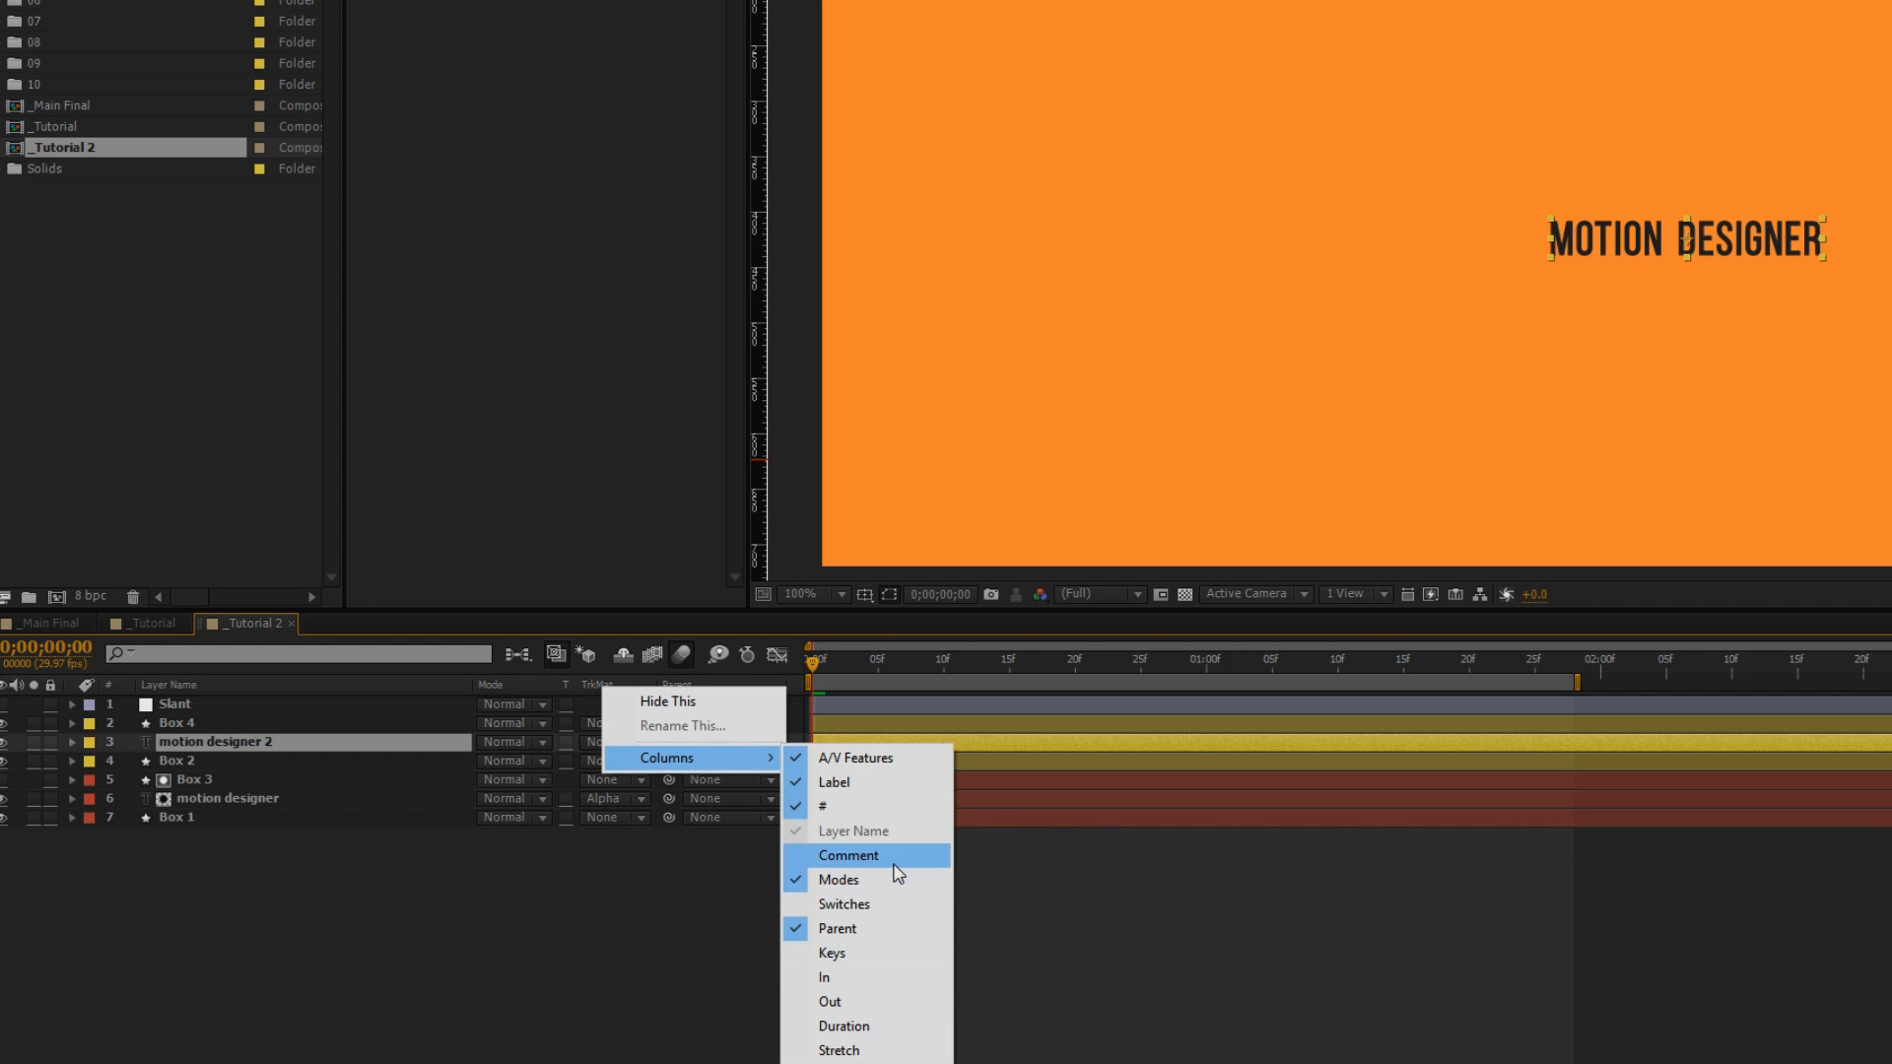
pyautogui.moveTo(886, 929)
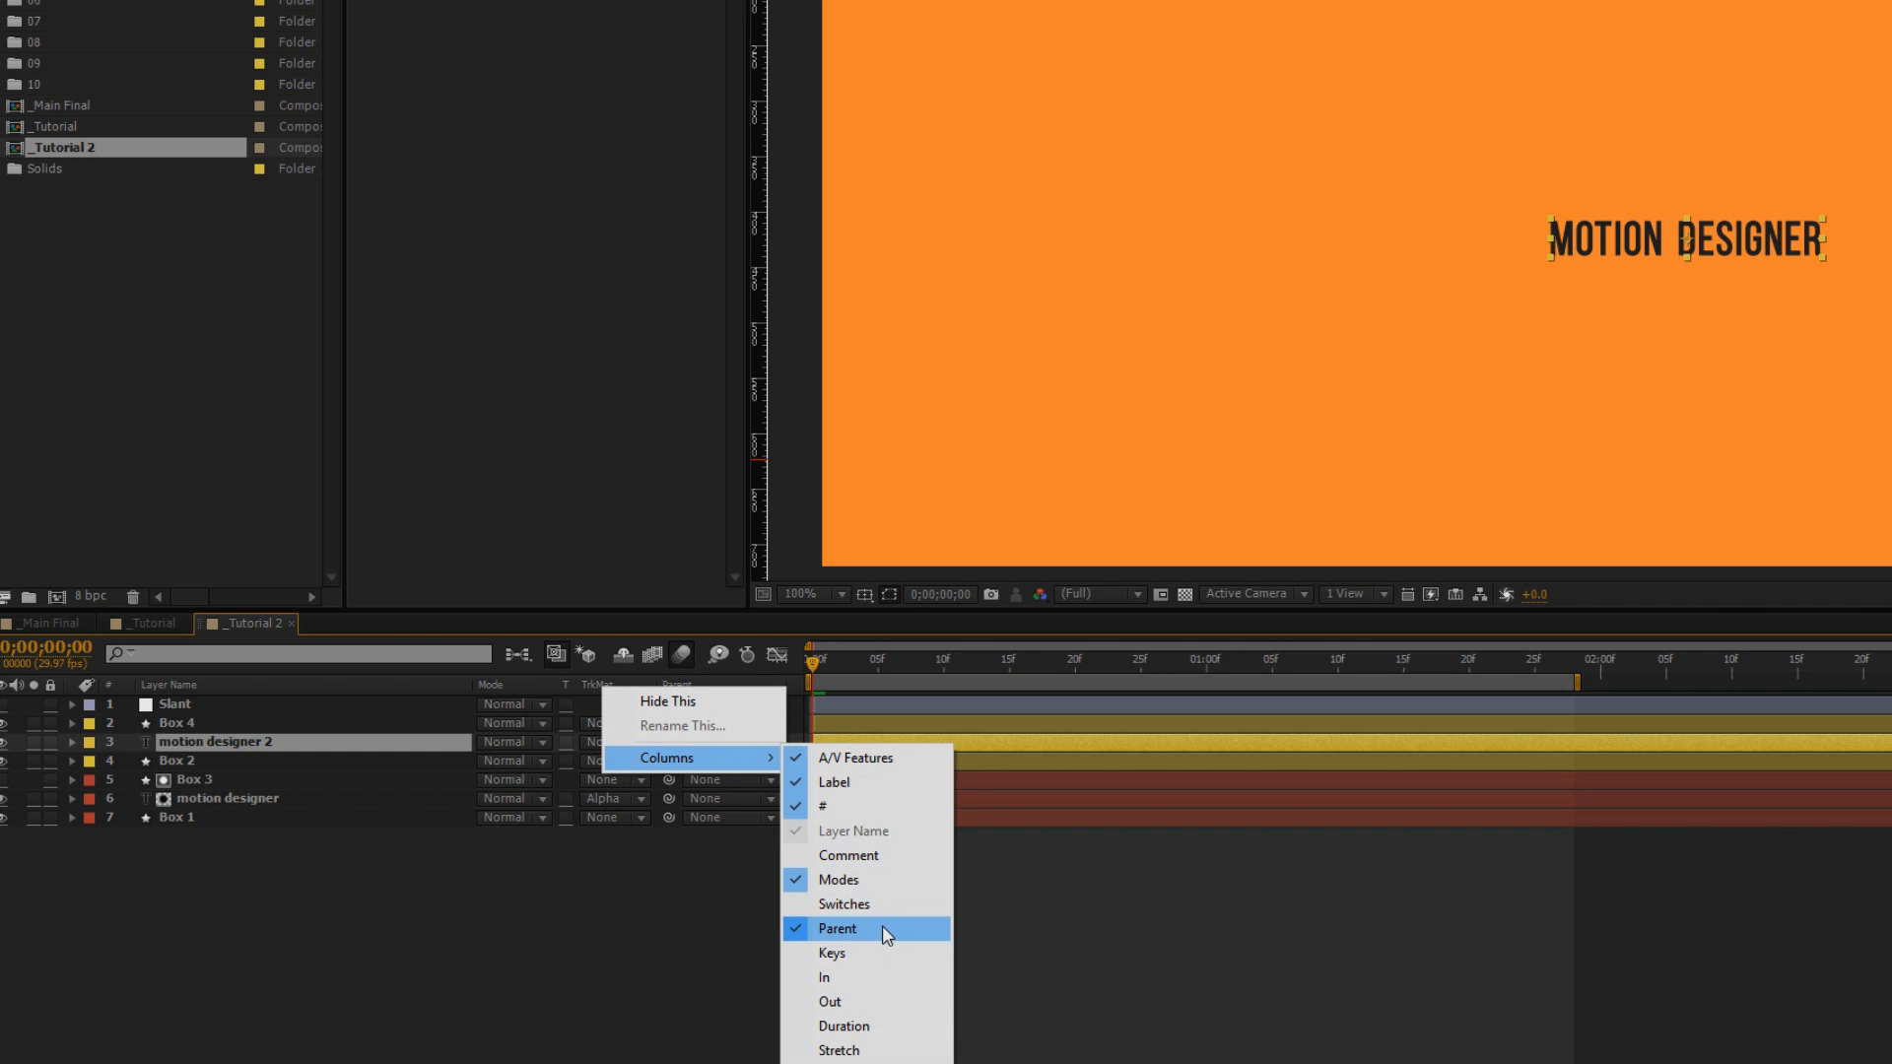
pyautogui.moveTo(872, 944)
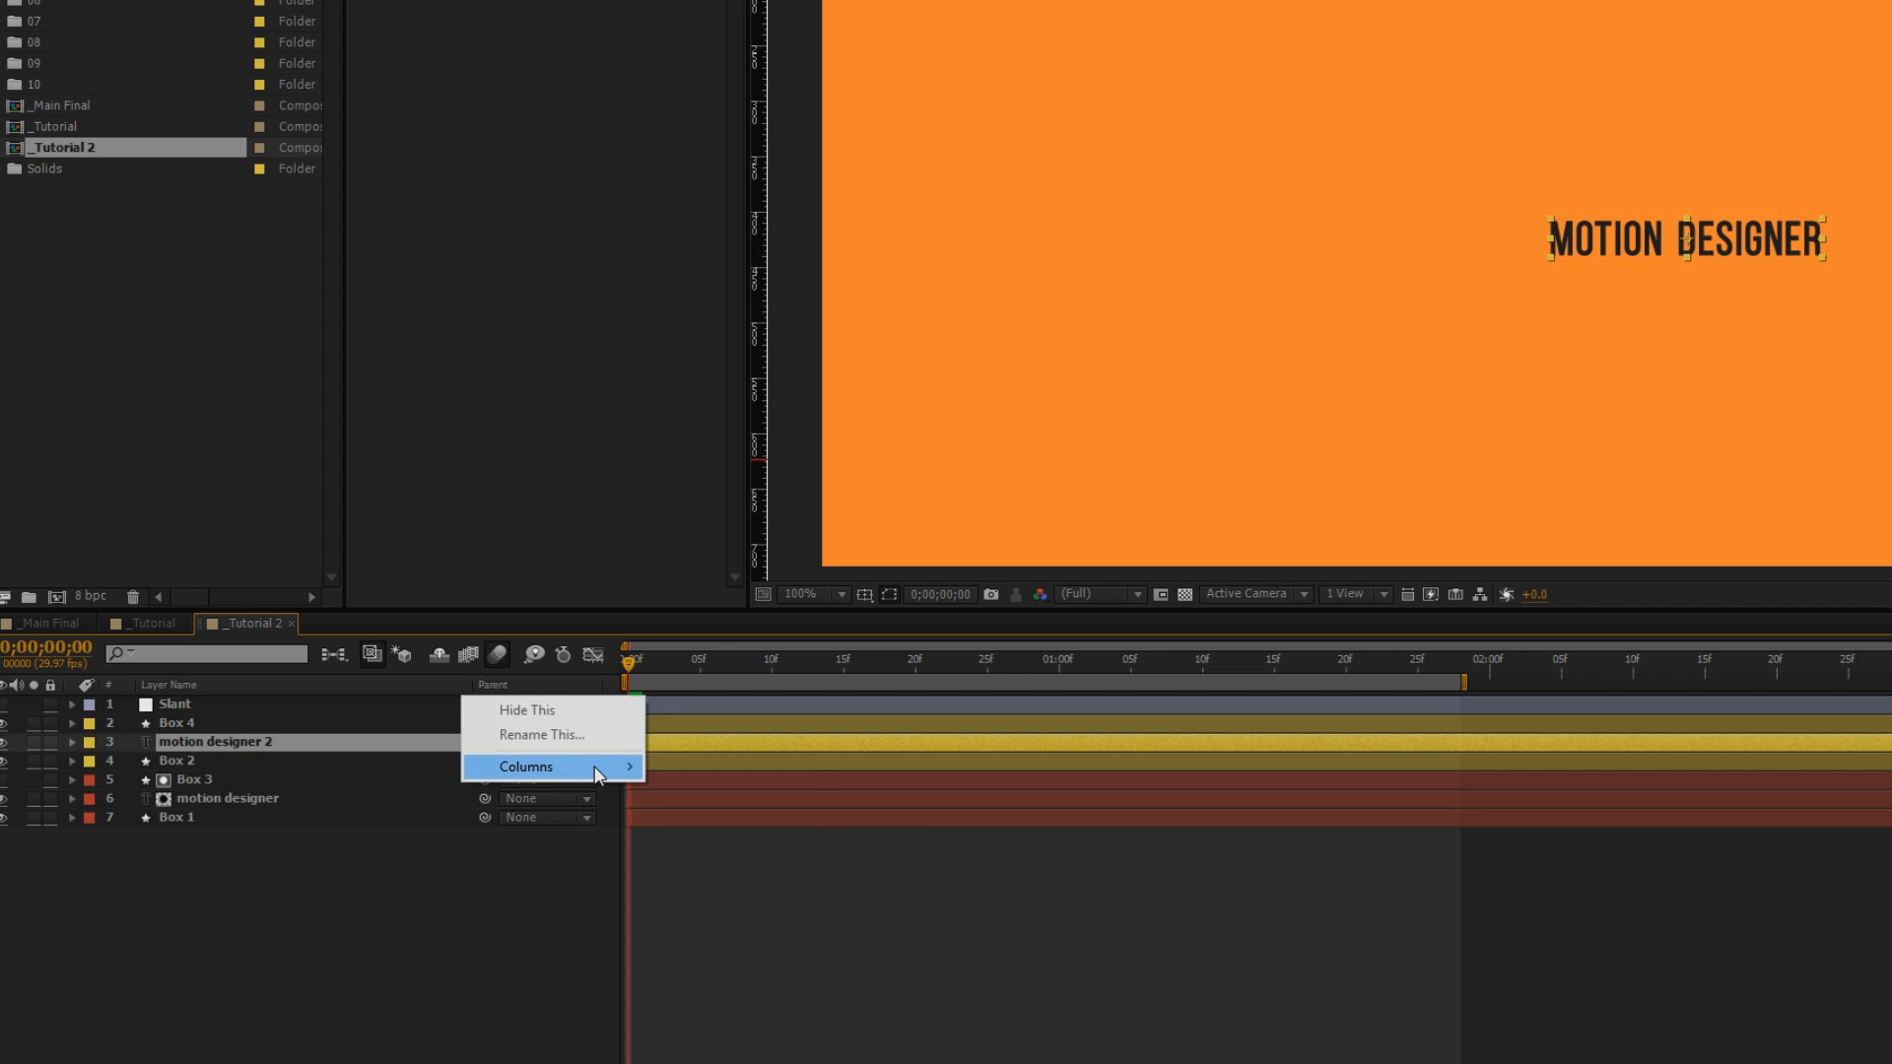
# Restore matte columns, set motion designer 2 to Alpha Matte, and preview the reveal
pyautogui.click(526, 767)
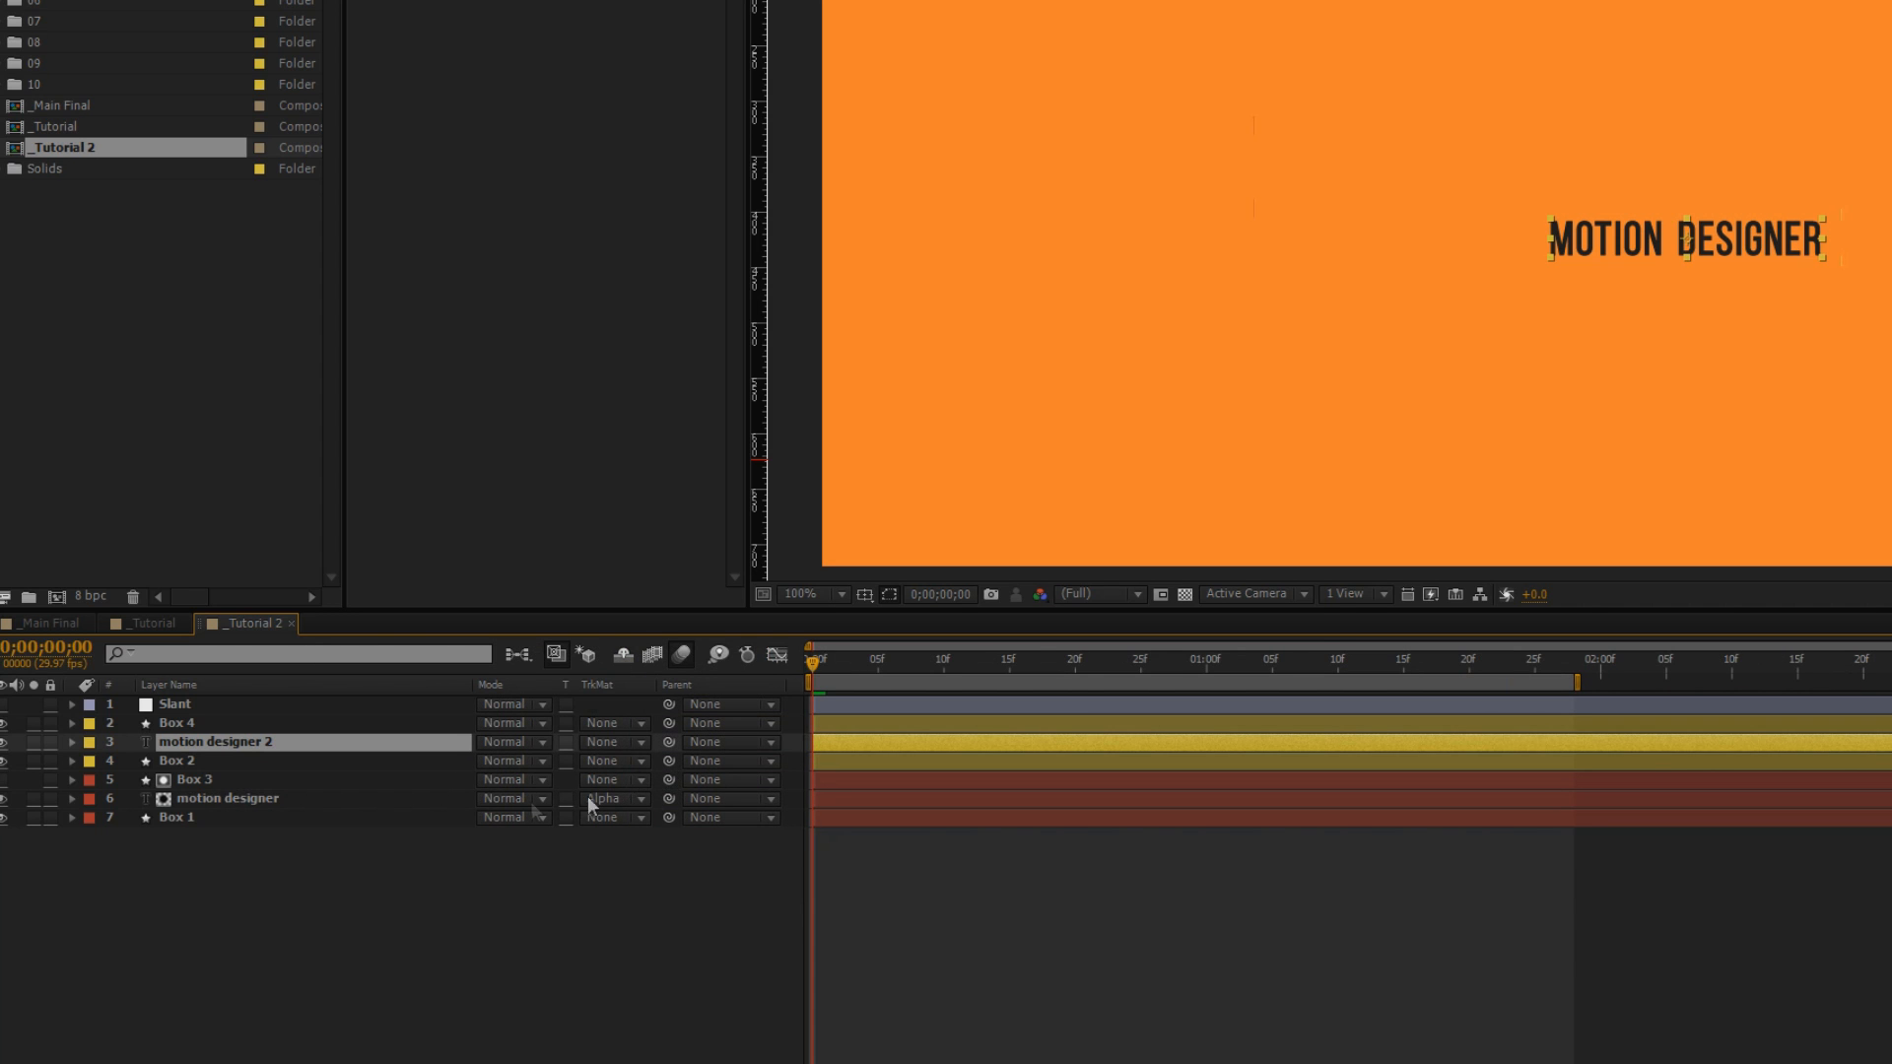
pyautogui.moveTo(591, 758)
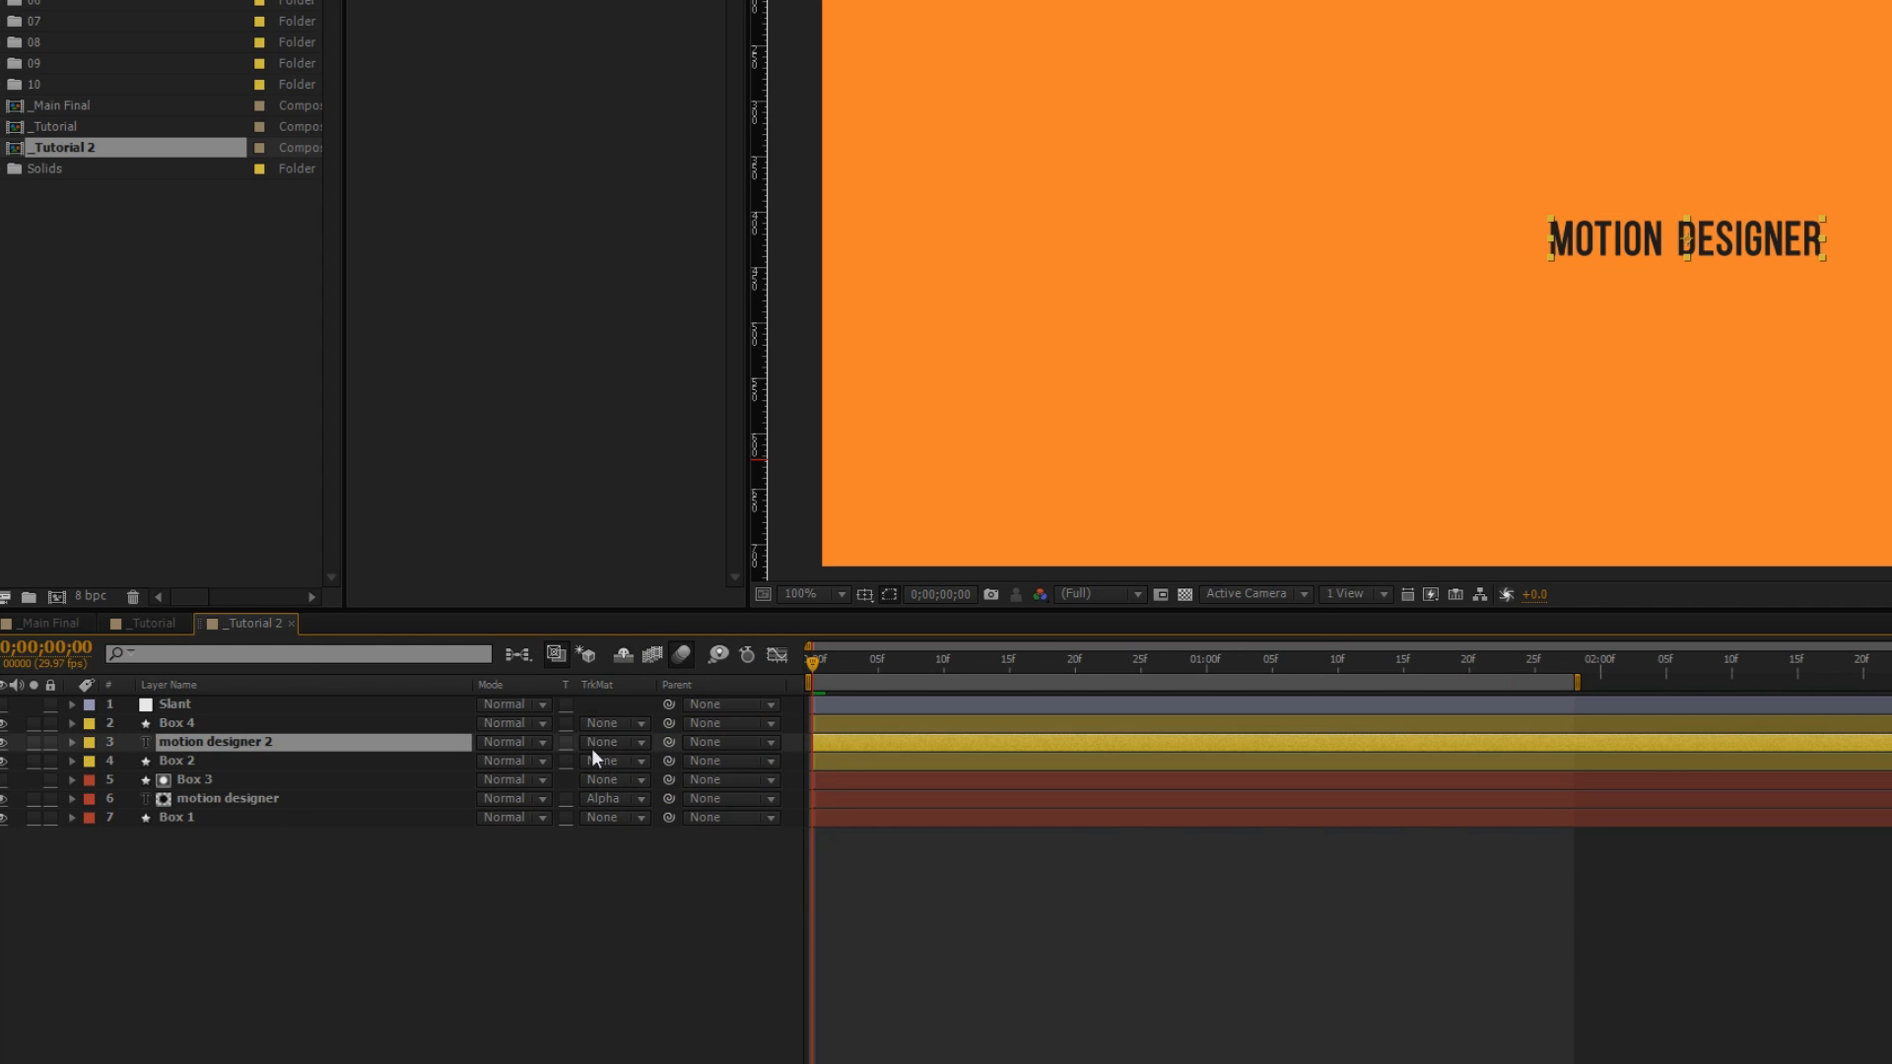
pyautogui.click(609, 741)
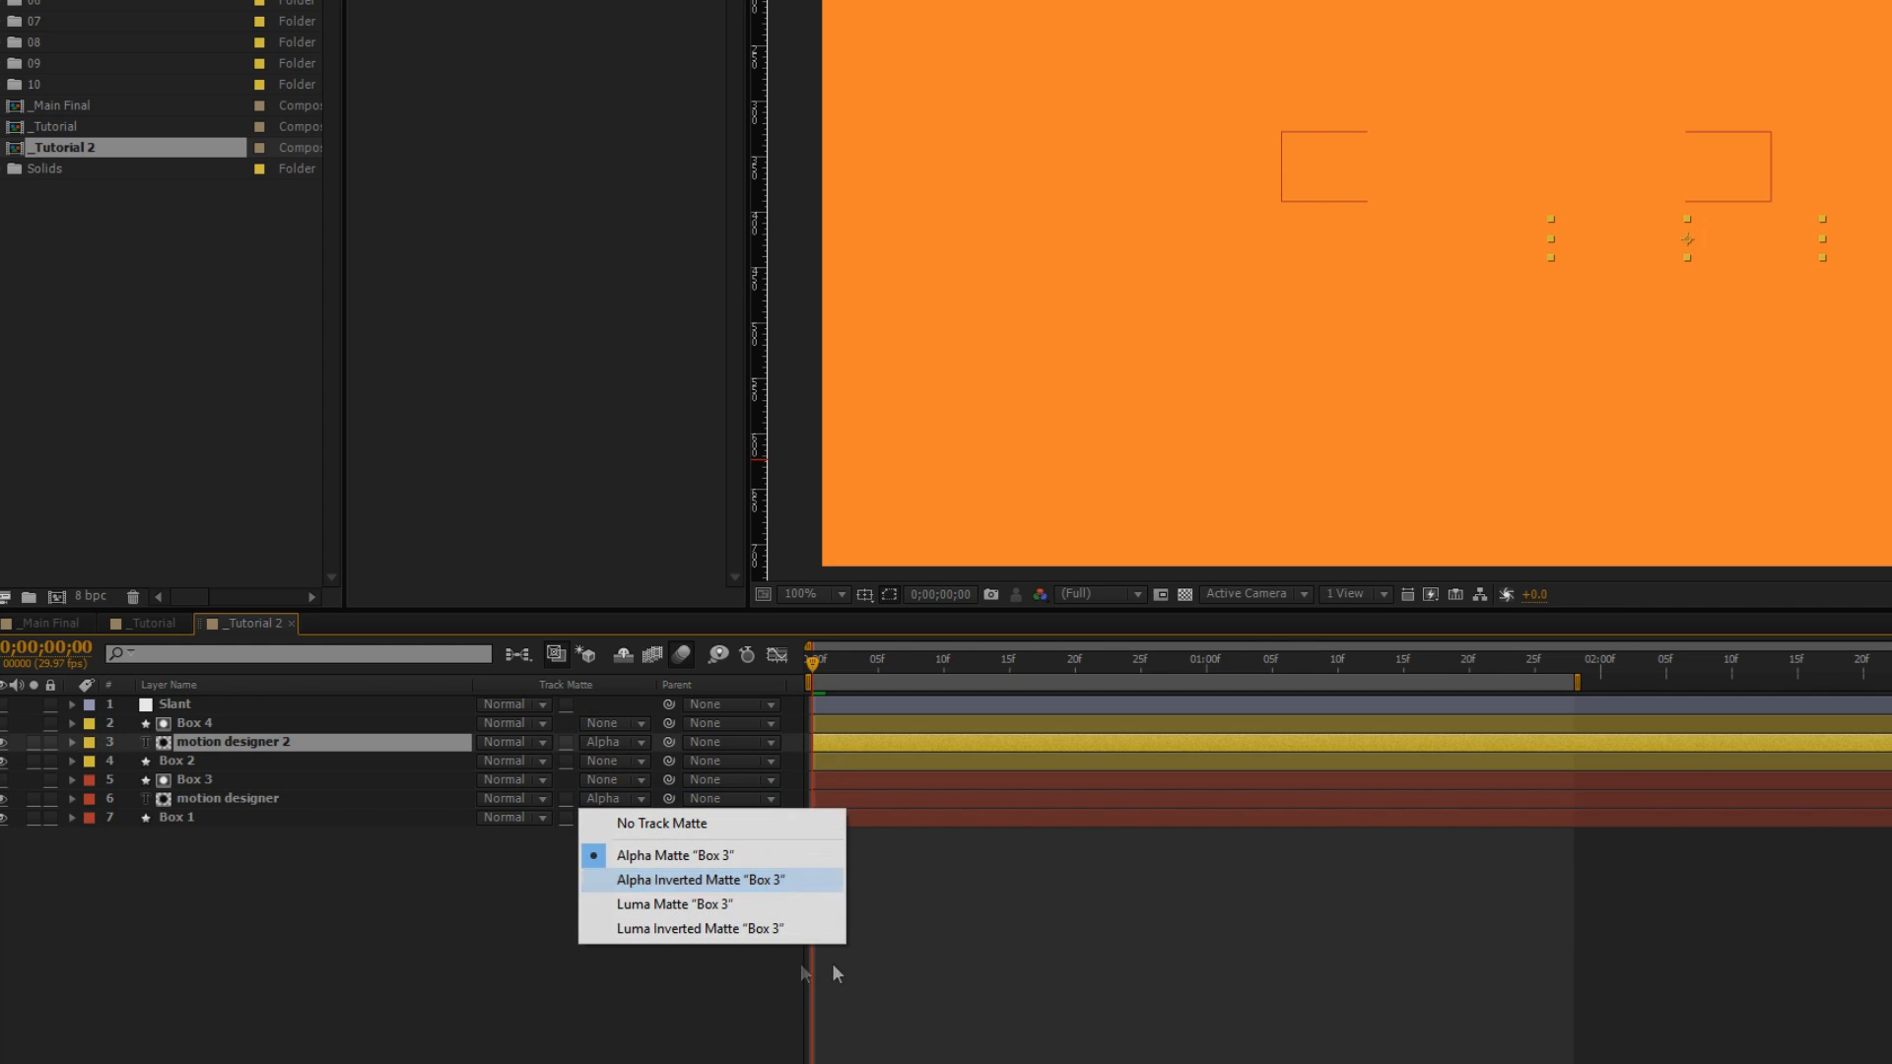
pyautogui.click(674, 855)
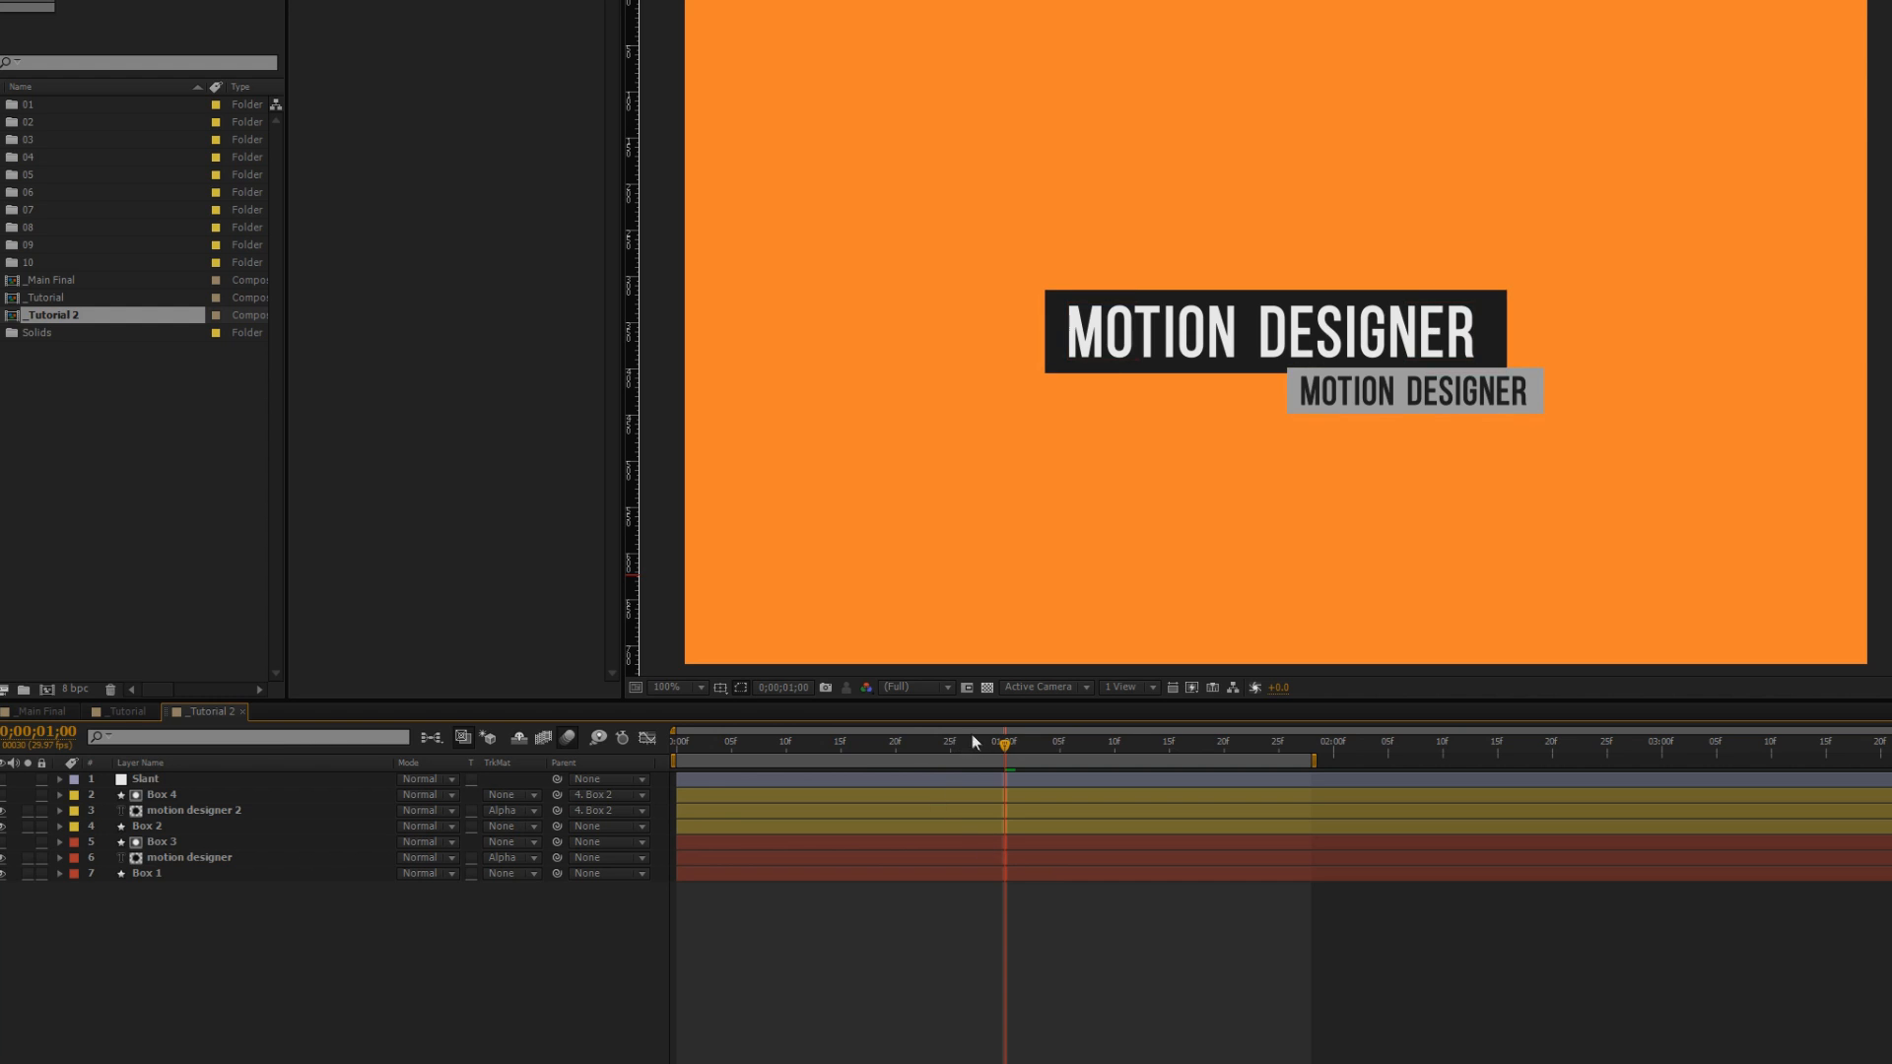
pyautogui.moveTo(1002, 746); pyautogui.dragTo(806, 745)
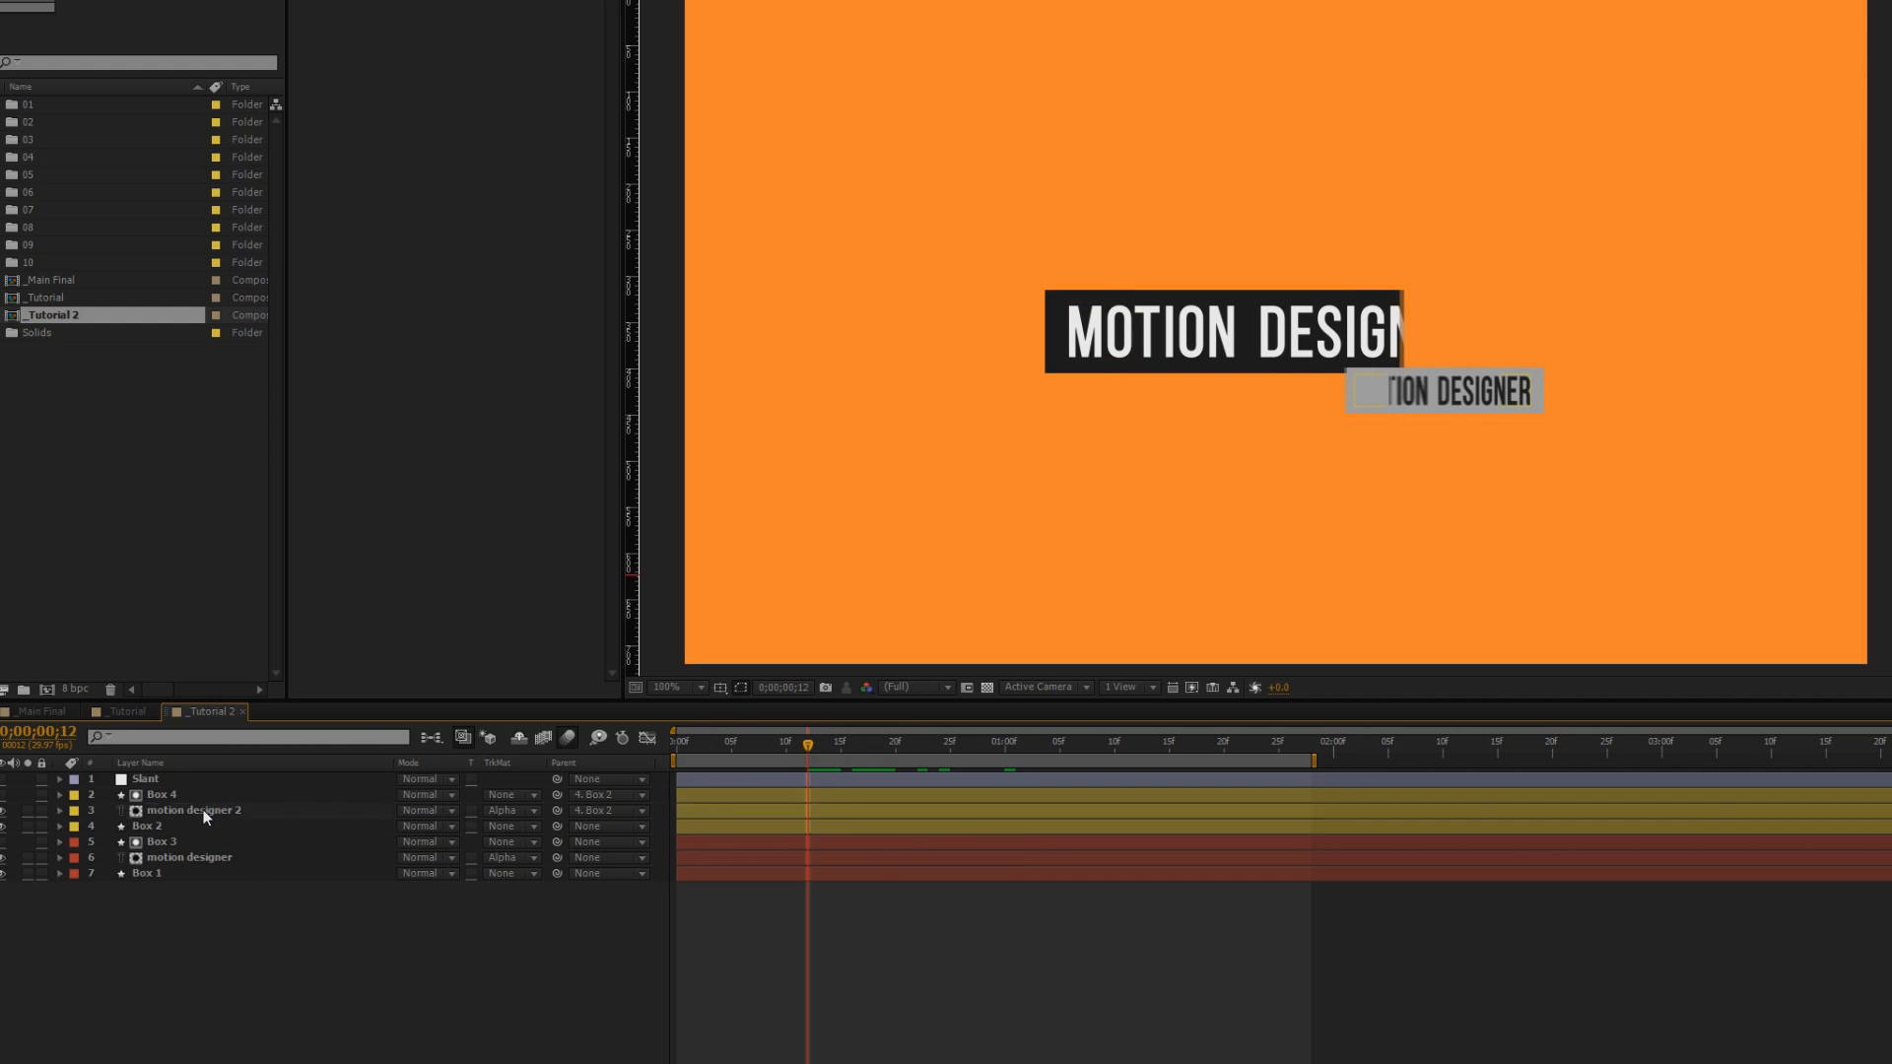
pyautogui.click(193, 810)
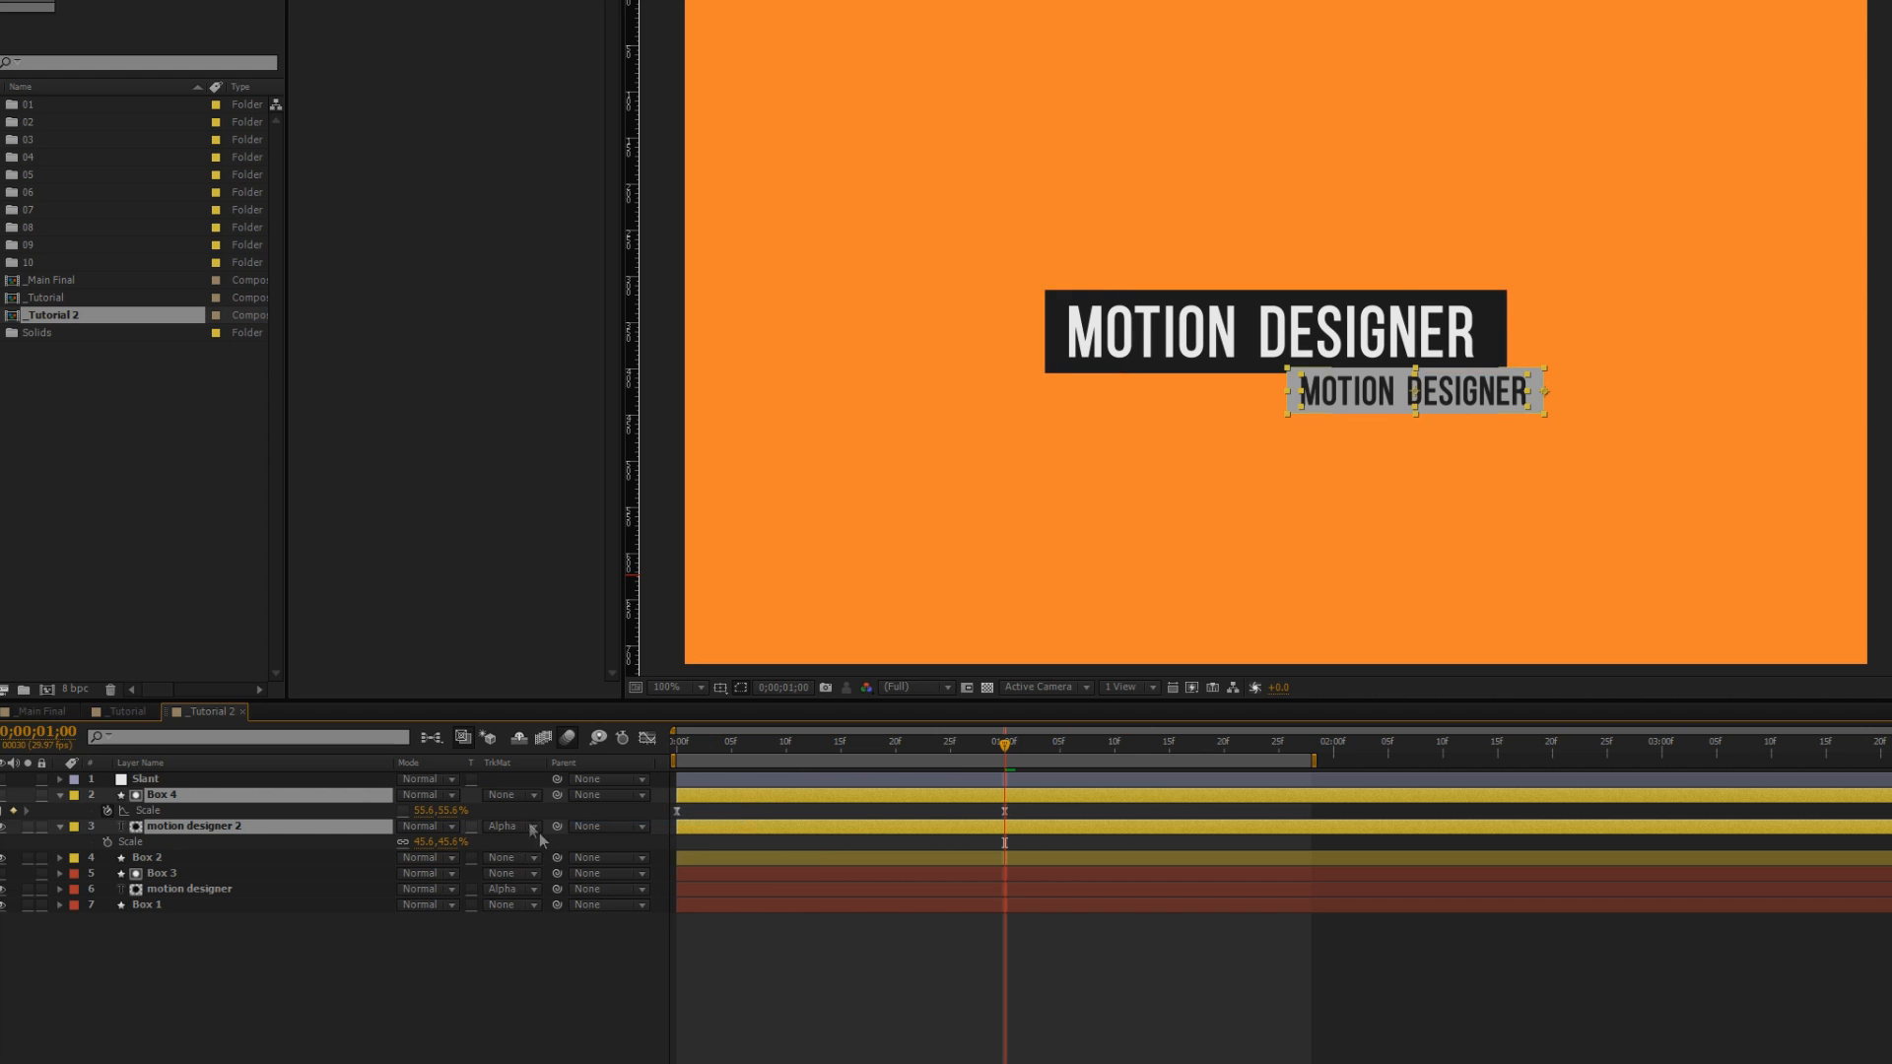
pyautogui.click(57, 794)
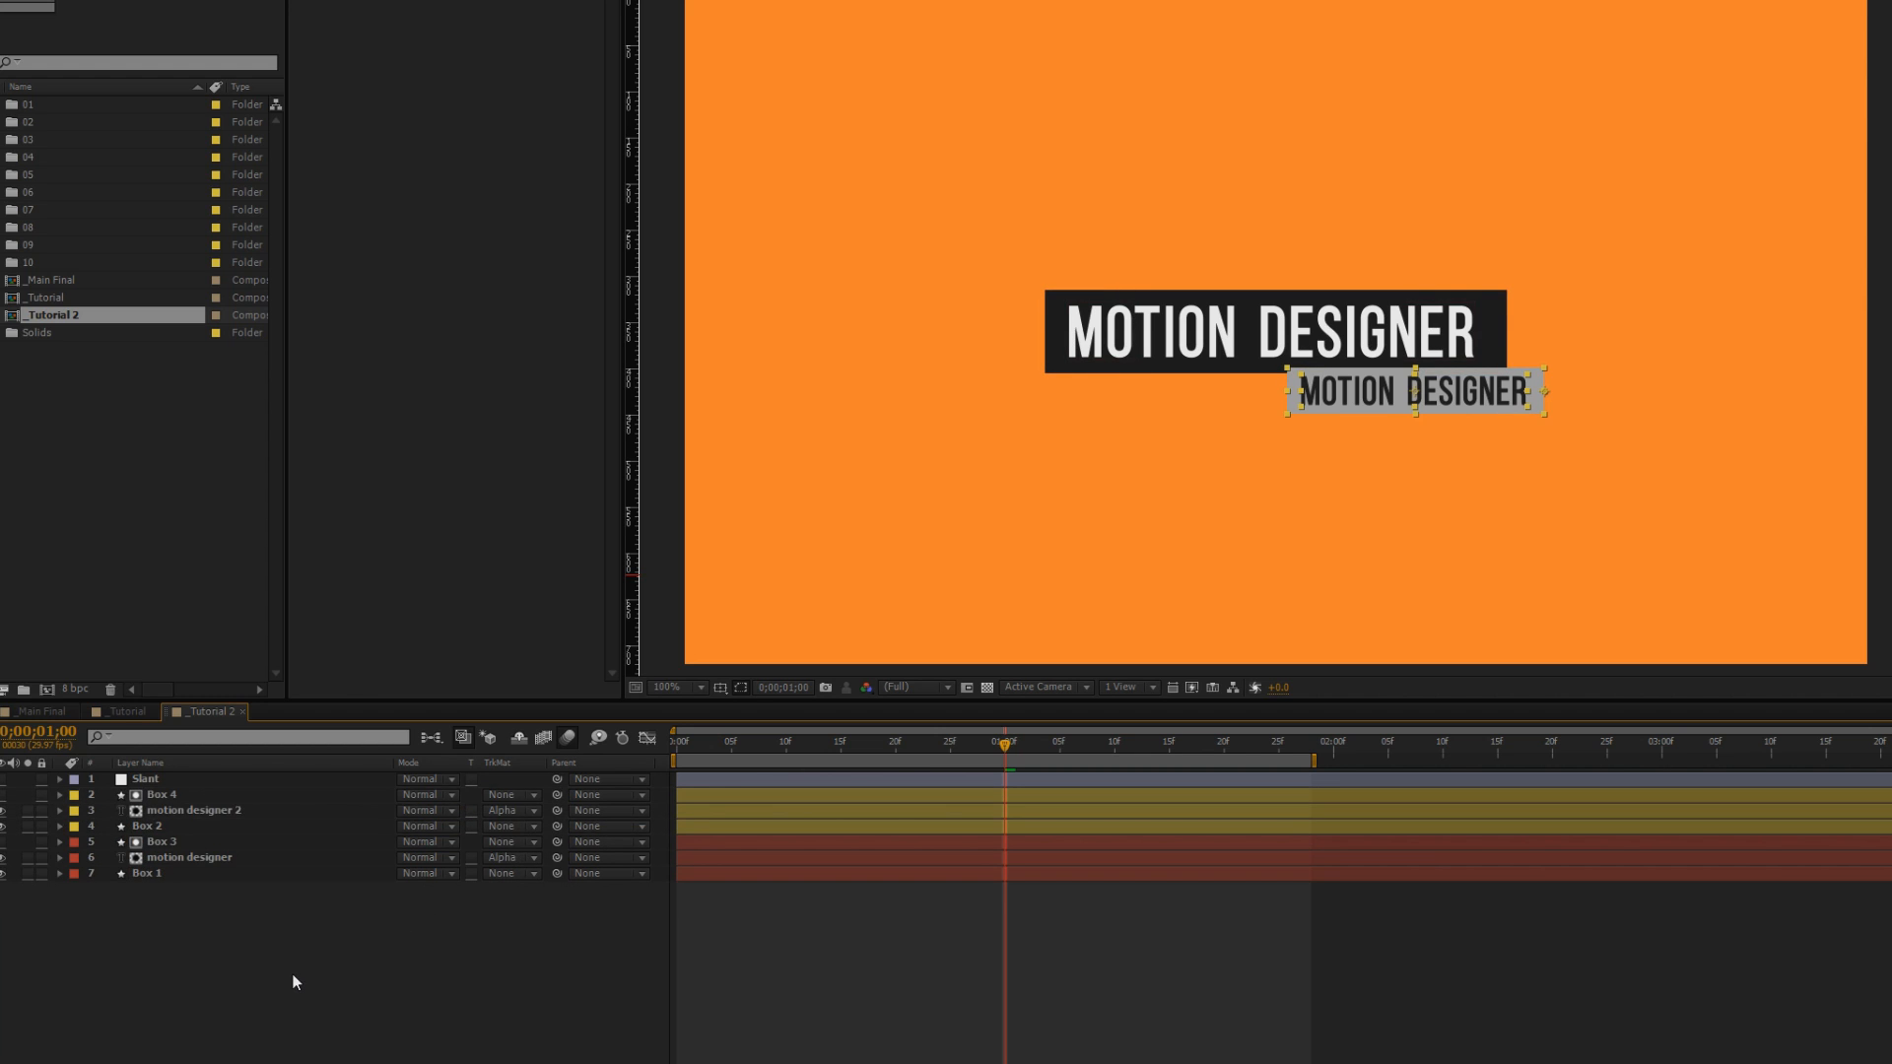
# Rename the null controller and drag Controller 2 to shift the gray group left
pyautogui.rightClick(295, 983)
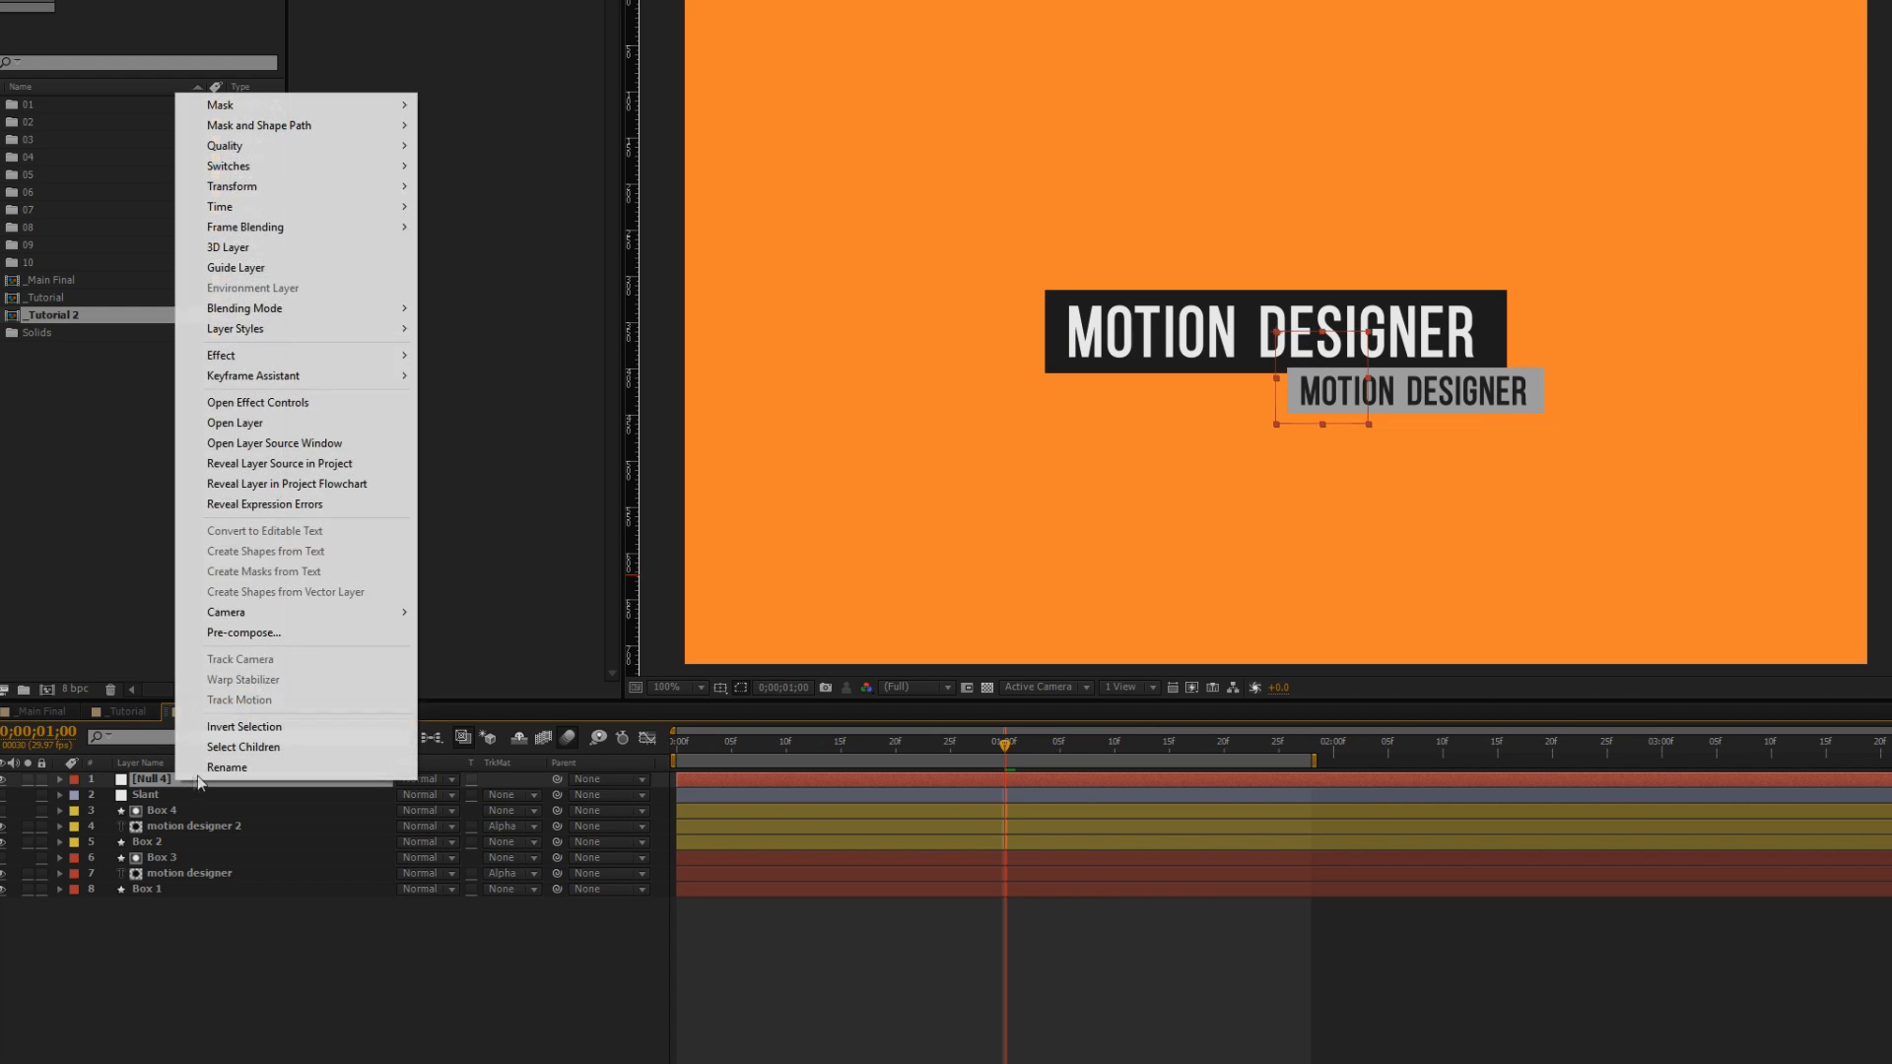
pyautogui.click(227, 768)
pyautogui.write('Controller 2')
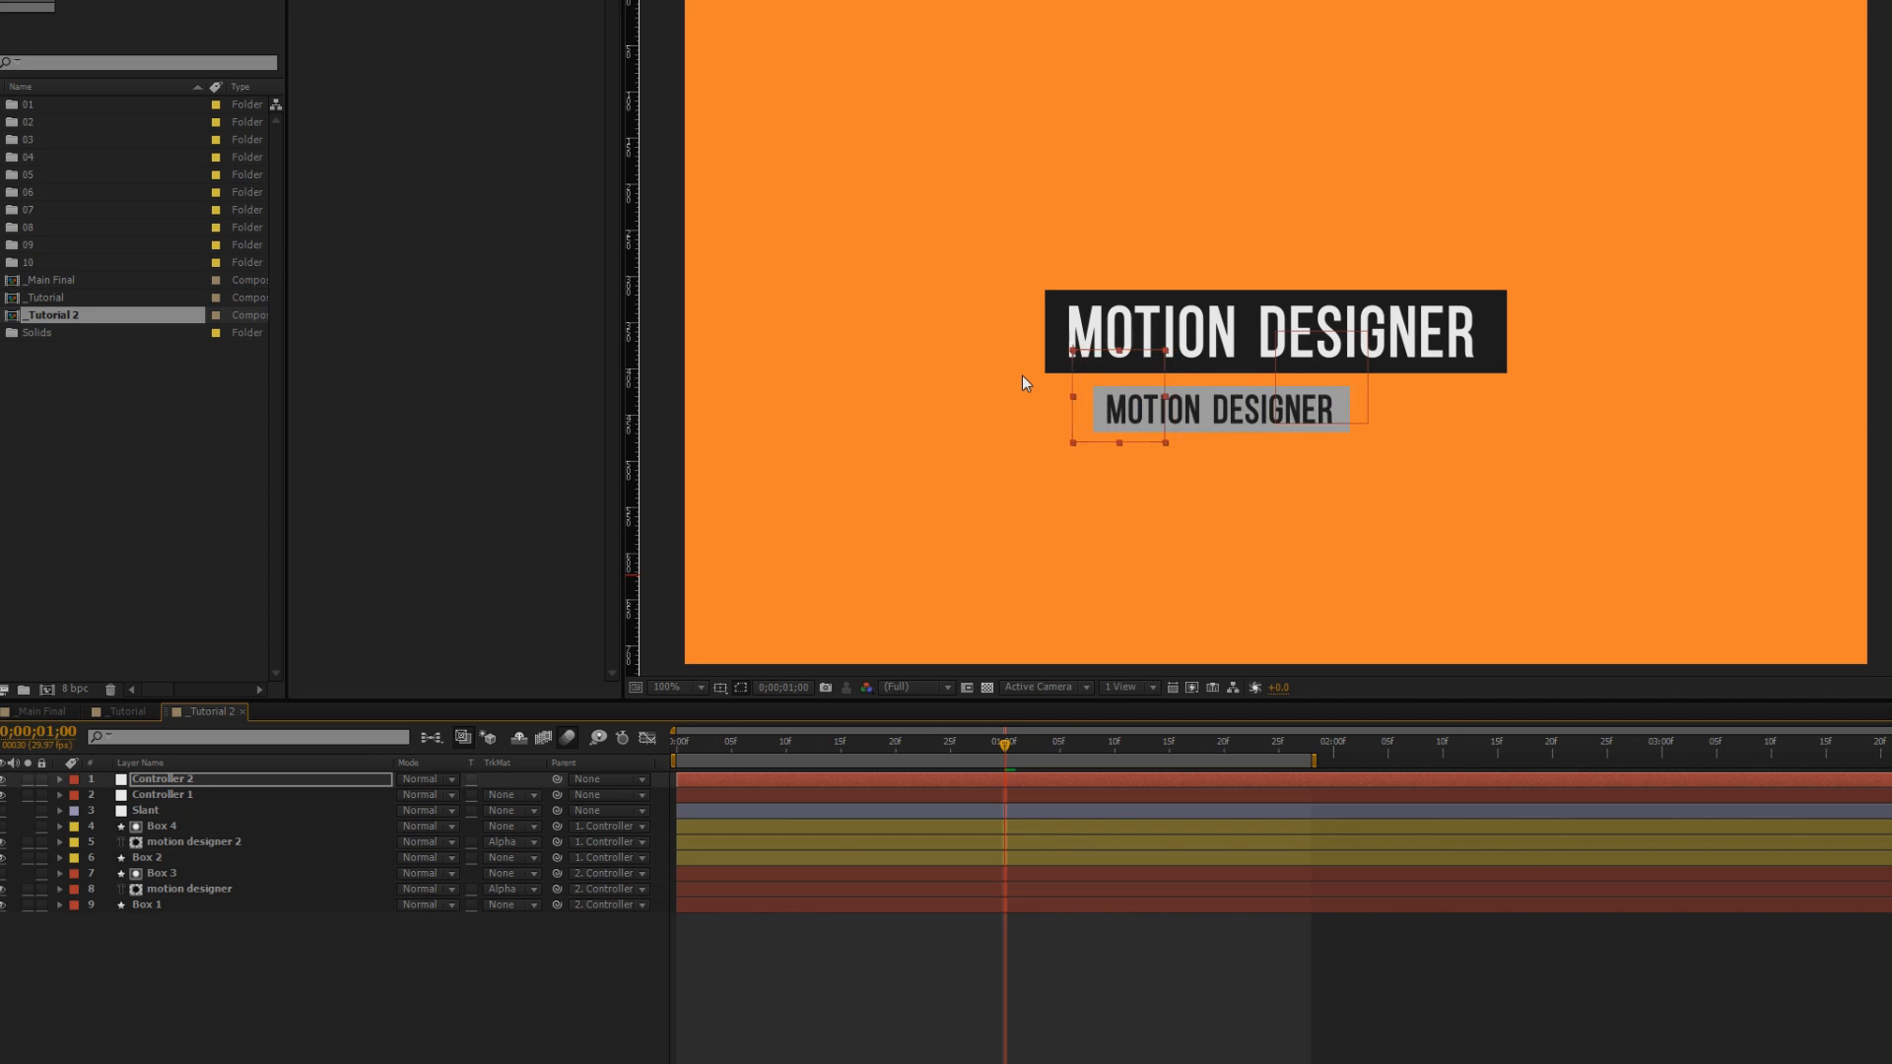
pyautogui.moveTo(1219, 410); pyautogui.dragTo(1140, 401)
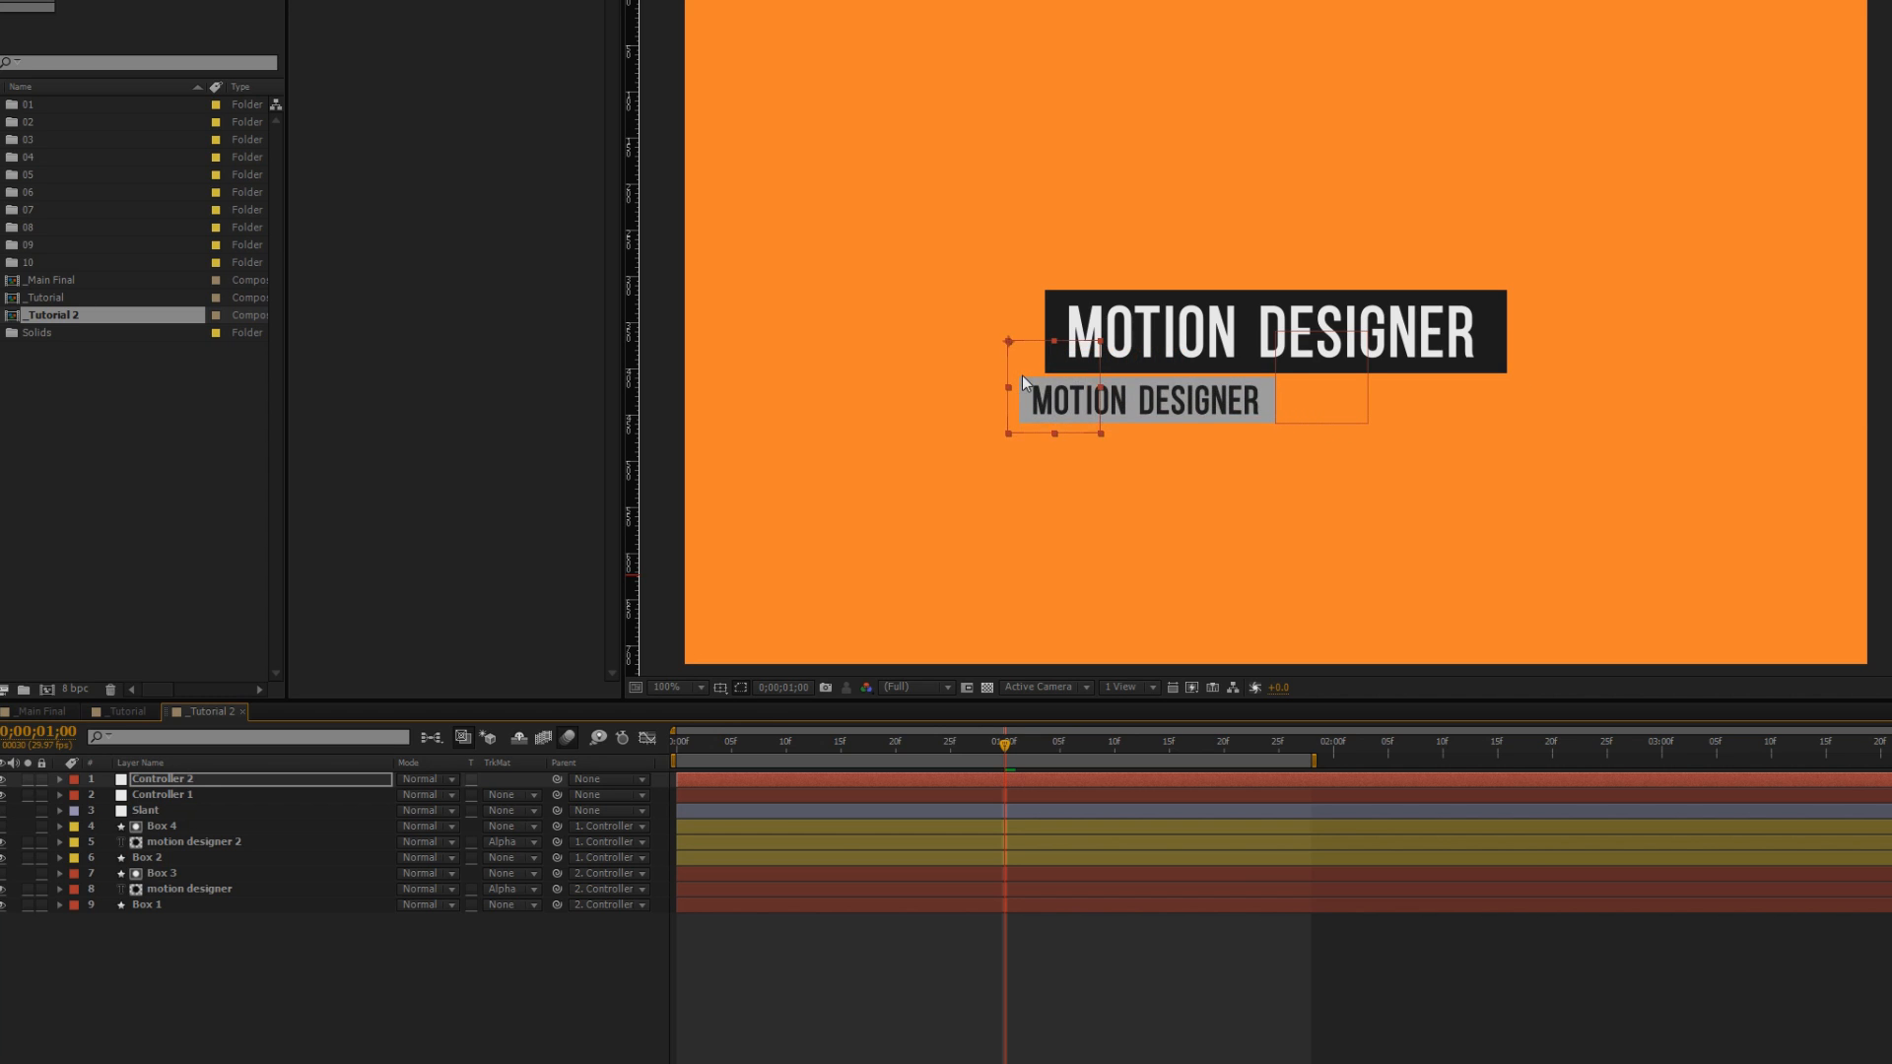